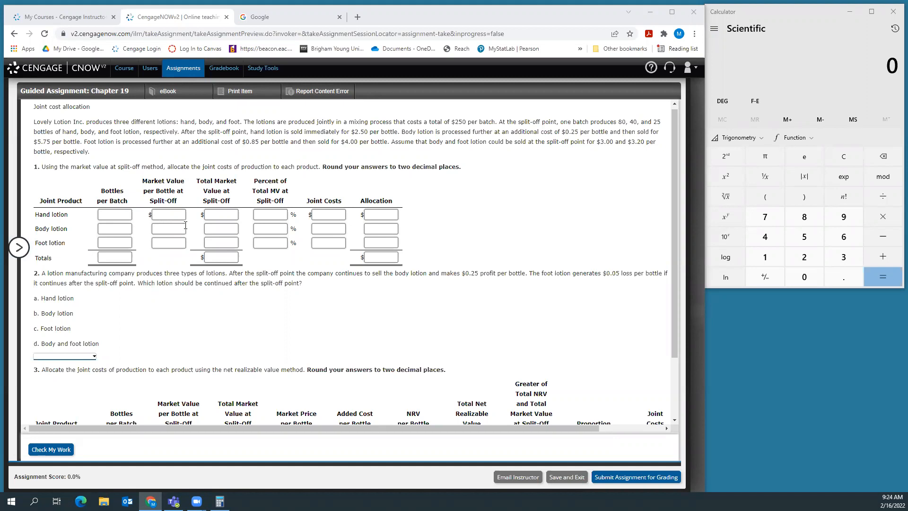
{"action": "mouse_move", "coordinate": [221, 228]}
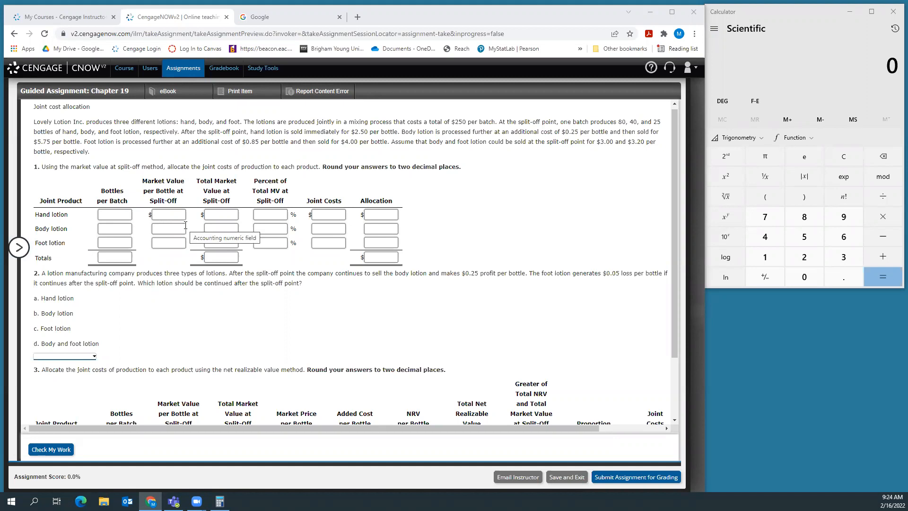
{"action": "mouse_move", "coordinate": [163, 133]}
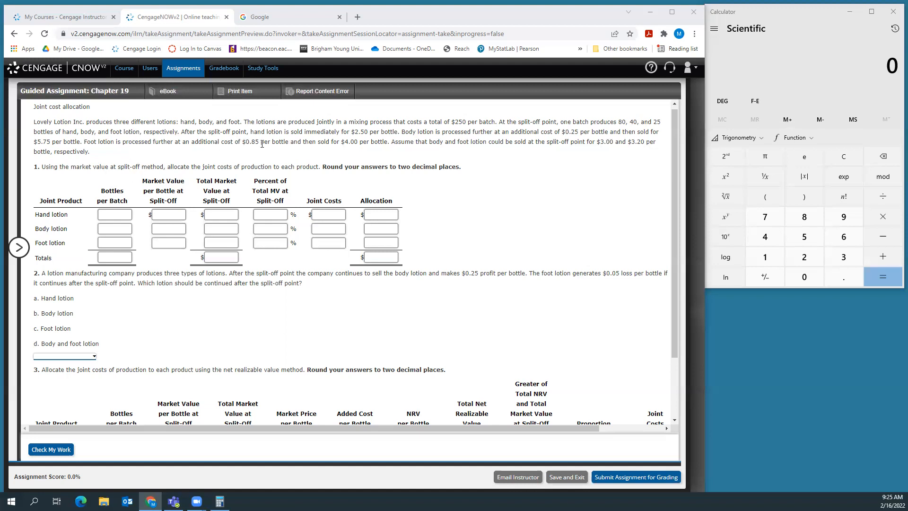
{"action": "mouse_move", "coordinate": [357, 151]}
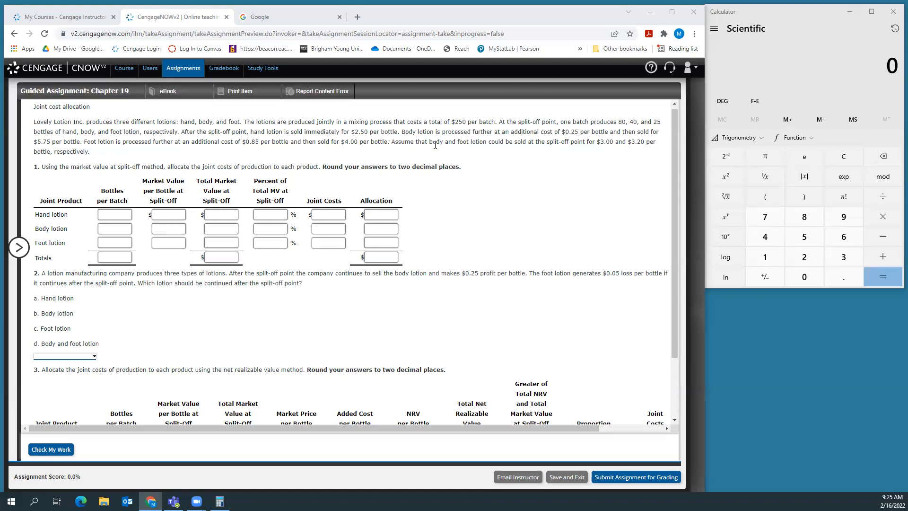
{"action": "mouse_move", "coordinate": [563, 150]}
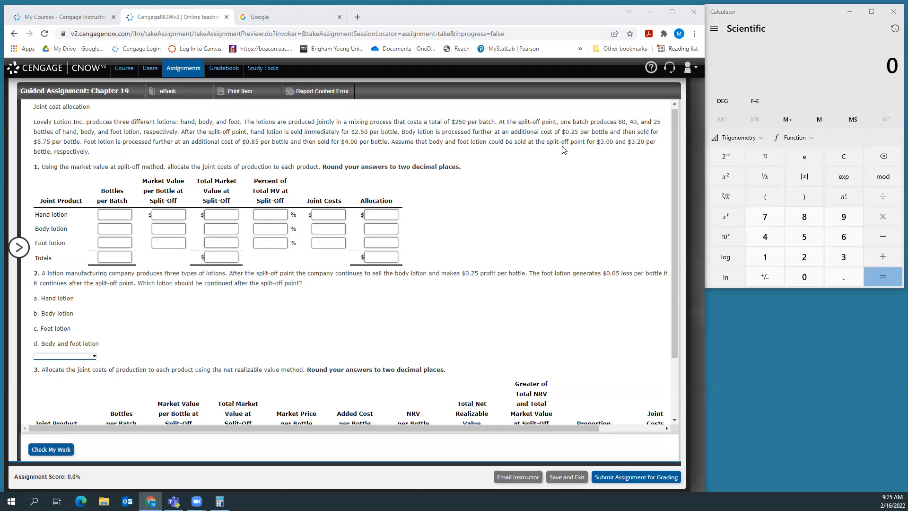
{"action": "mouse_move", "coordinate": [229, 165]}
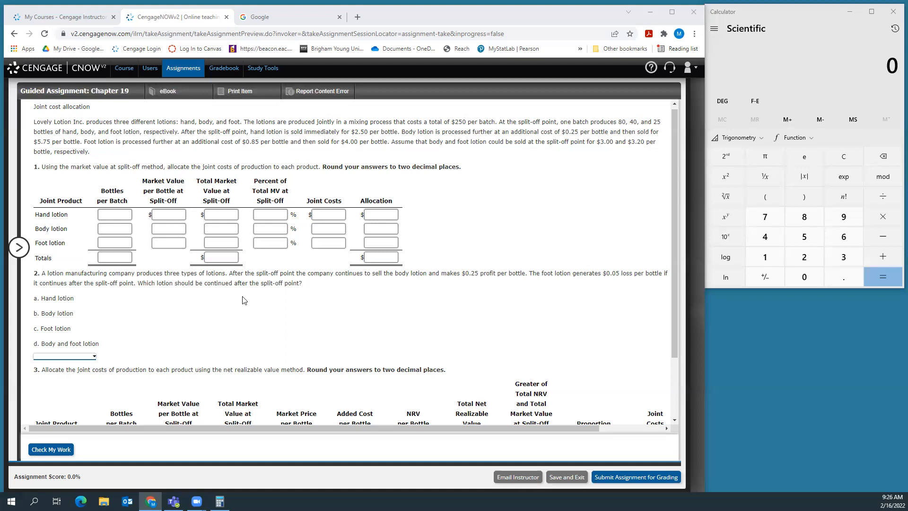
{"action": "mouse_move", "coordinate": [179, 178]}
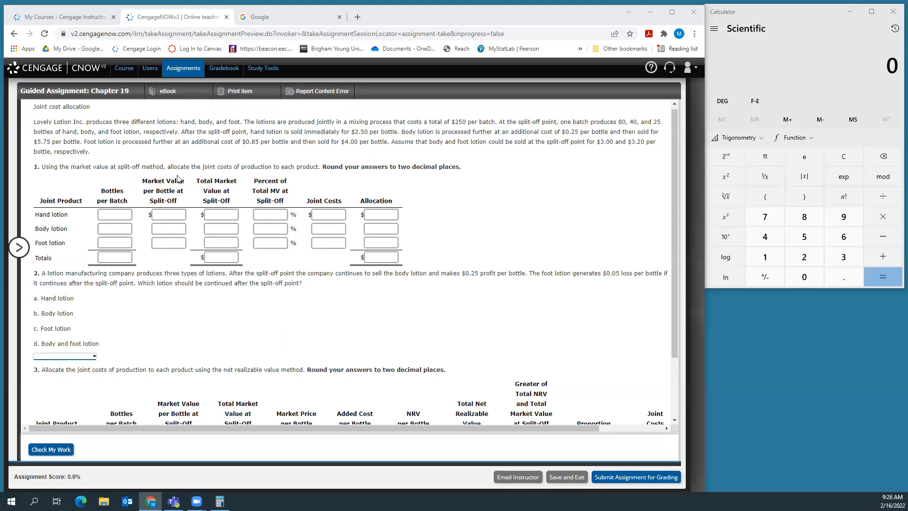
{"action": "mouse_move", "coordinate": [342, 204]}
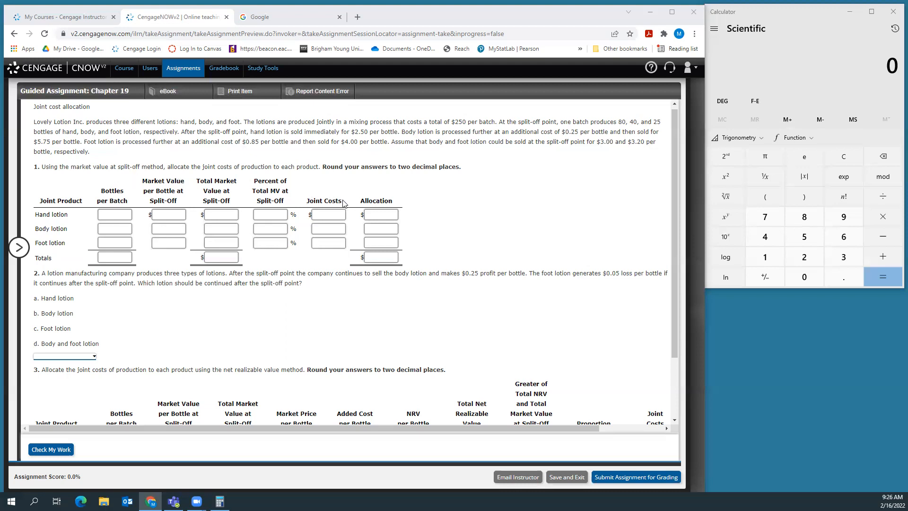
{"action": "mouse_move", "coordinate": [116, 199]}
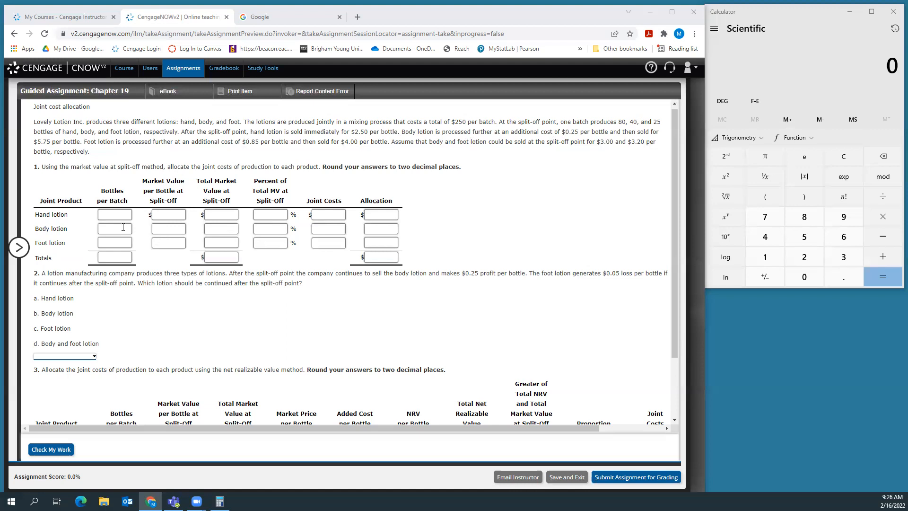
- Enter bottles per batch of 80 hand, 40 body, 25 foot and the 145 total
{"action": "type", "text": "80"}
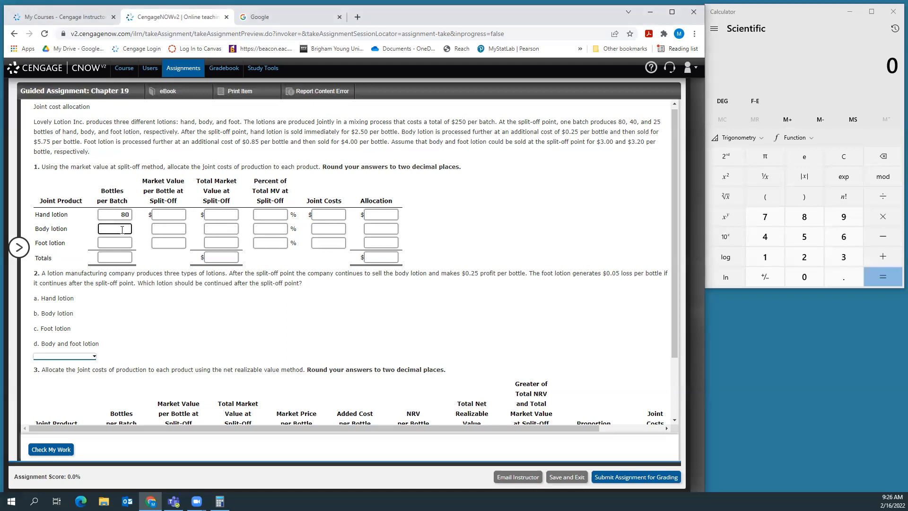
{"action": "type", "text": "40"}
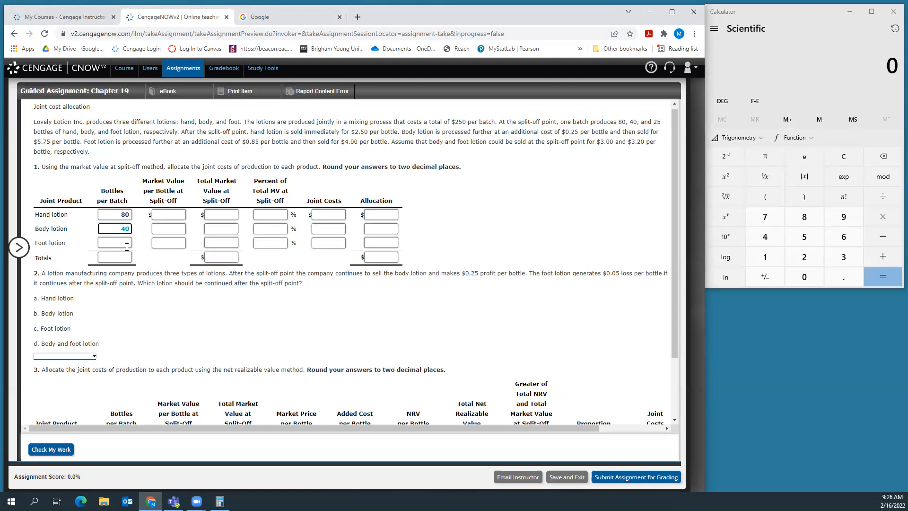
{"action": "type", "text": "25"}
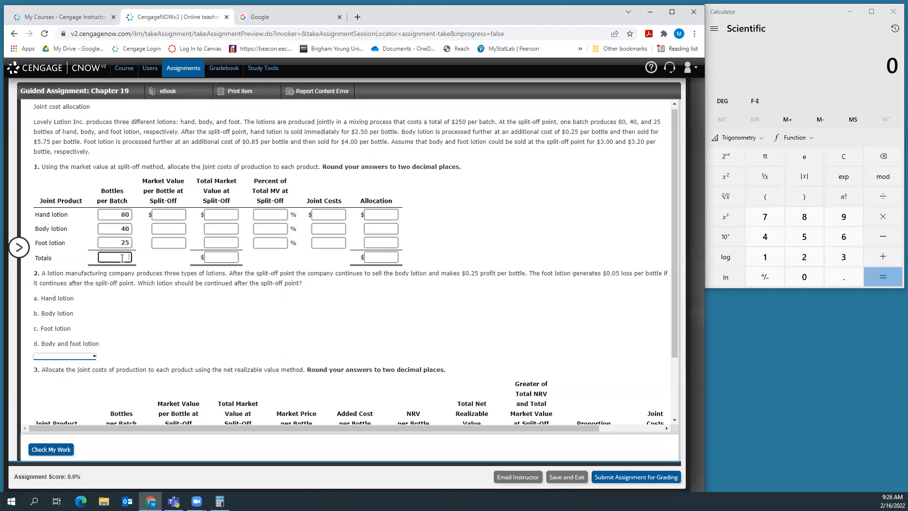
{"action": "type", "text": "145"}
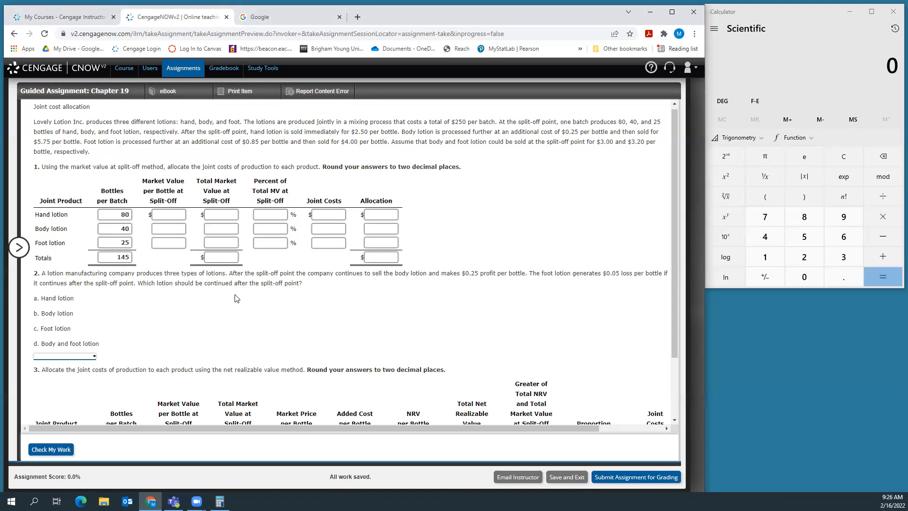
{"action": "mouse_move", "coordinate": [256, 202]}
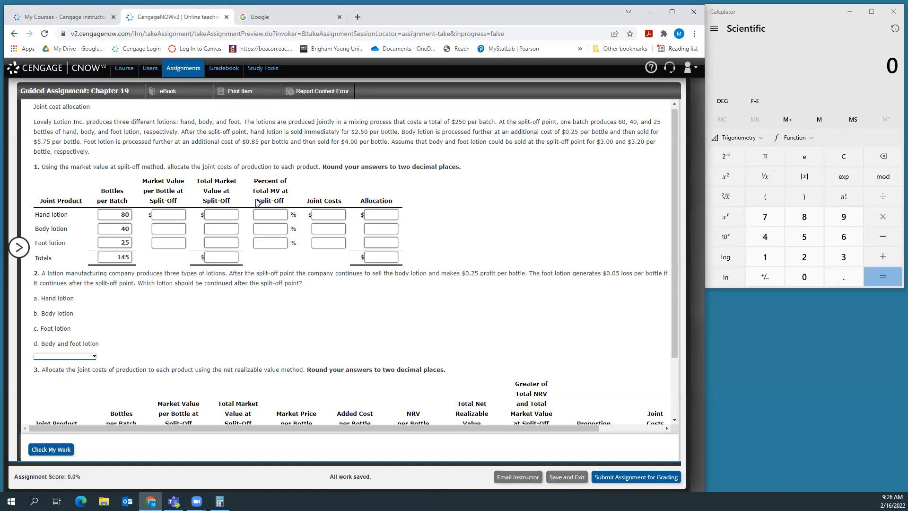
{"action": "mouse_move", "coordinate": [265, 130]}
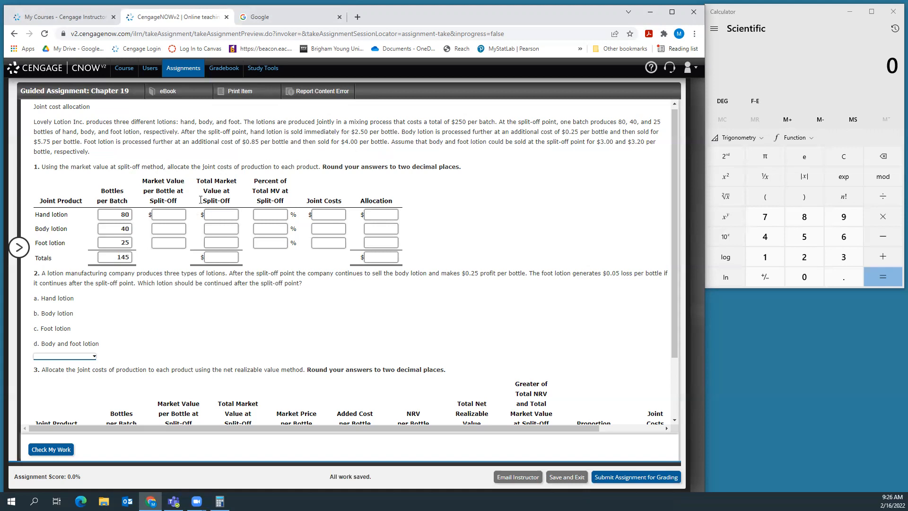
- Enter split-off market values per bottle: 2.50 hand, 3.00 body, 3.20 foot
{"action": "type", "text": "2"}
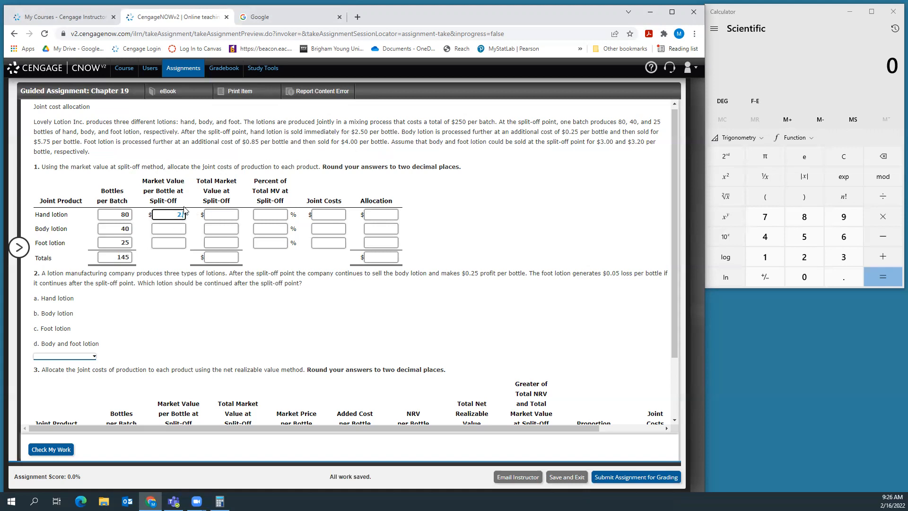
{"action": "type", "text": "2.50"}
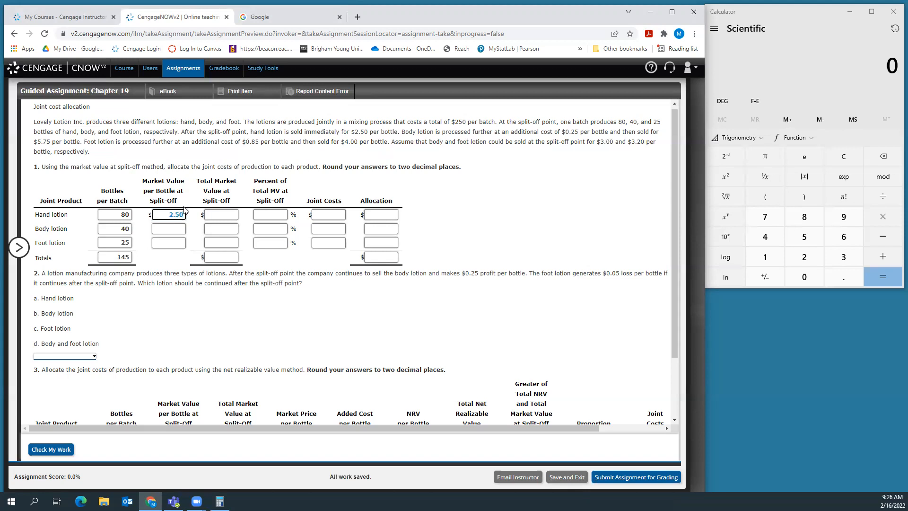
{"action": "mouse_move", "coordinate": [586, 140]}
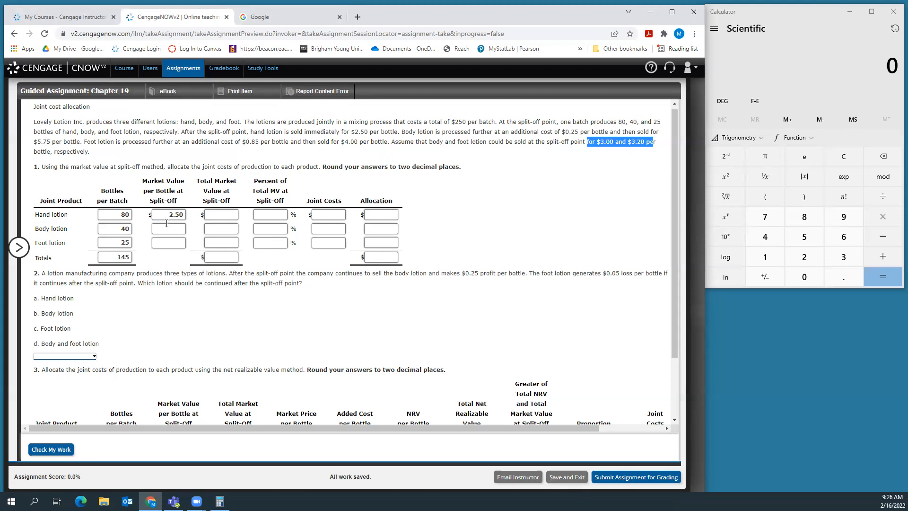
{"action": "type", "text": "3.0"}
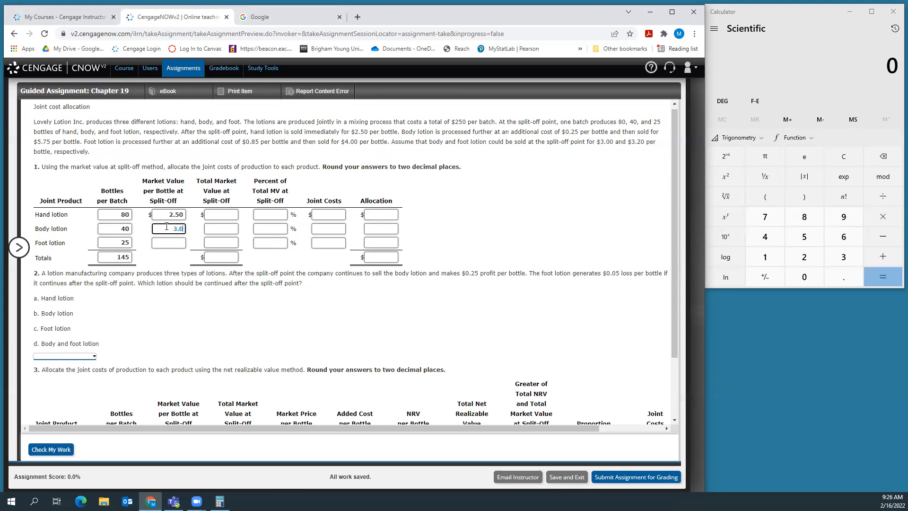
{"action": "left_click", "coordinate": [168, 242]}
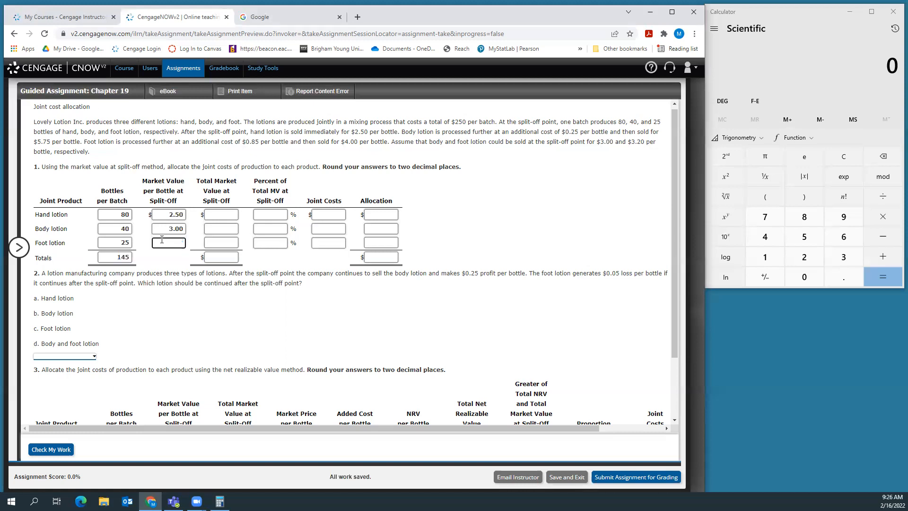
{"action": "type", "text": "3.20"}
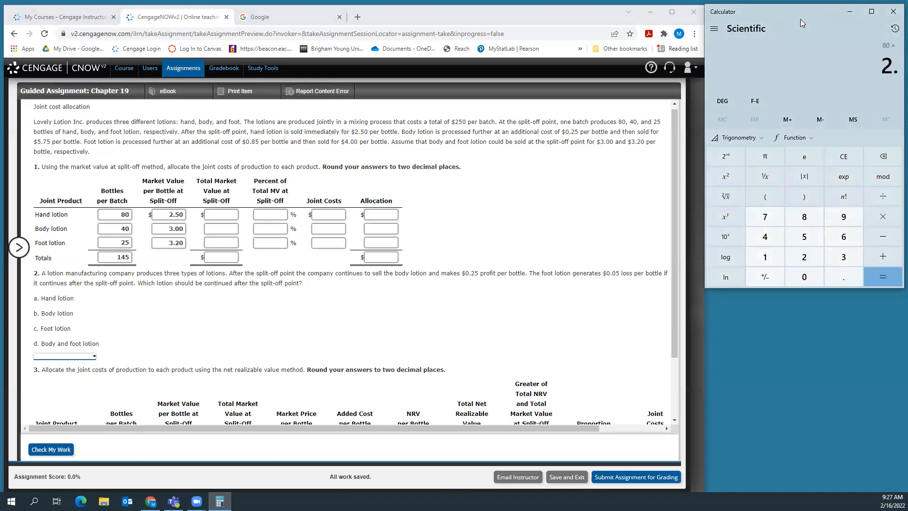
- Enter total market values at split-off of 200 hand, 120 body, 80 foot and the 400 total
{"action": "left_click", "coordinate": [882, 276]}
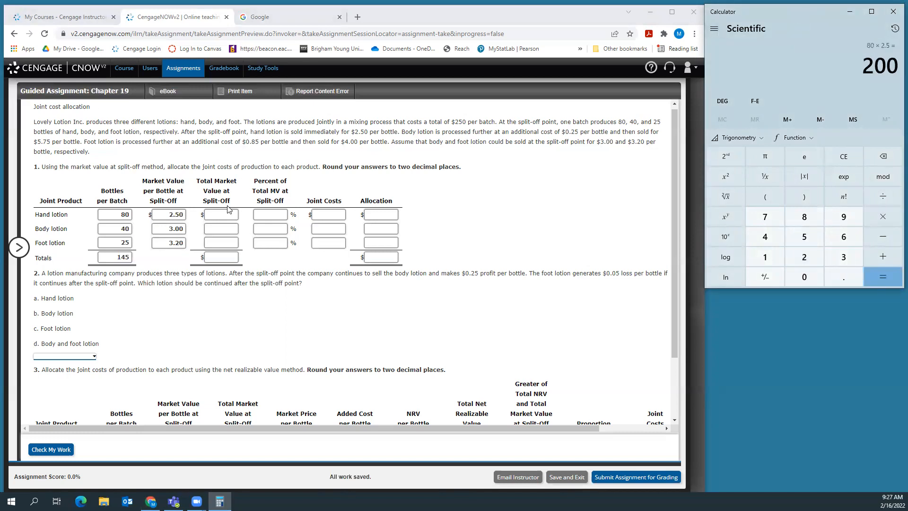
{"action": "type", "text": "200"}
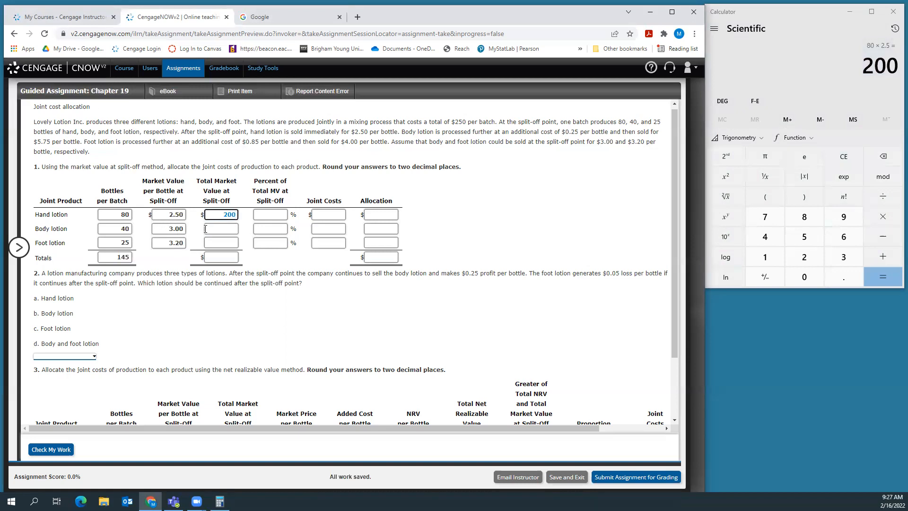
{"action": "type", "text": "120"}
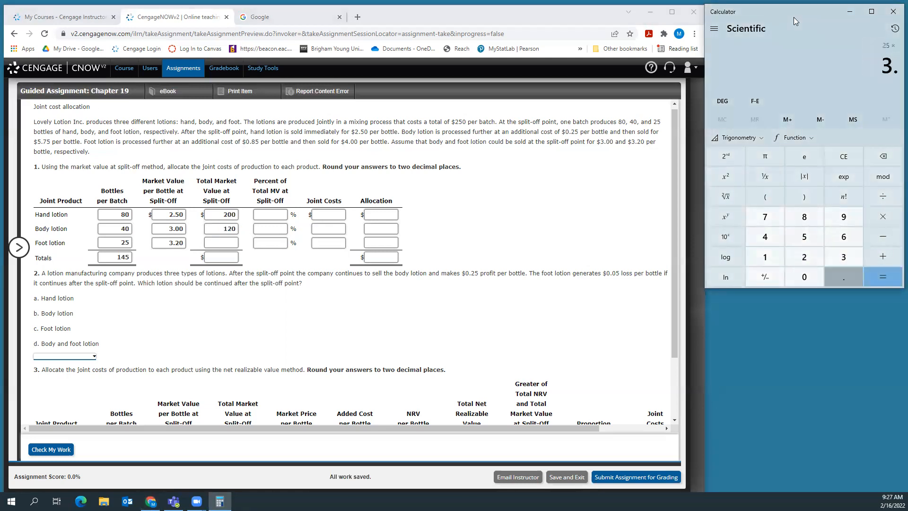
{"action": "left_click", "coordinate": [882, 276]}
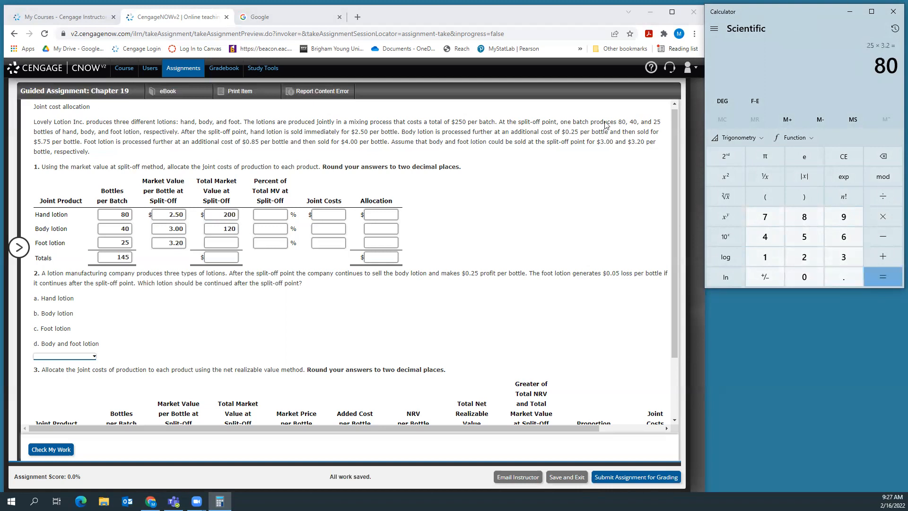
{"action": "left_click", "coordinate": [221, 242]}
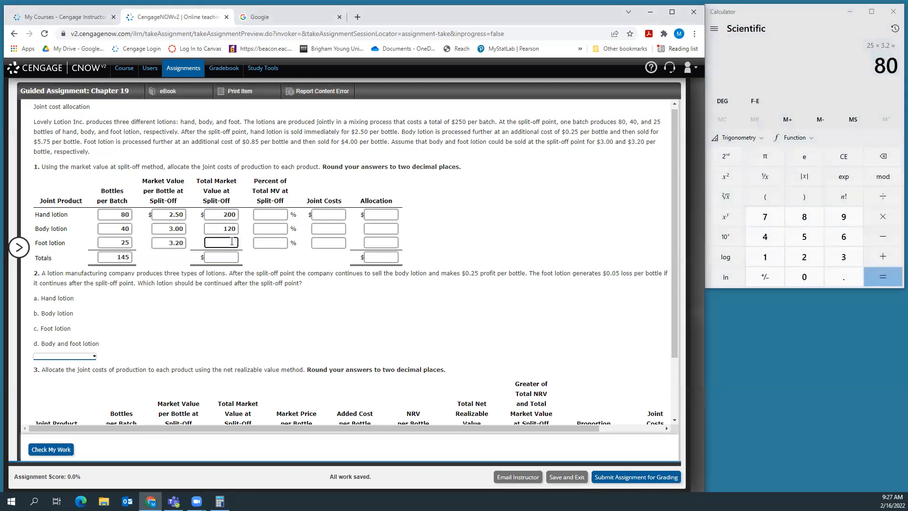
{"action": "type", "text": "80"}
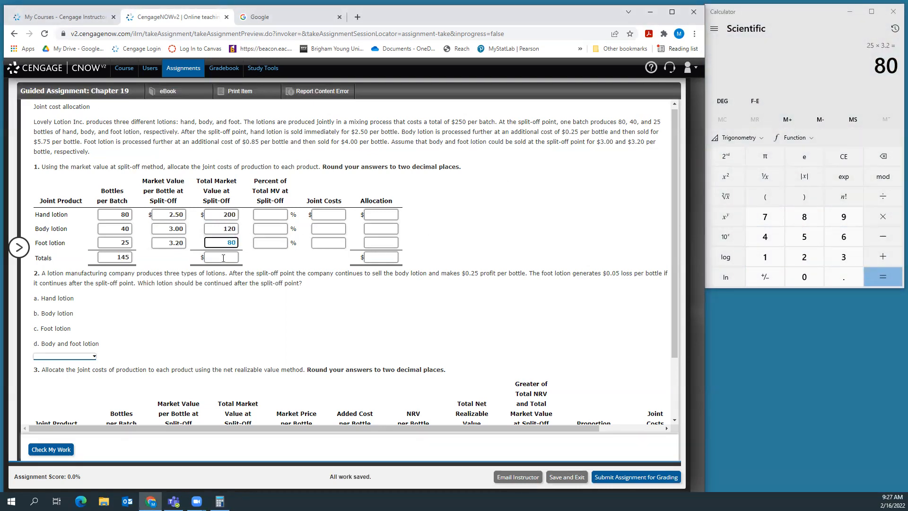
{"action": "type", "text": "4"}
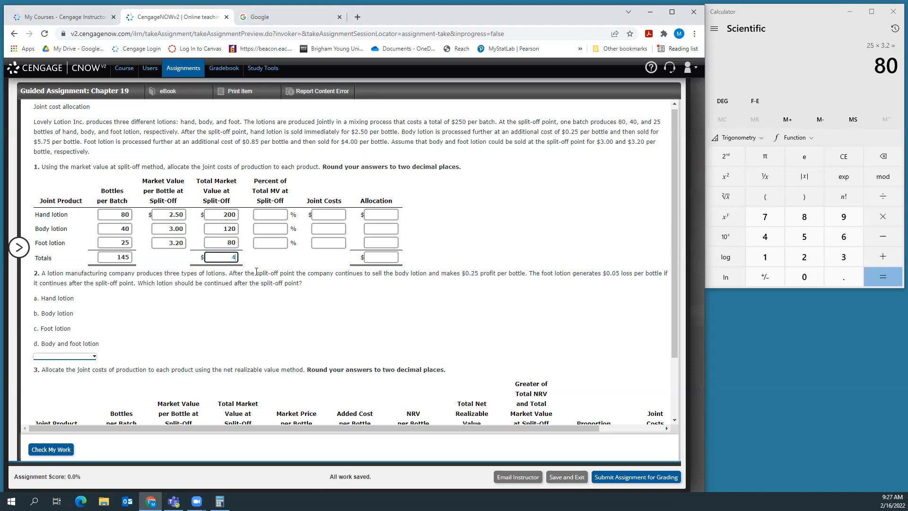
{"action": "type", "text": "00"}
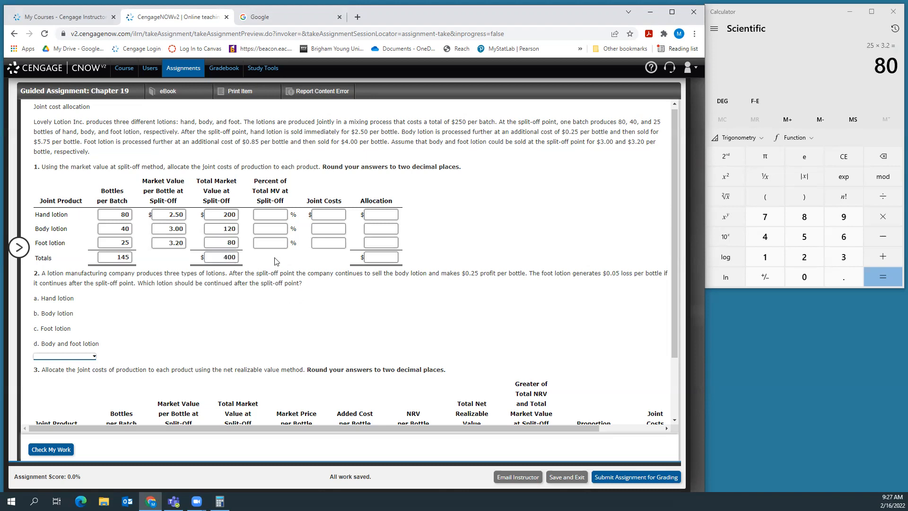
{"action": "mouse_move", "coordinate": [276, 261]}
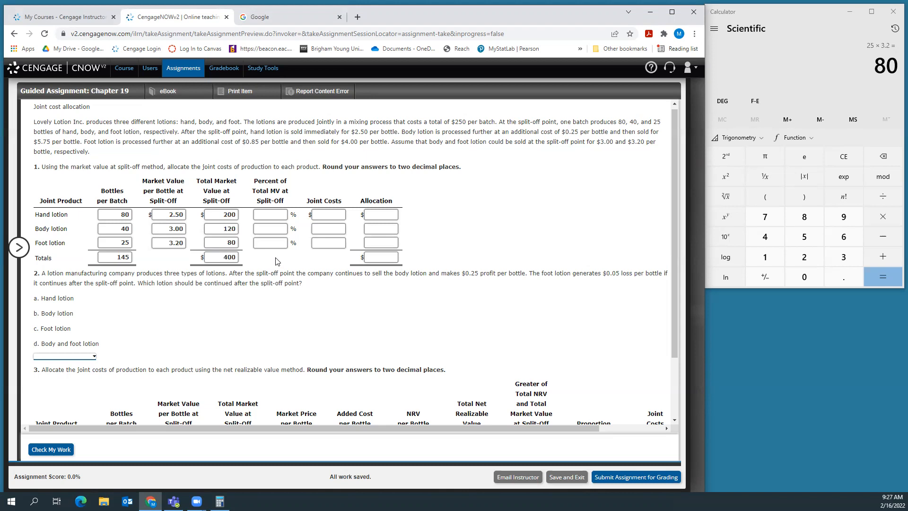
{"action": "mouse_move", "coordinate": [302, 236]}
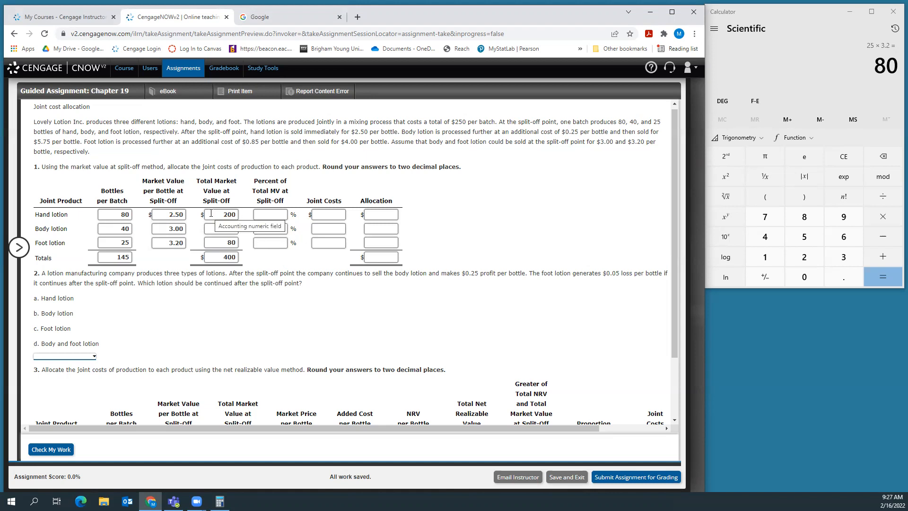
{"action": "type", "text": "120"}
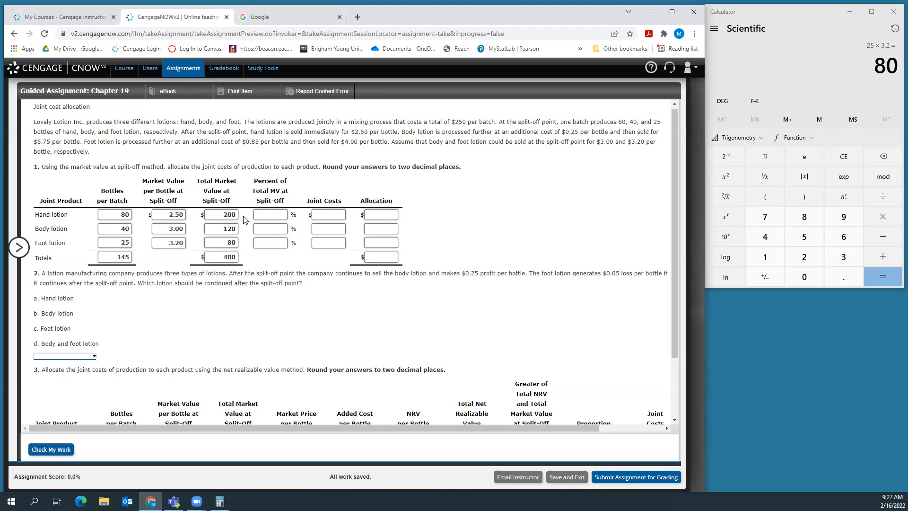
{"action": "mouse_move", "coordinate": [225, 269]}
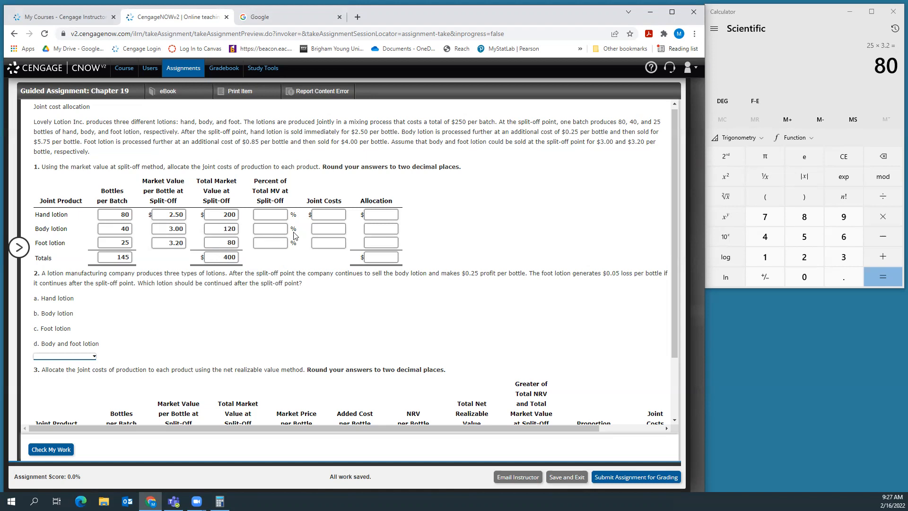
- Enter percent of total market value: 50% hand, 30% body, 20% foot, using the calculator for 120/400
{"action": "left_click", "coordinate": [270, 215]}
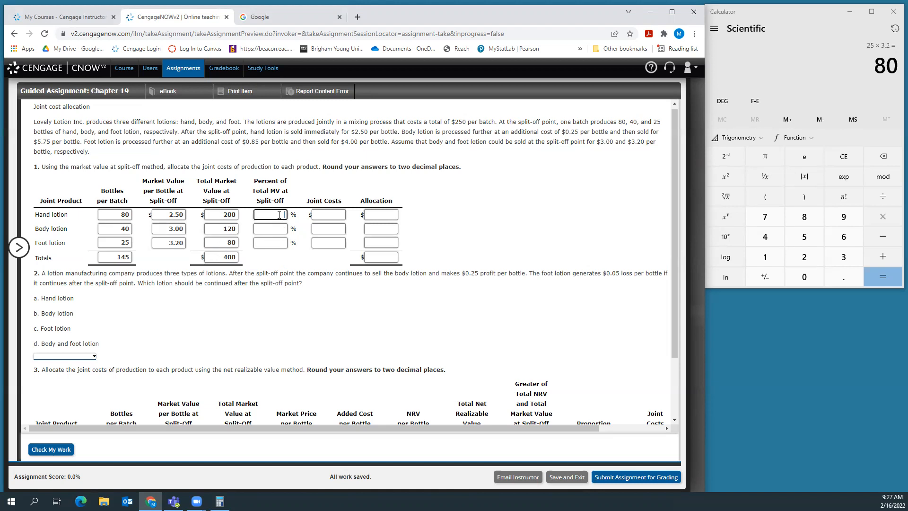
{"action": "type", "text": "50"}
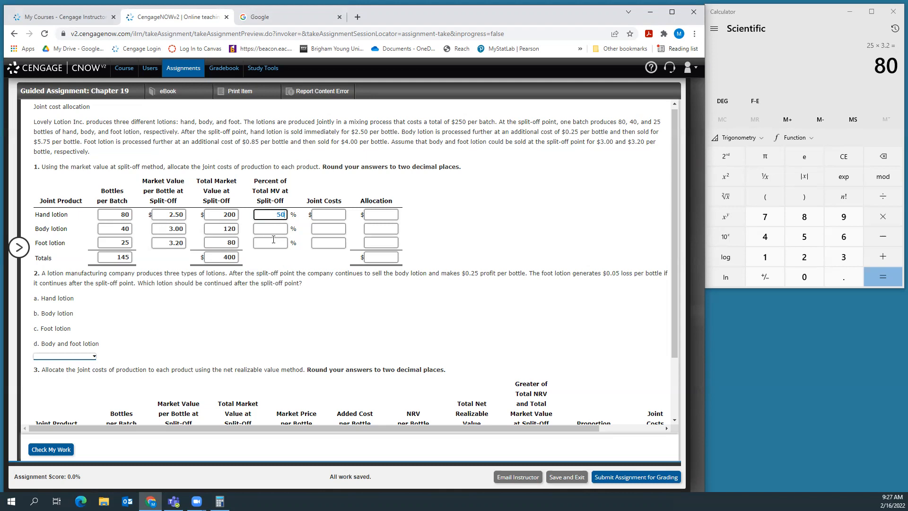
{"action": "mouse_move", "coordinate": [278, 272]}
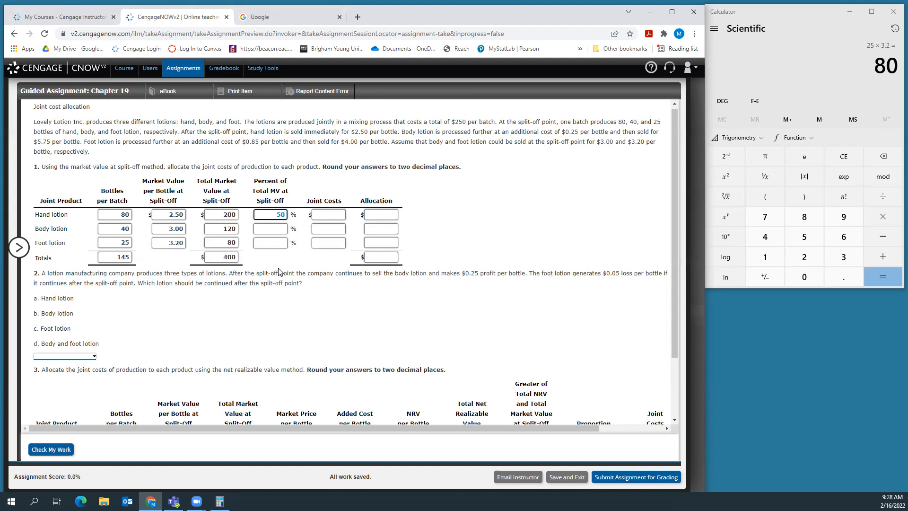
{"action": "mouse_move", "coordinate": [791, 29]}
{"action": "type", "text": "120"}
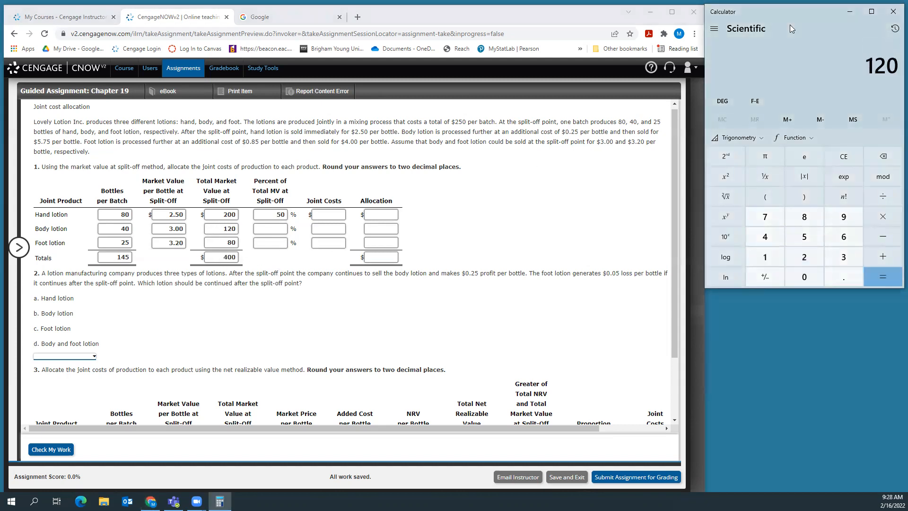
{"action": "left_click", "coordinate": [881, 276]}
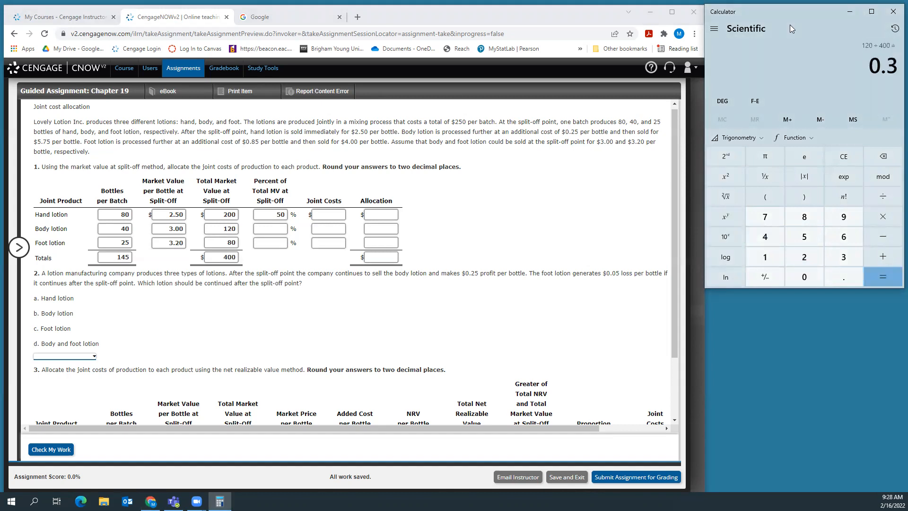
{"action": "left_click", "coordinate": [270, 228]}
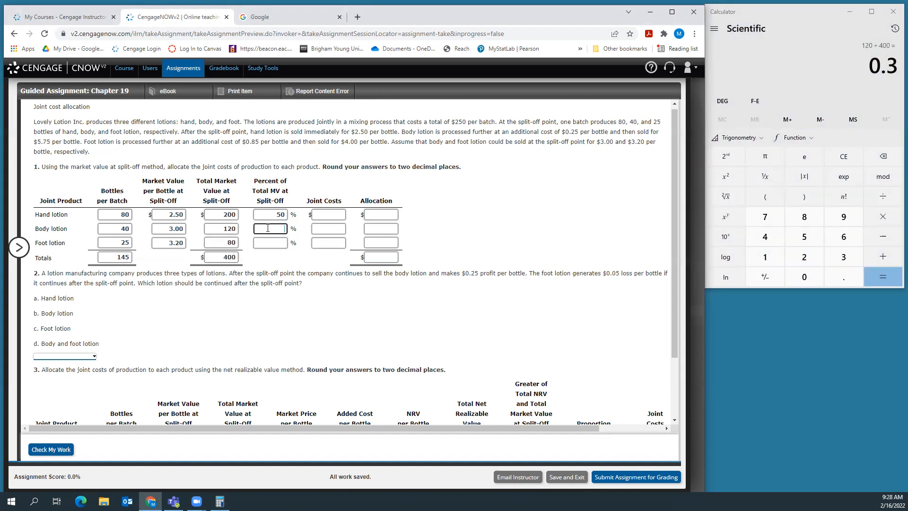
{"action": "type", "text": "30"}
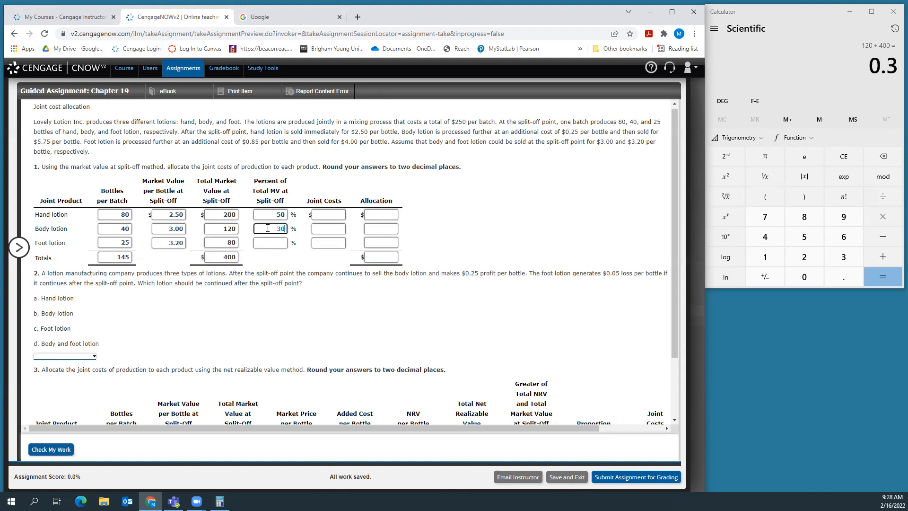
{"action": "left_click", "coordinate": [270, 242]}
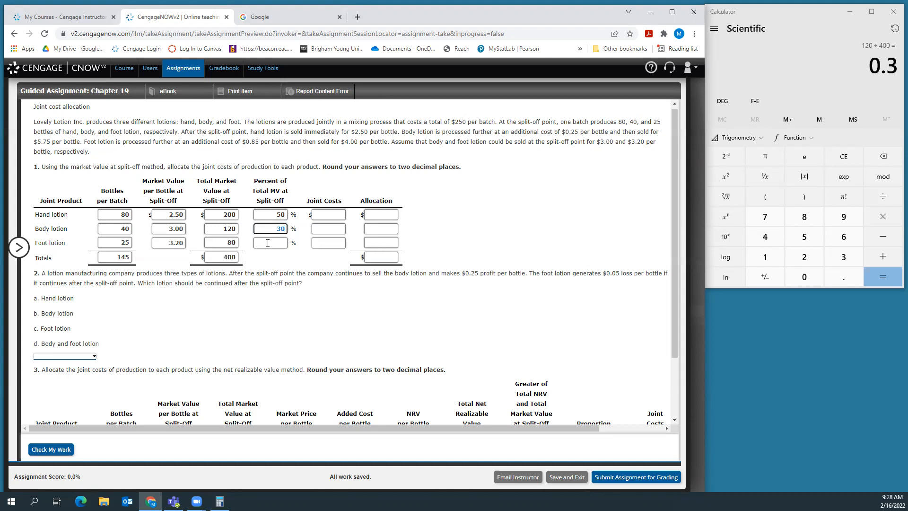
{"action": "type", "text": "20"}
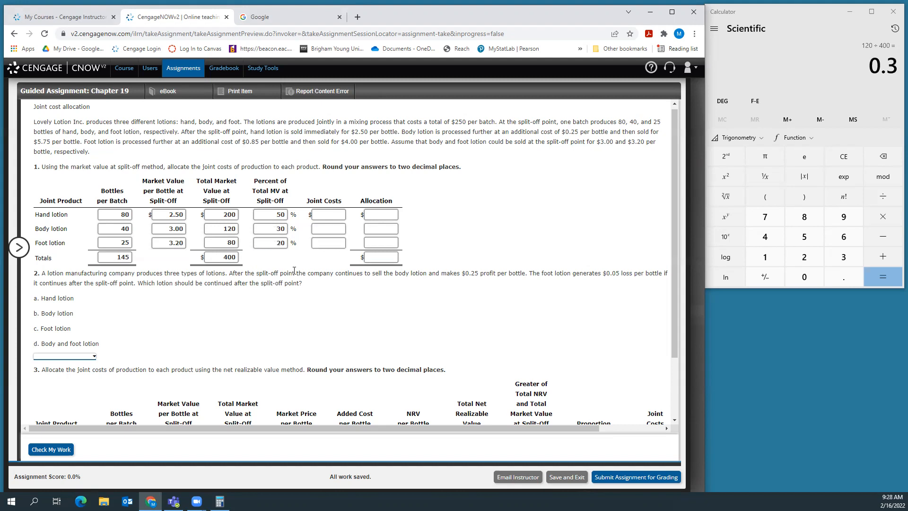
{"action": "mouse_move", "coordinate": [449, 122]}
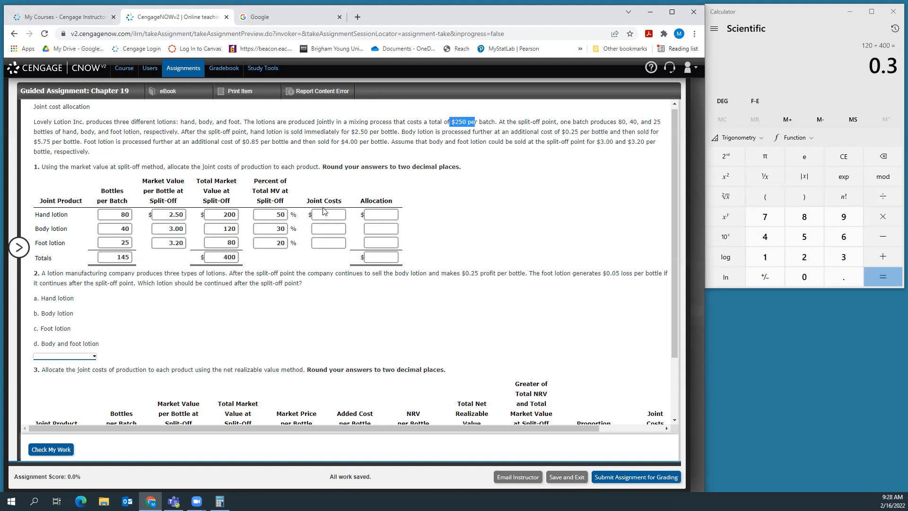
- Enter $250 joint costs in the hand, body and foot lotion rows
{"action": "type", "text": "250"}
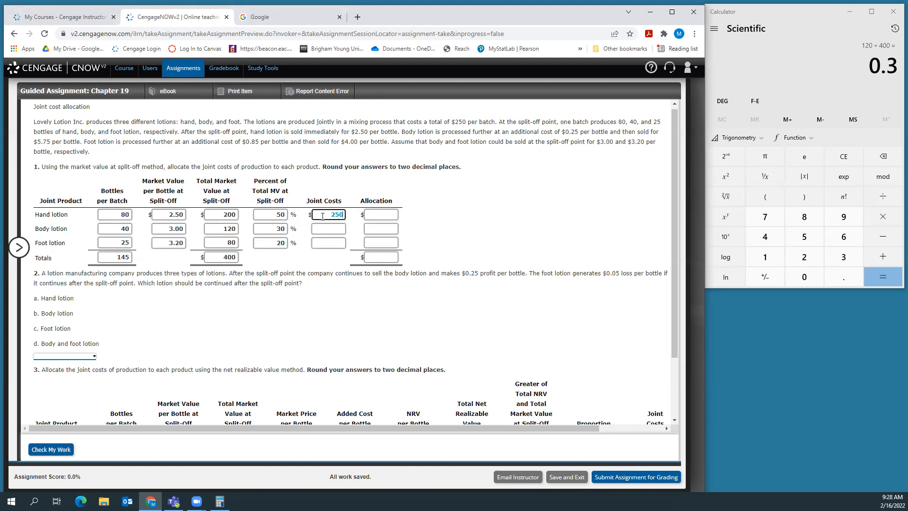
{"action": "left_click", "coordinate": [328, 228]}
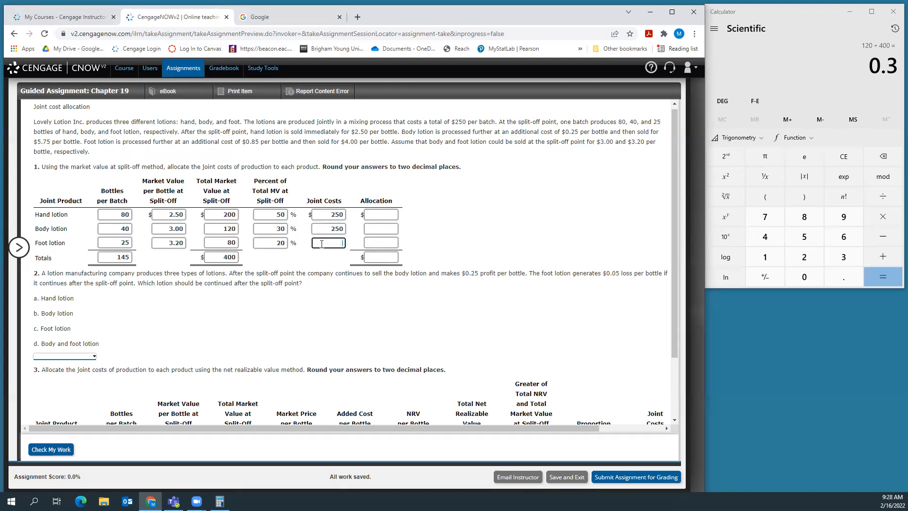
{"action": "type", "text": "250"}
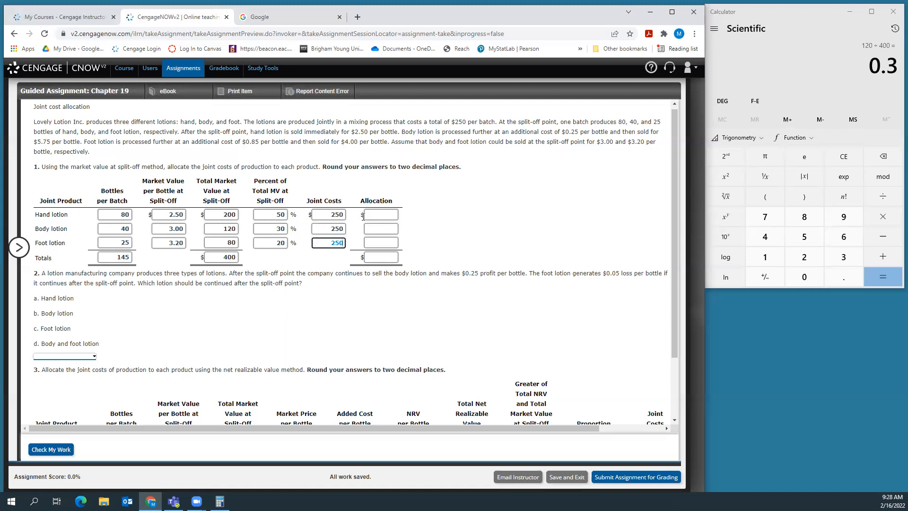
- Allocate joint costs of 125 hand, 75 body, 50 foot and the 250 total, computing shares in the calculator
{"action": "left_click", "coordinate": [380, 215]}
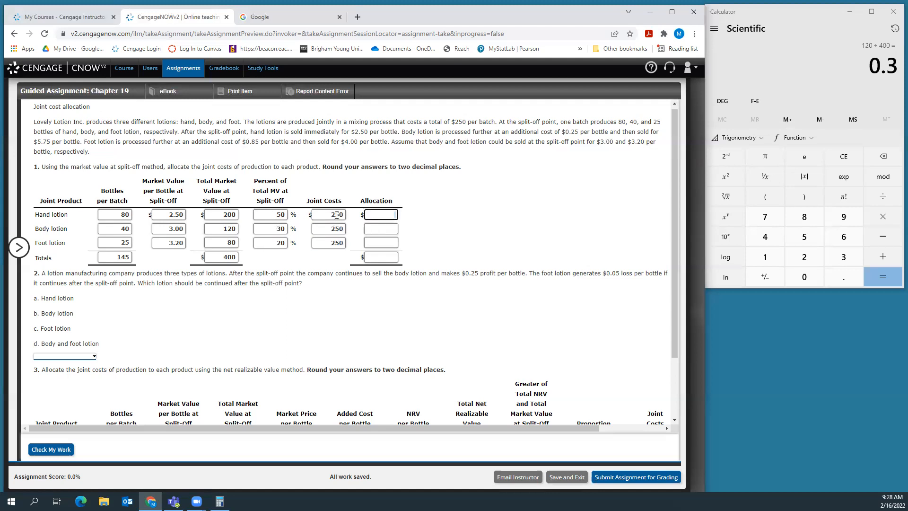
{"action": "type", "text": "125"}
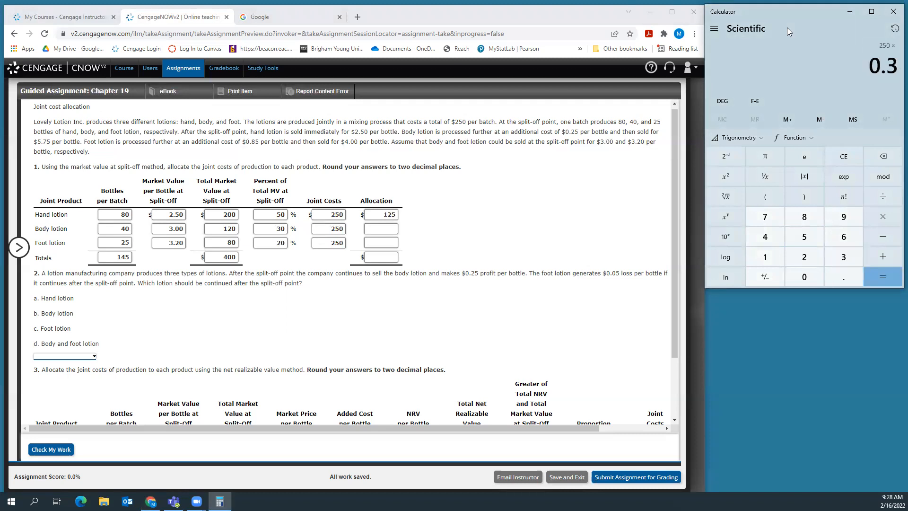
{"action": "left_click", "coordinate": [882, 276]}
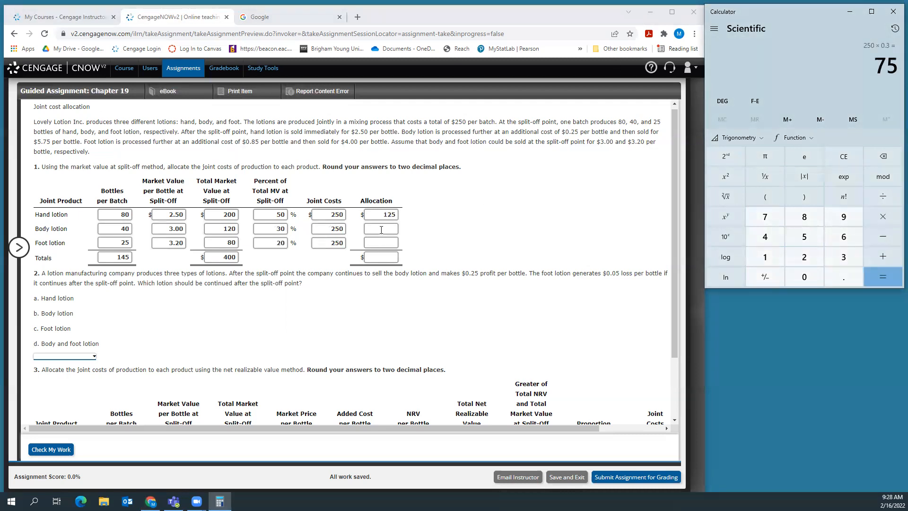
{"action": "type", "text": "75"}
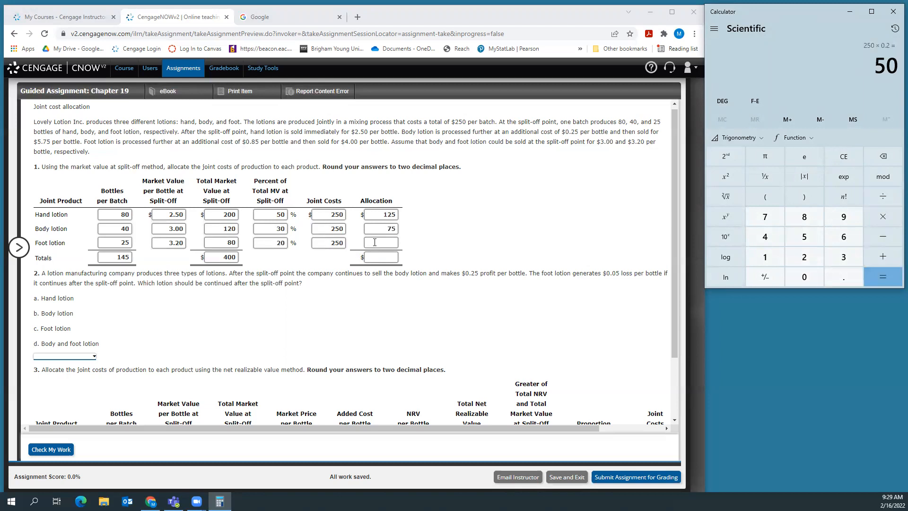
{"action": "type", "text": "50"}
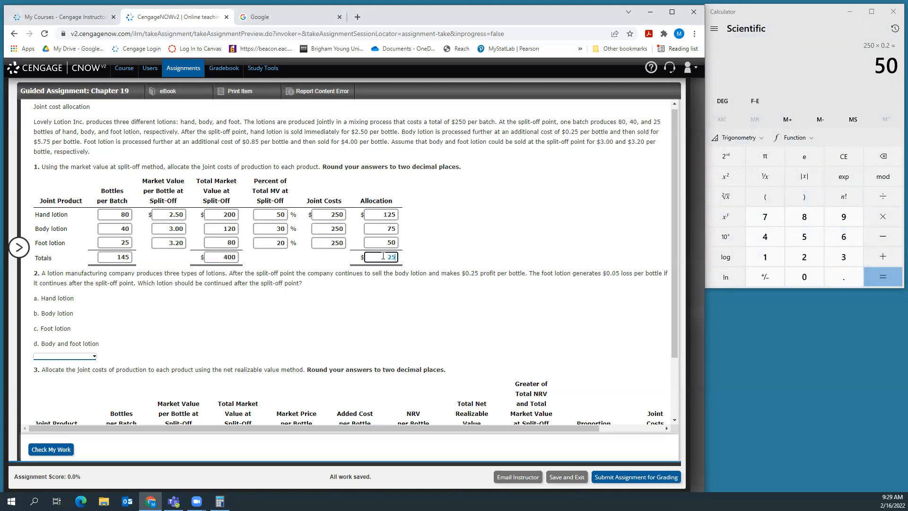
{"action": "type", "text": "250"}
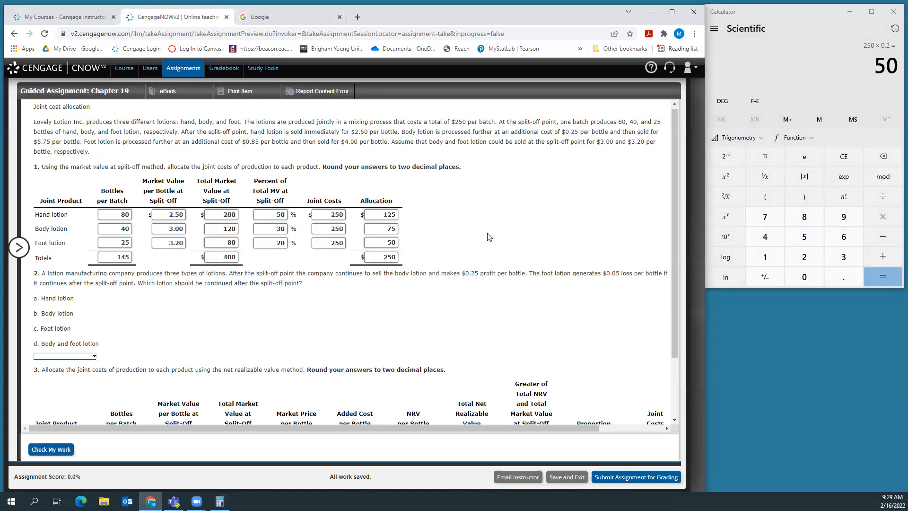
{"action": "mouse_move", "coordinate": [488, 242]}
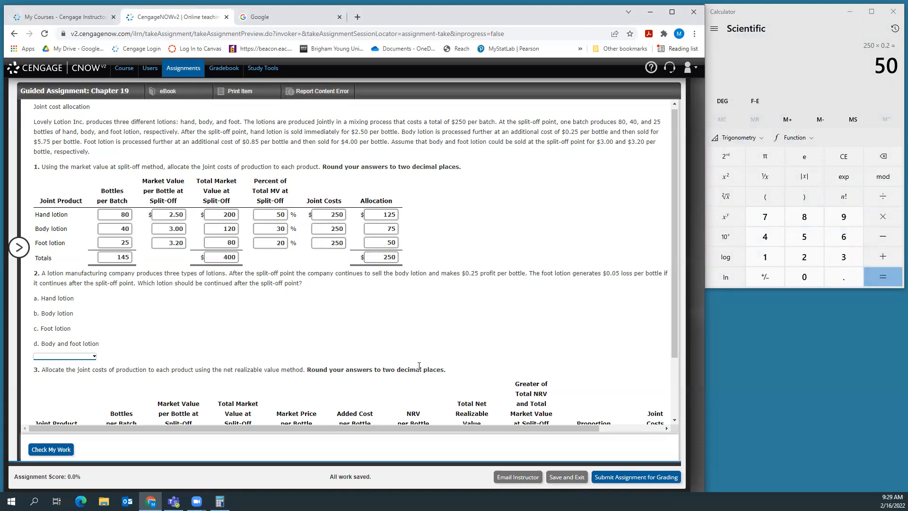
{"action": "mouse_move", "coordinate": [407, 437]}
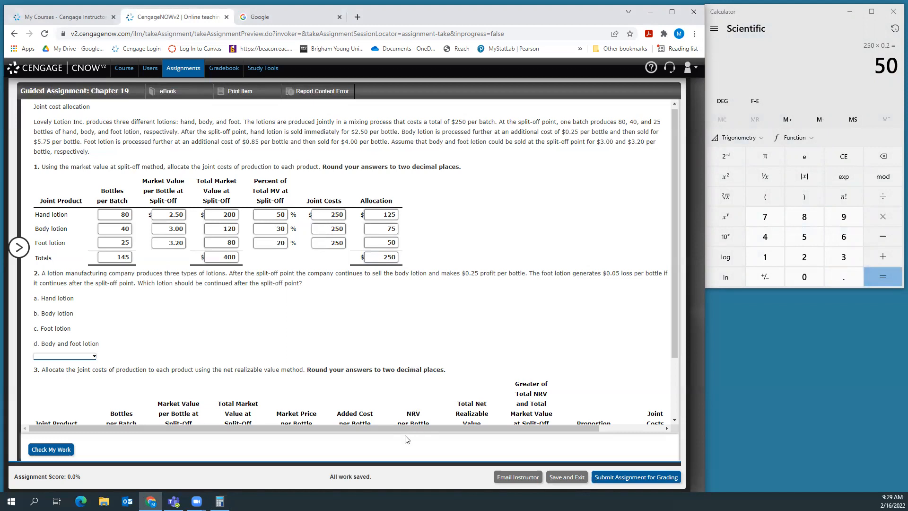
{"action": "mouse_move", "coordinate": [710, 350]}
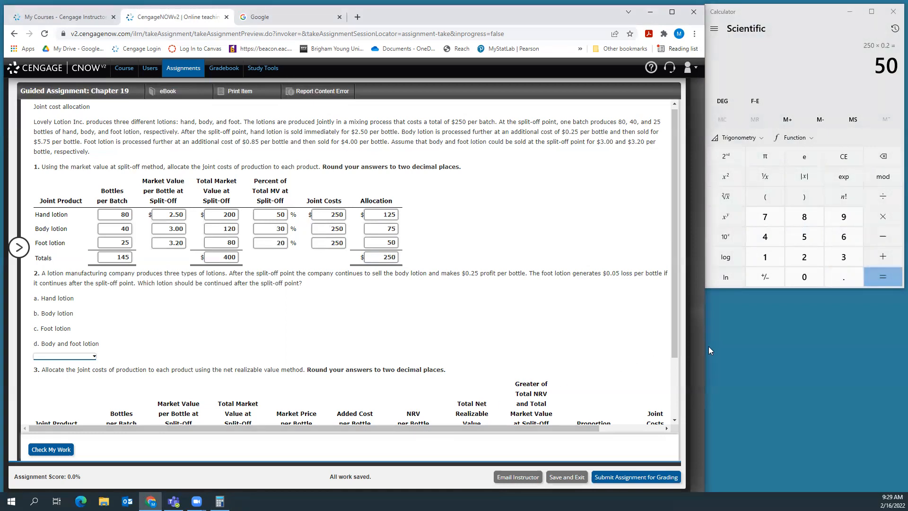
{"action": "mouse_move", "coordinate": [705, 273]}
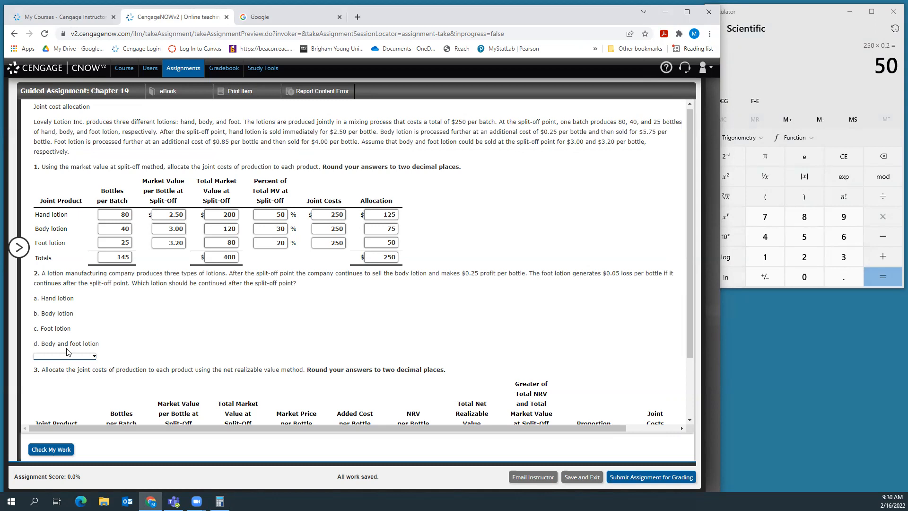
- Choose option b, body lotion, from the question 2 answer choices
{"action": "left_click", "coordinate": [63, 356]}
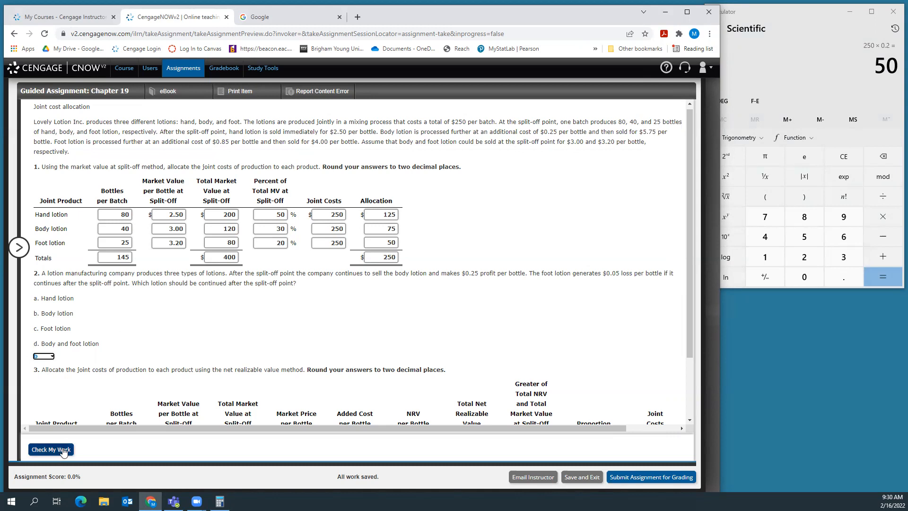
{"action": "left_click", "coordinate": [50, 449]}
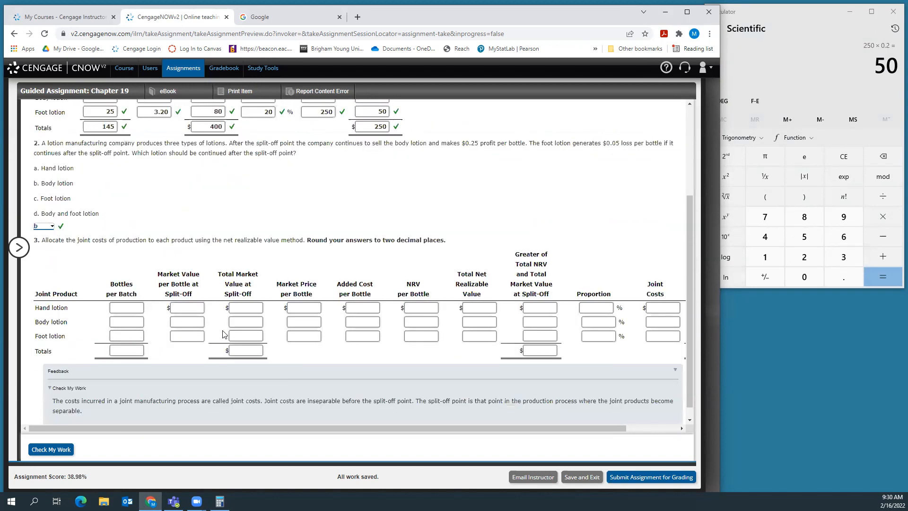
{"action": "scroll", "scroll_direction": "down", "scroll_amount": 3}
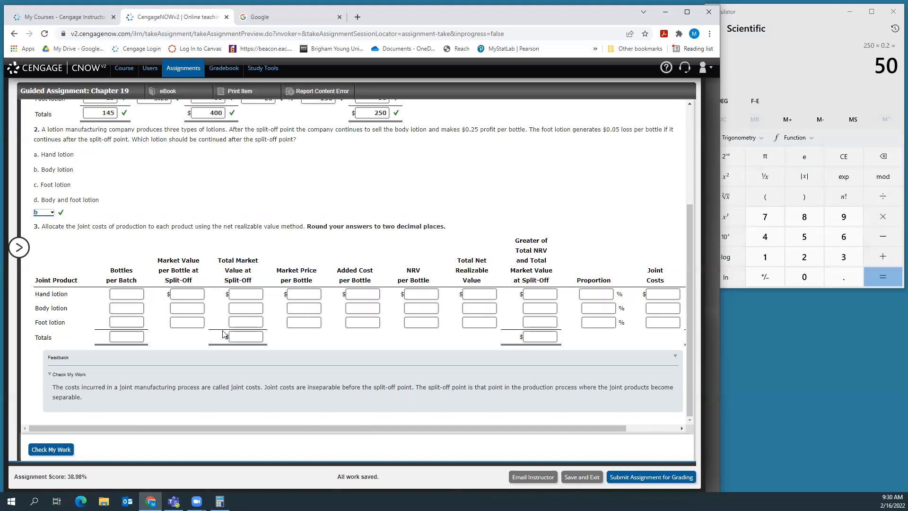
{"action": "mouse_move", "coordinate": [285, 343]}
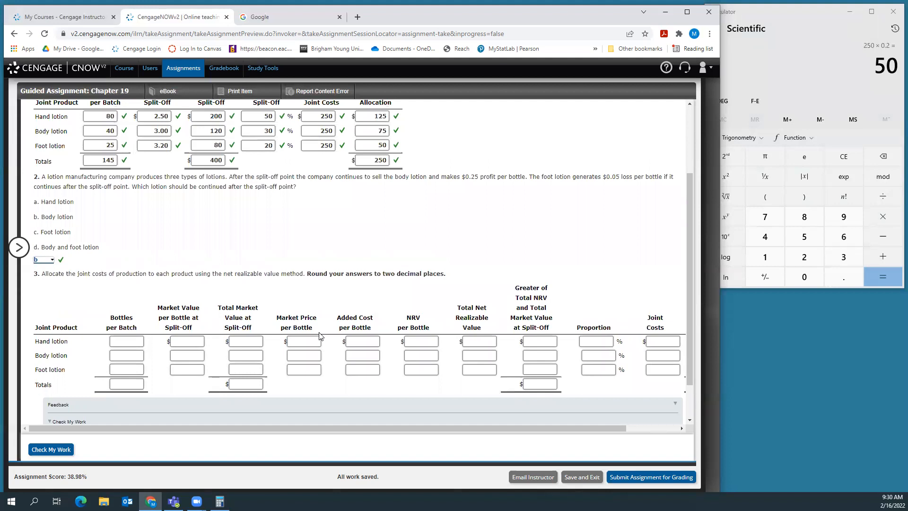
{"action": "mouse_move", "coordinate": [137, 272]}
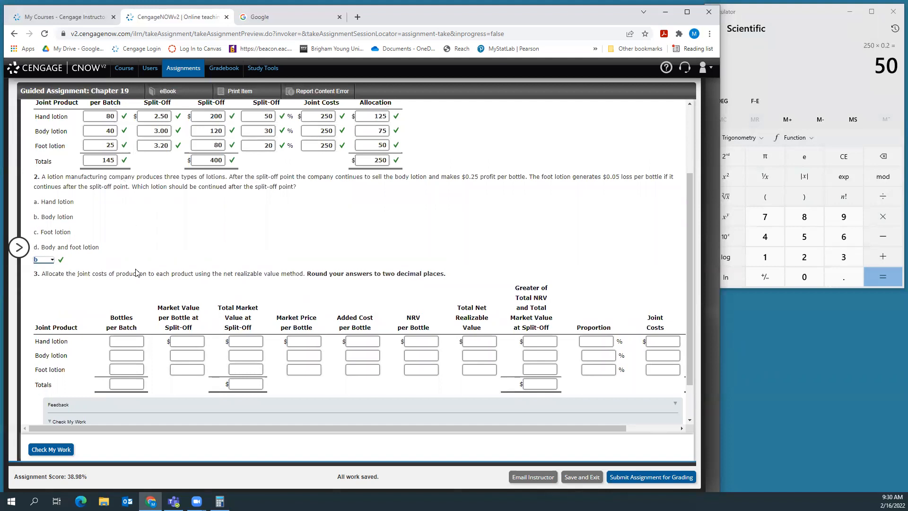
- Enter question 3 bottles per batch of 80, 40, 25 and the 145 total
{"action": "left_click", "coordinate": [126, 340]}
{"action": "type", "text": "80"}
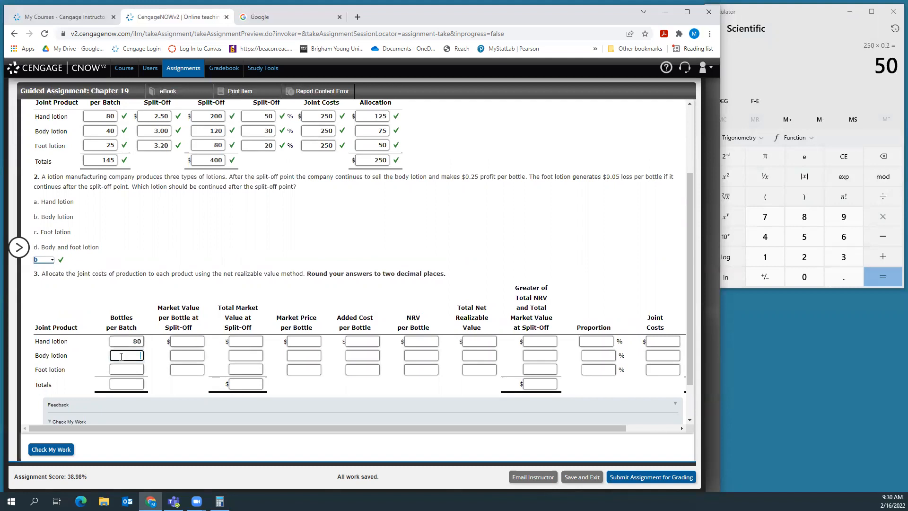
{"action": "type", "text": "40"}
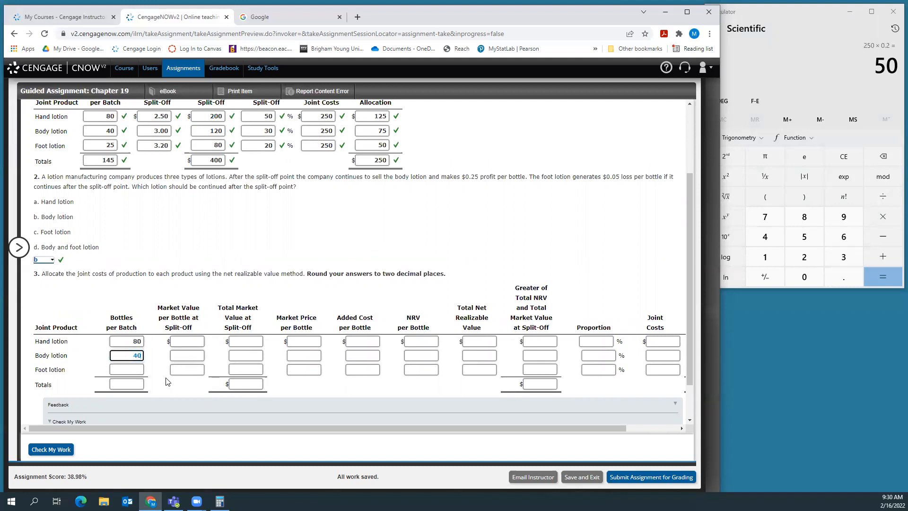
{"action": "type", "text": "25"}
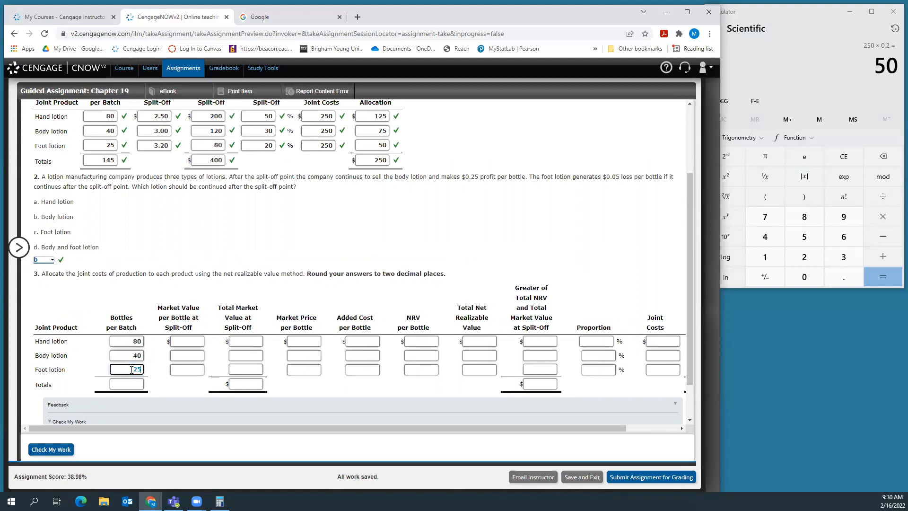
{"action": "left_click", "coordinate": [125, 383]}
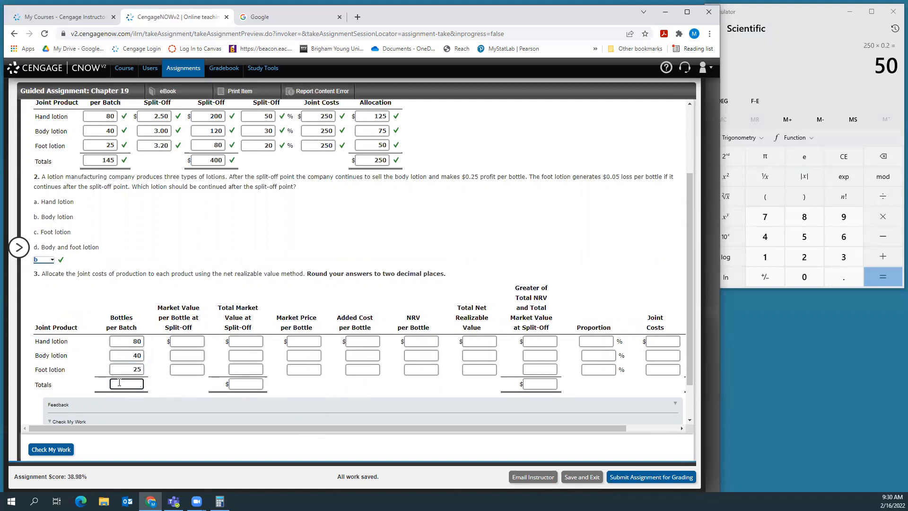
{"action": "type", "text": "145"}
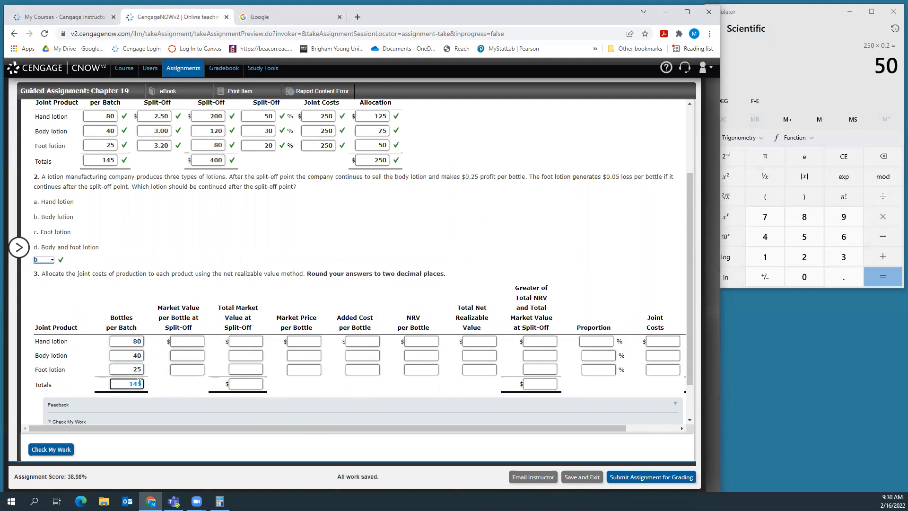
- Enter split-off market values per bottle of 2.50, 3.00 and 3.20
{"action": "left_click", "coordinate": [187, 340]}
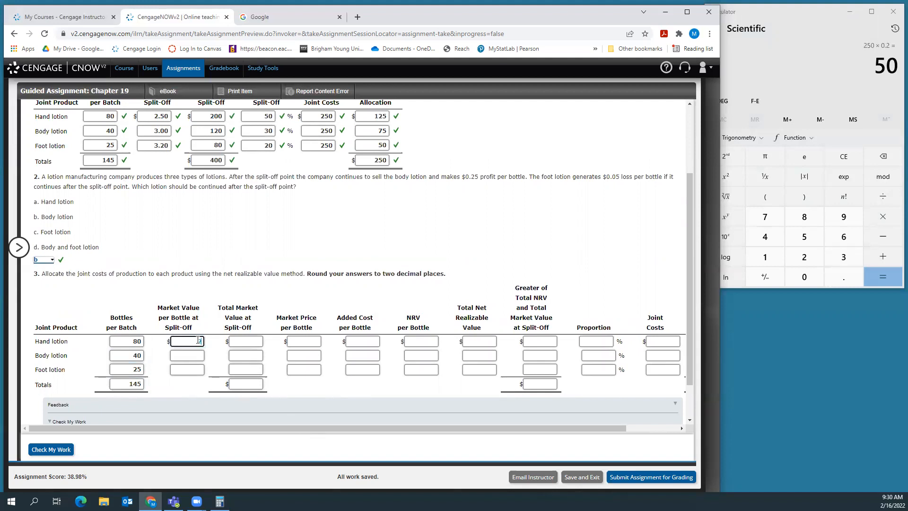
{"action": "type", "text": "2.50"}
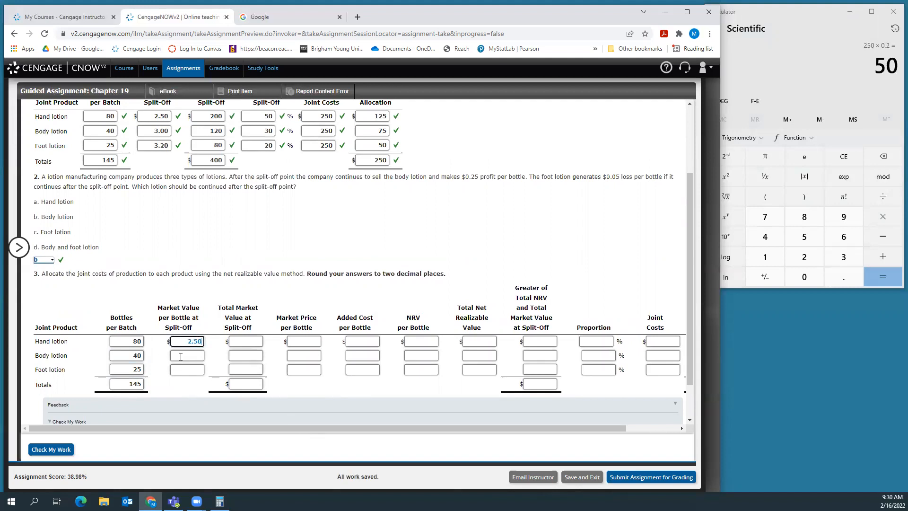
{"action": "type", "text": "3.00"}
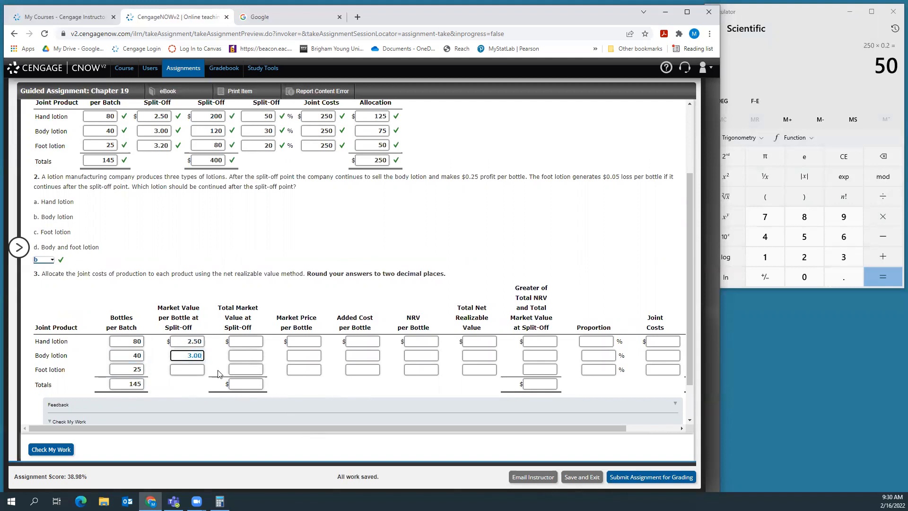
{"action": "left_click", "coordinate": [187, 369]}
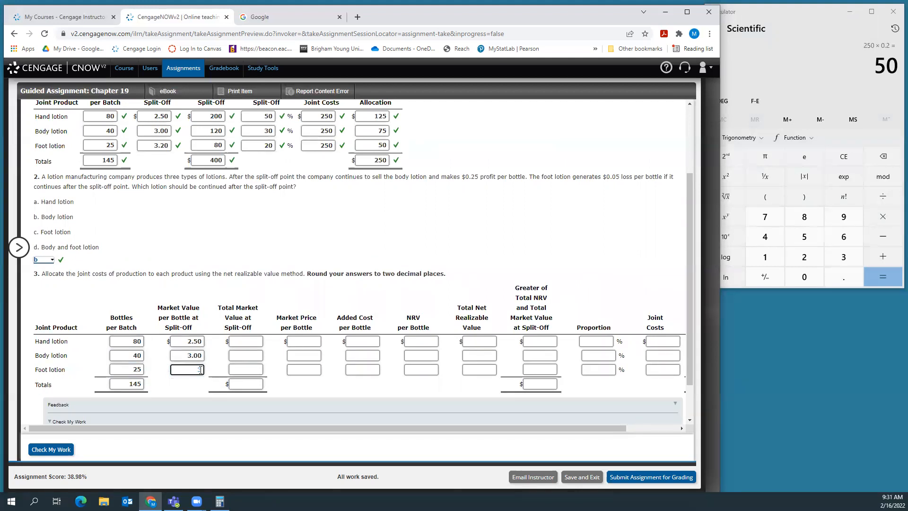
{"action": "type", "text": "3.20"}
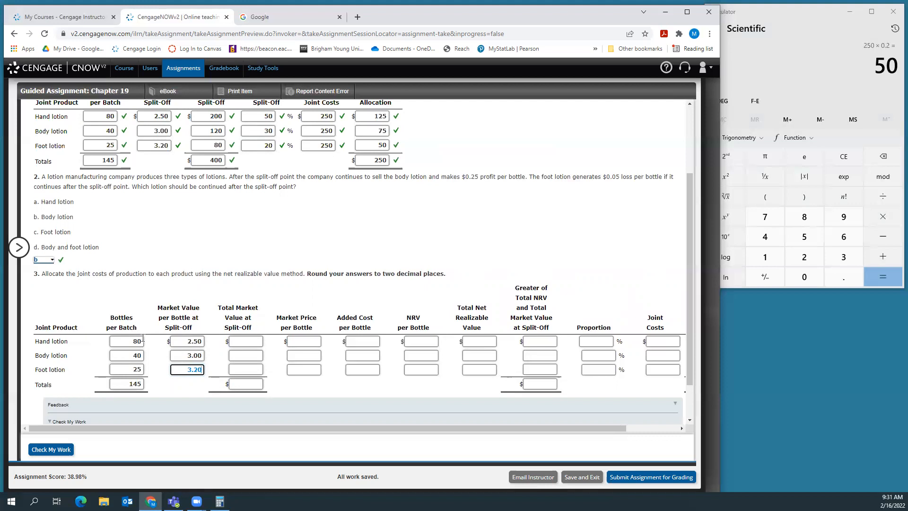
- Enter total market values at split-off of 200, 120, 80 and the 400 total
{"action": "left_click", "coordinate": [244, 340]}
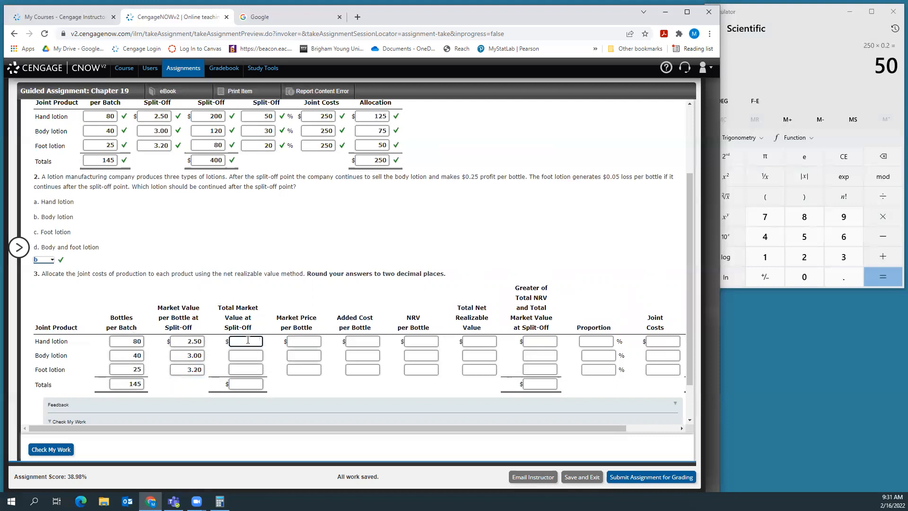
{"action": "type", "text": "200"}
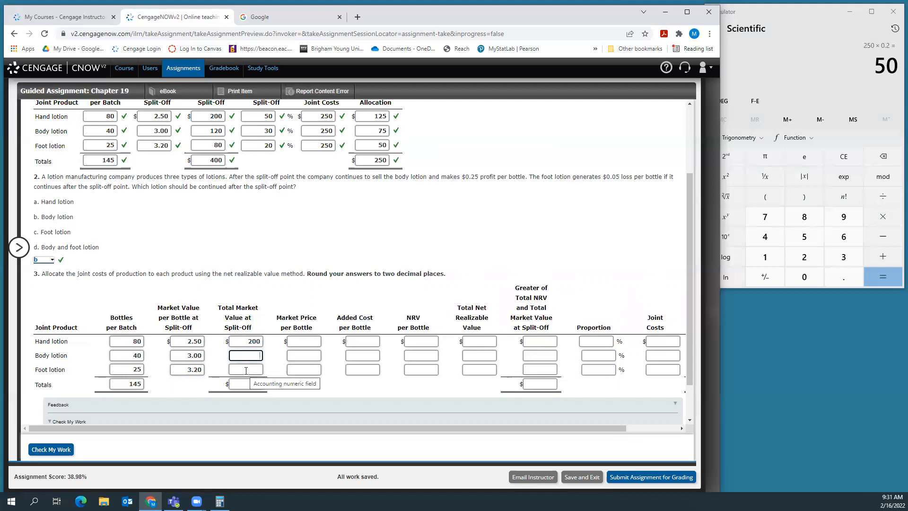
{"action": "type", "text": "120"}
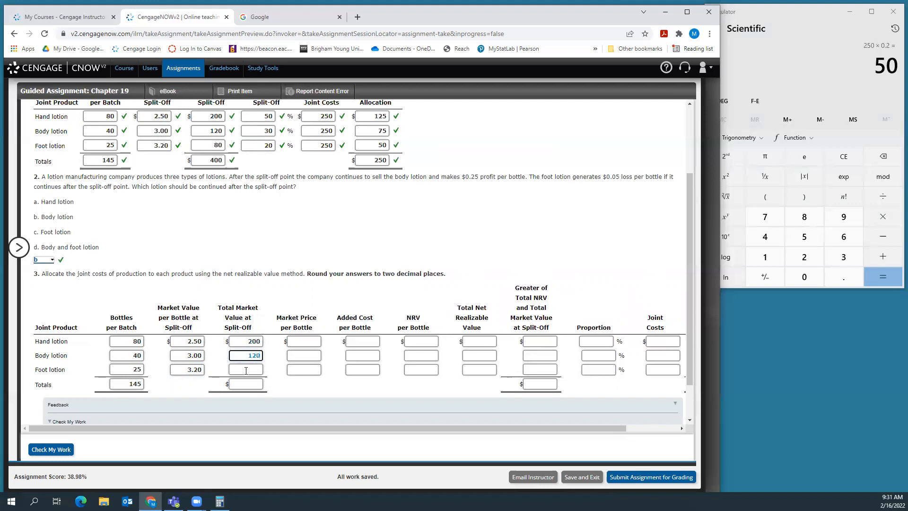
{"action": "left_click", "coordinate": [246, 369]}
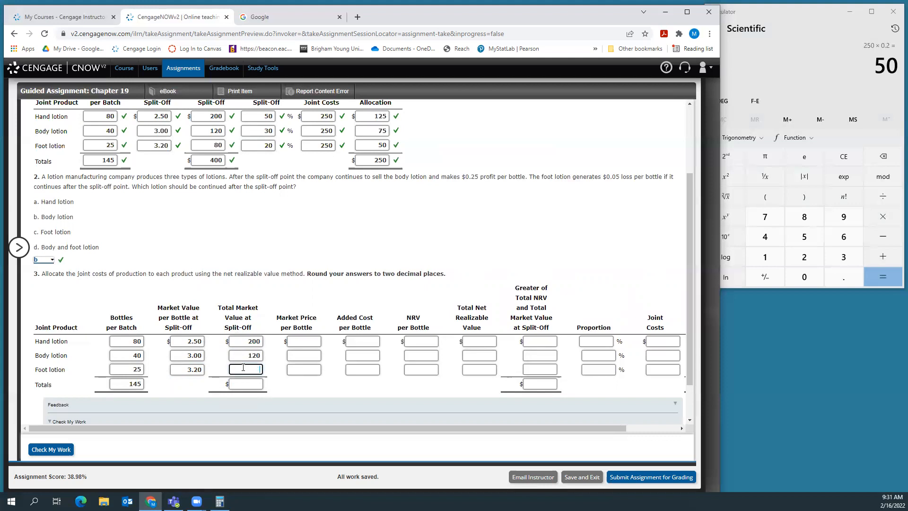
{"action": "type", "text": "80"}
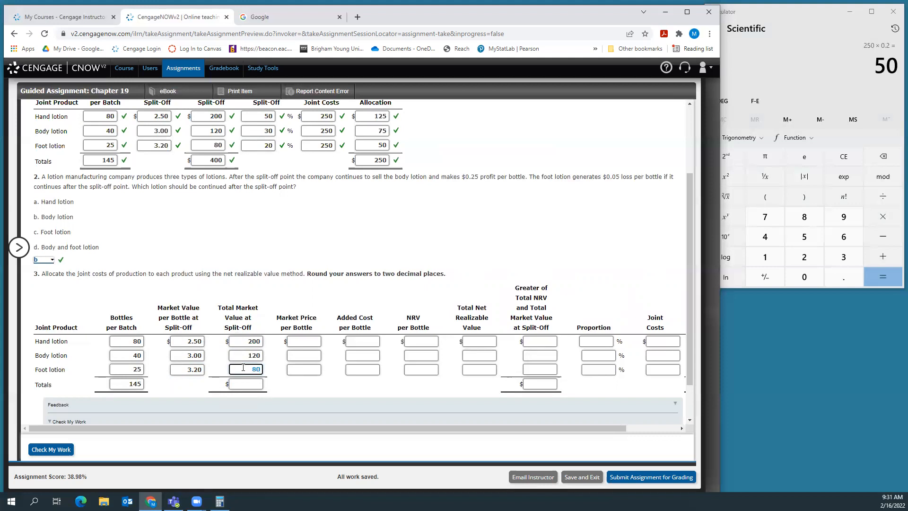
{"action": "left_click", "coordinate": [246, 383]}
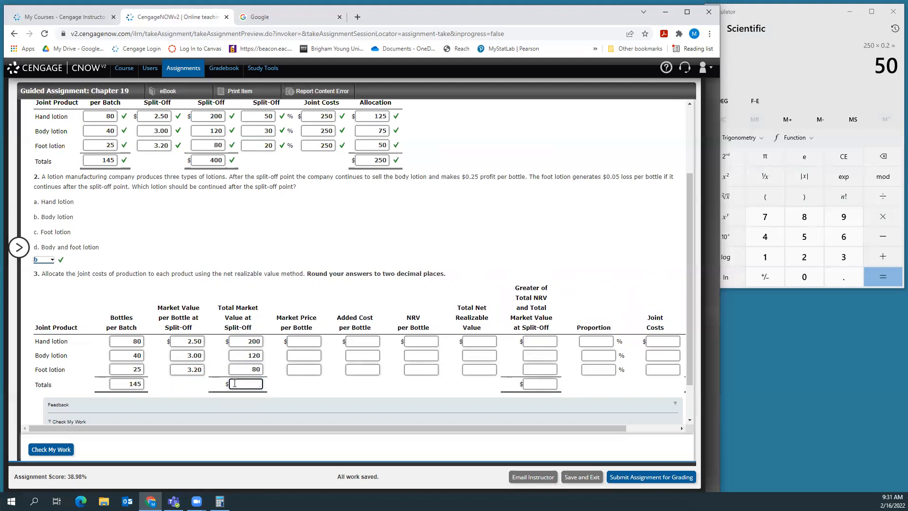
{"action": "type", "text": "400"}
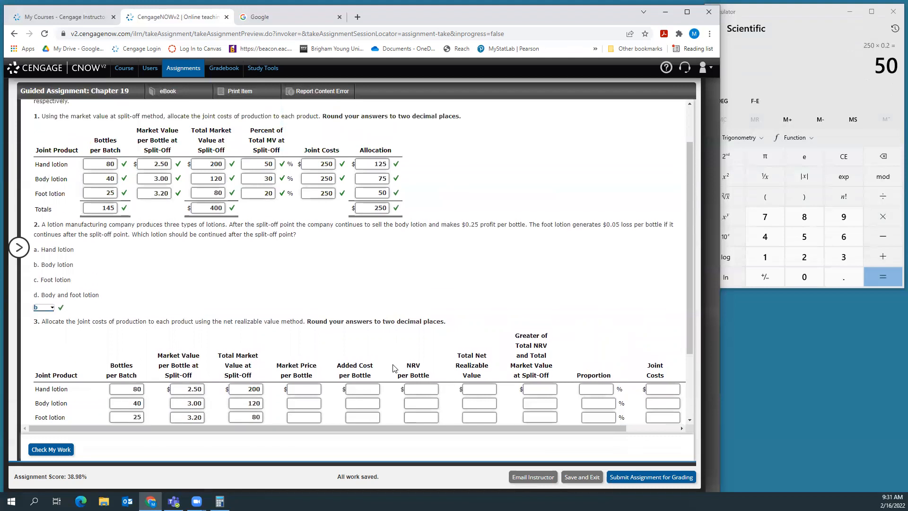
- Enter market prices per bottle of 2.50, 5.75 and 4.00, rereading the problem text for the selling prices
{"action": "scroll", "scroll_direction": "up", "scroll_amount": 3}
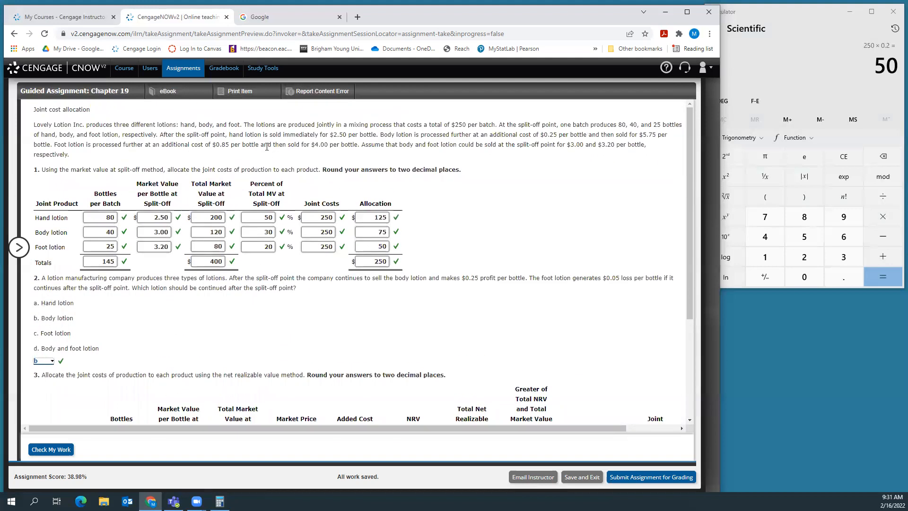
{"action": "scroll", "scroll_direction": "down", "scroll_amount": 3}
{"action": "type", "text": "4"}
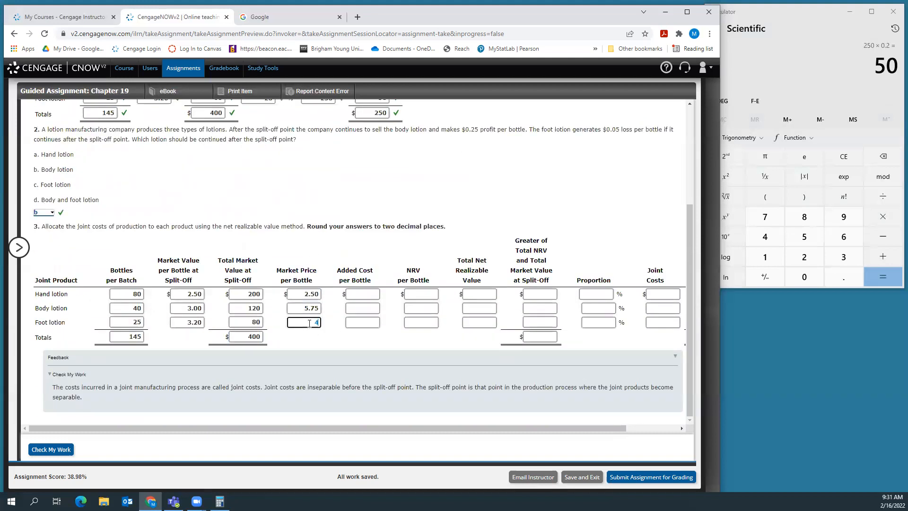
{"action": "type", "text": ".00"}
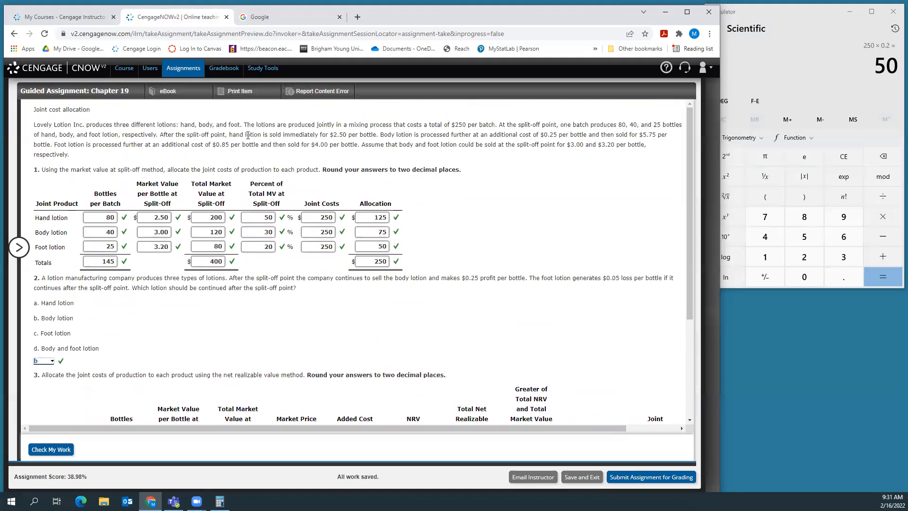
{"action": "left_click_drag", "start_coordinate": [230, 134], "coordinate": [332, 134]}
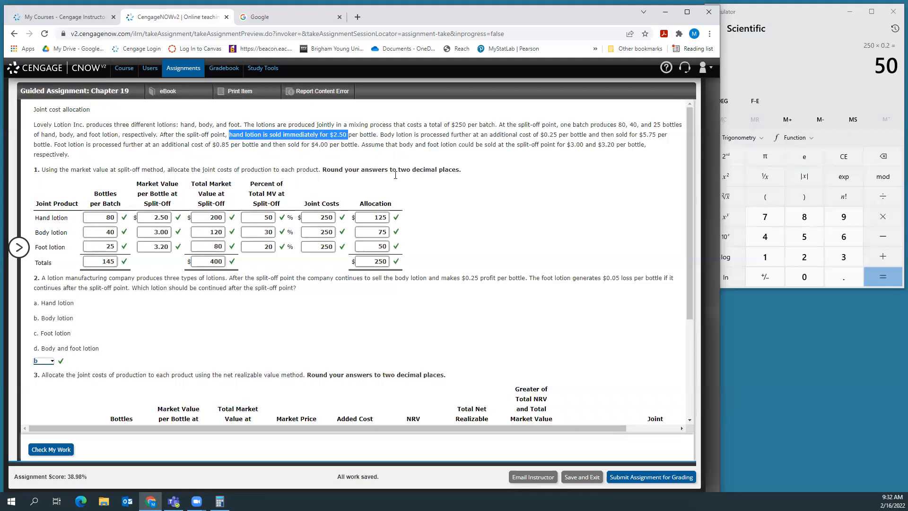
{"action": "scroll", "scroll_direction": "down", "scroll_amount": 3}
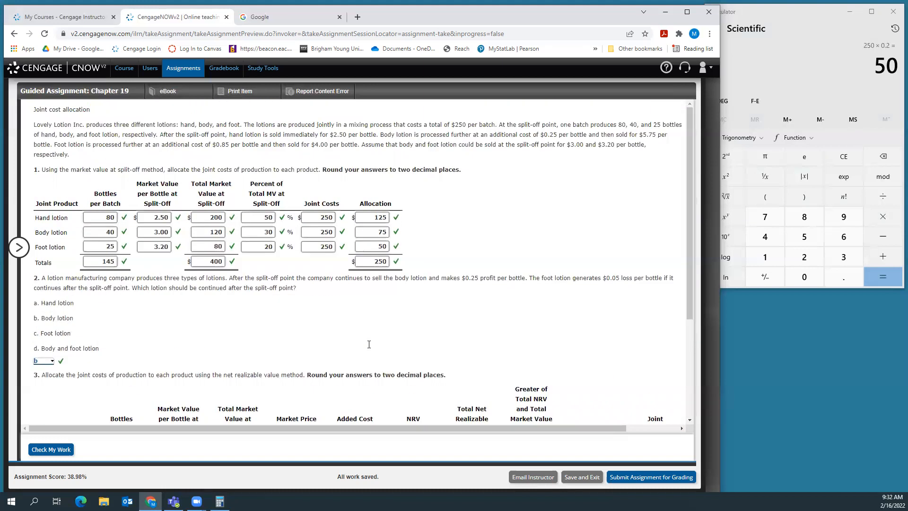
{"action": "mouse_move", "coordinate": [491, 138]}
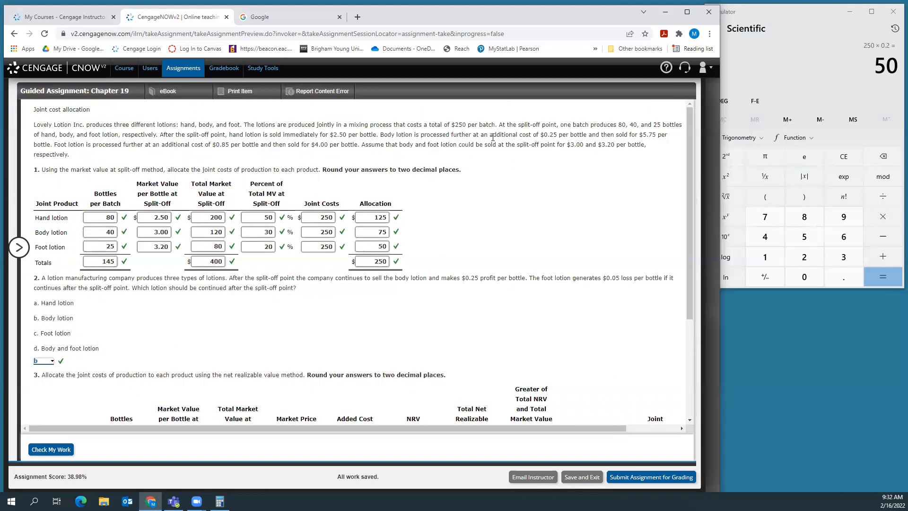
- Enter added costs per bottle of 0 hand, 0.25 body and 0.85 foot in the NRV table
{"action": "left_click_drag", "start_coordinate": [488, 135], "coordinate": [567, 134]}
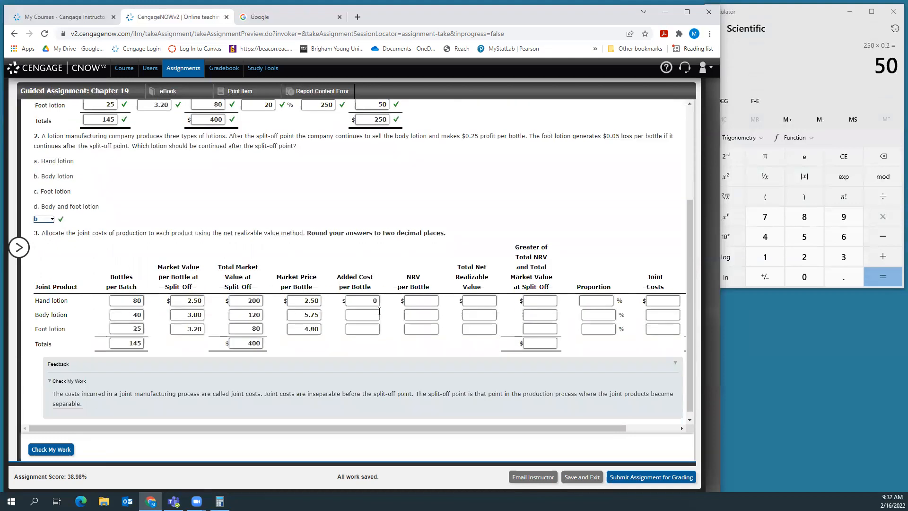
{"action": "type", "text": "0.25"}
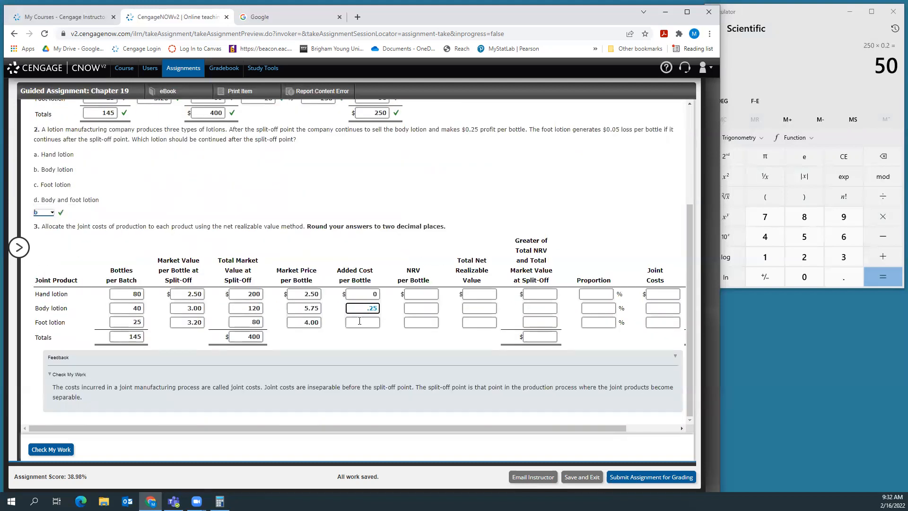
{"action": "type", "text": ".85"}
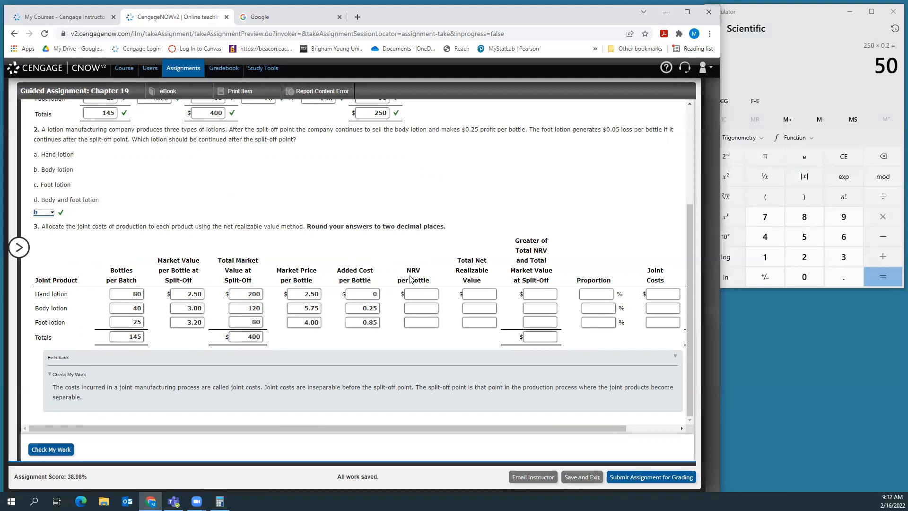
{"action": "mouse_move", "coordinate": [409, 288]}
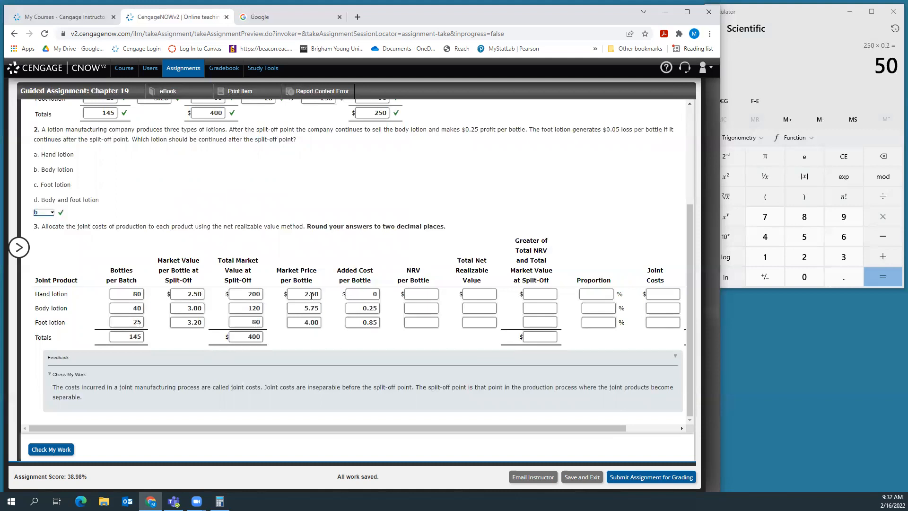
- Enter NRV per bottle of 2.50, 5.50 and 3.15 for hand, body and foot lotion
{"action": "left_click", "coordinate": [421, 293]}
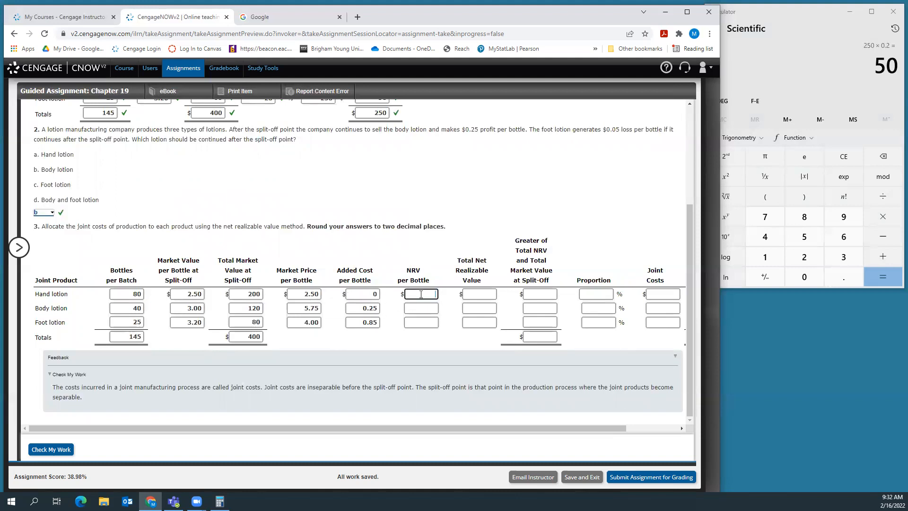
{"action": "type", "text": "2.50"}
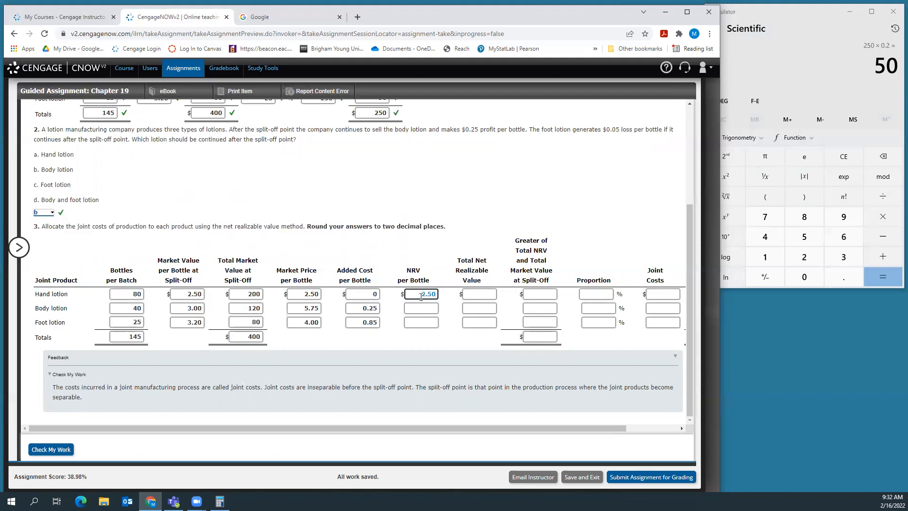
{"action": "left_click", "coordinate": [419, 307]}
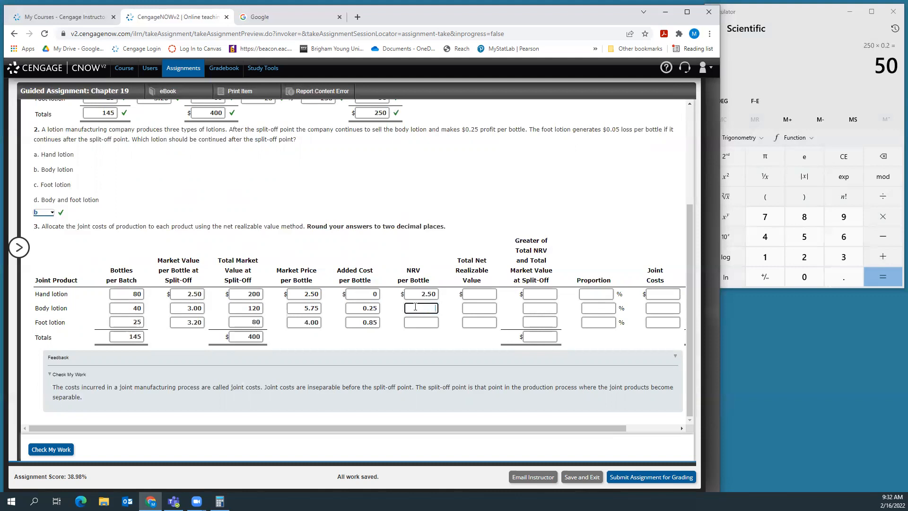
{"action": "type", "text": "5.50"}
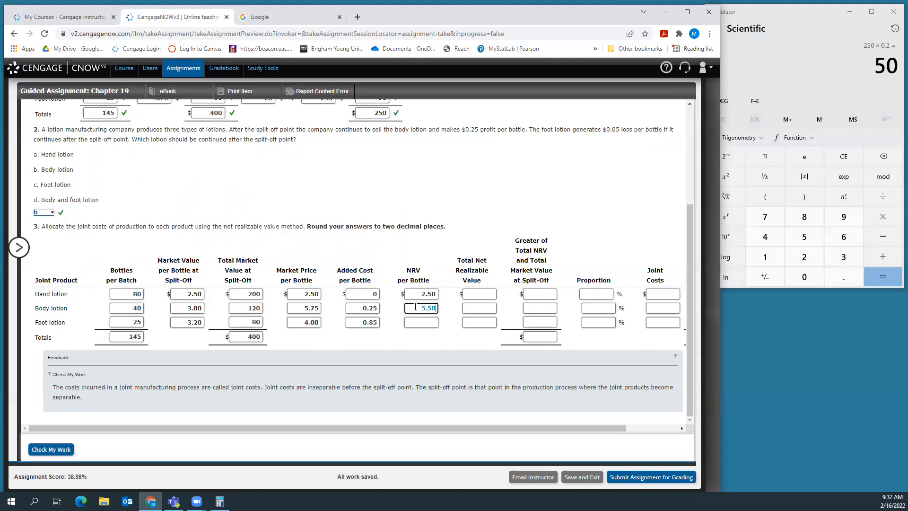
{"action": "left_click", "coordinate": [420, 321]}
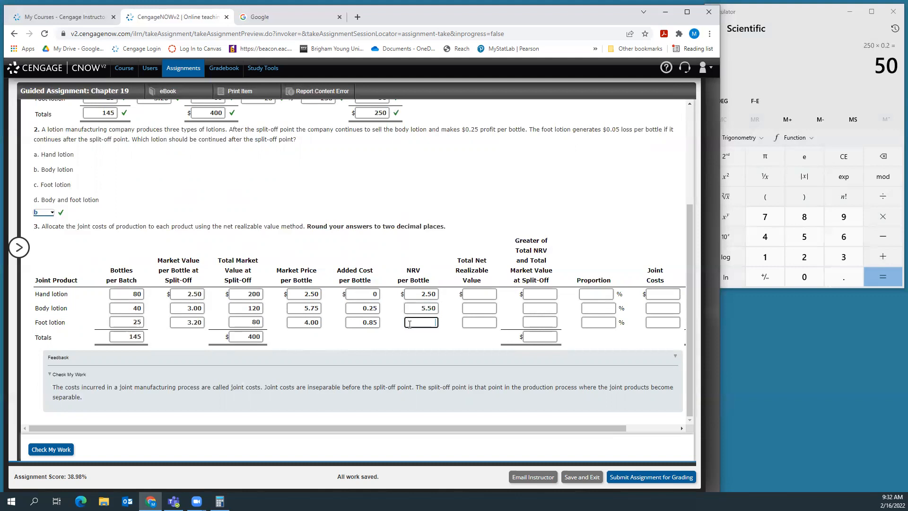
{"action": "type", "text": "3.15"}
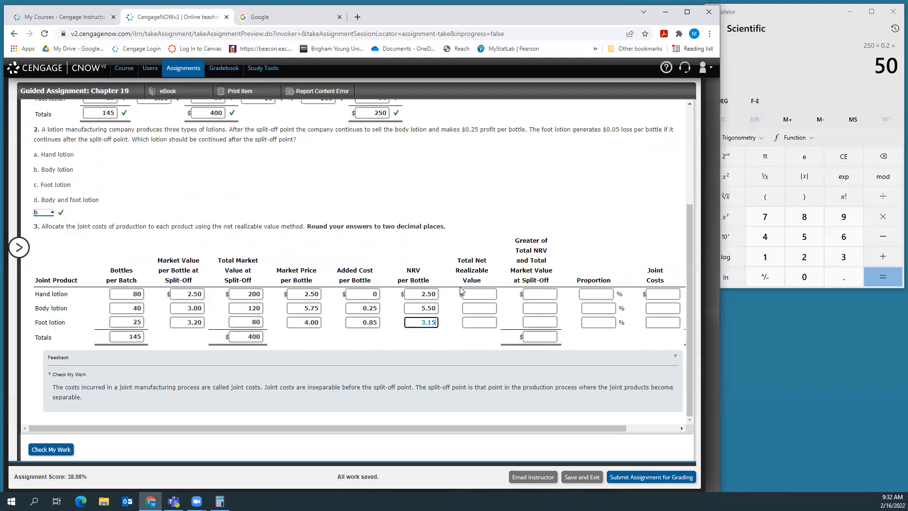
{"action": "mouse_move", "coordinate": [485, 318]}
{"action": "type", "text": "80"}
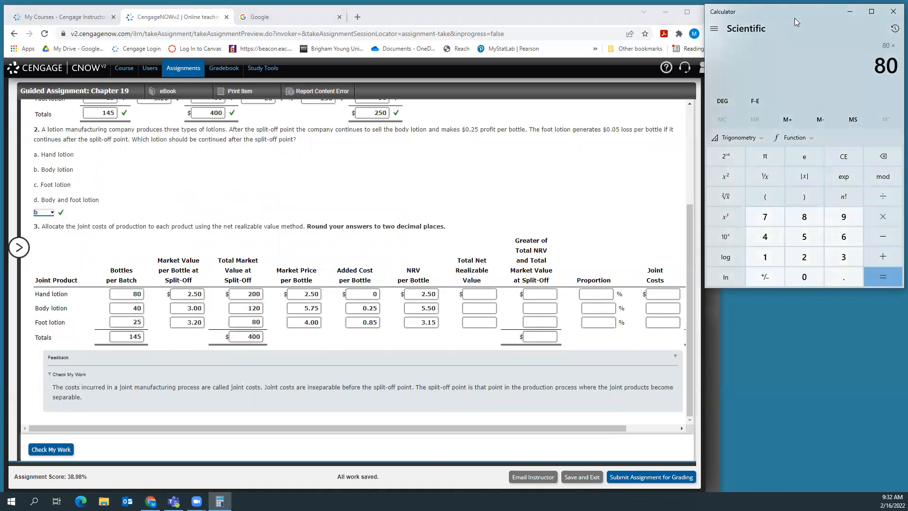
- Compute 80 × 2.50 and enter 200 as hand lotion's total net realizable value
{"action": "left_click", "coordinate": [882, 276]}
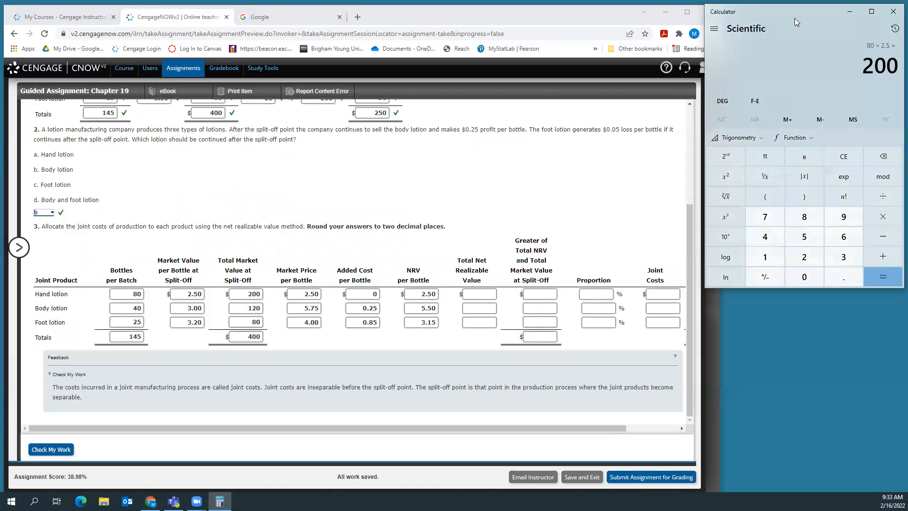
{"action": "left_click", "coordinate": [479, 293]}
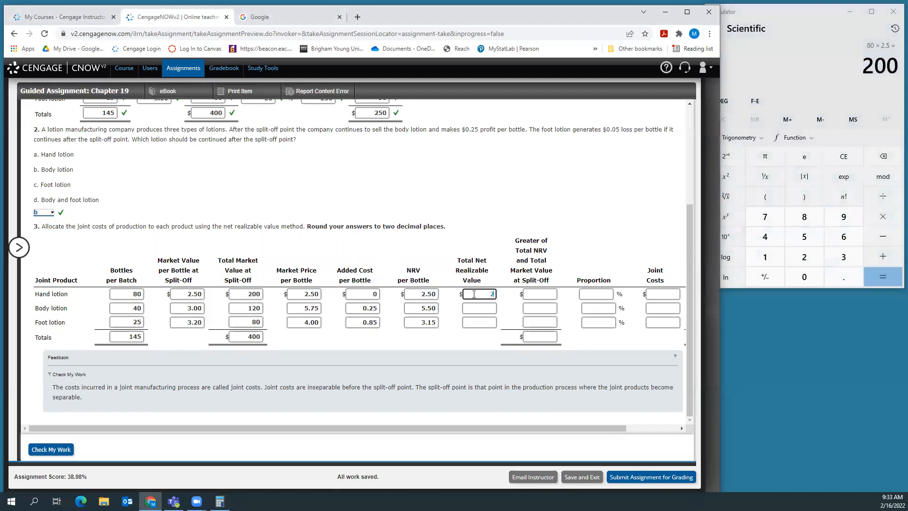
{"action": "type", "text": "200"}
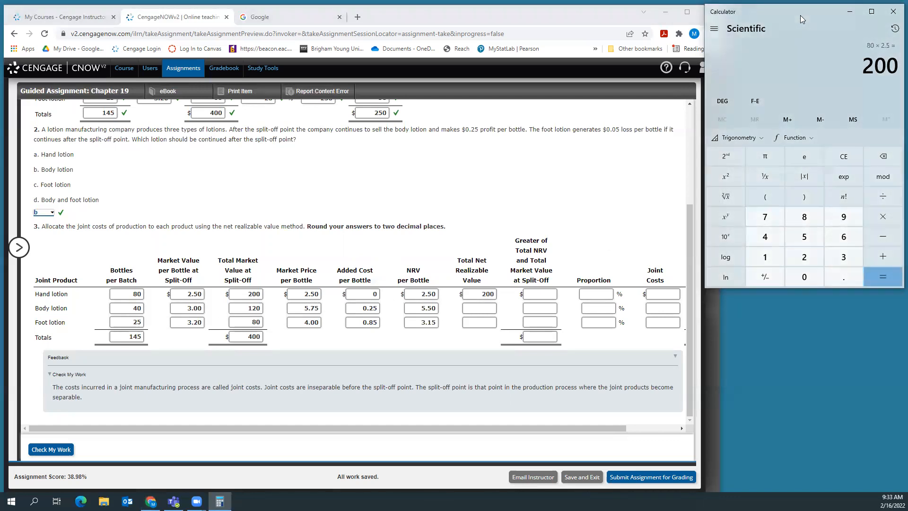
{"action": "left_click", "coordinate": [842, 276]}
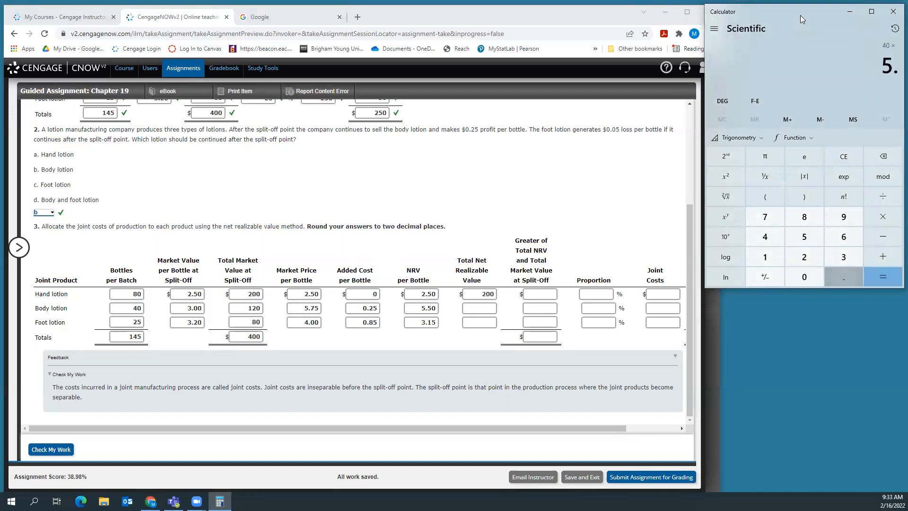
- Compute 40 × 5.50 and 25 × 3.15, entering 78.75 as foot lotion's total NRV
{"action": "left_click", "coordinate": [882, 276]}
{"action": "type", "text": "220"}
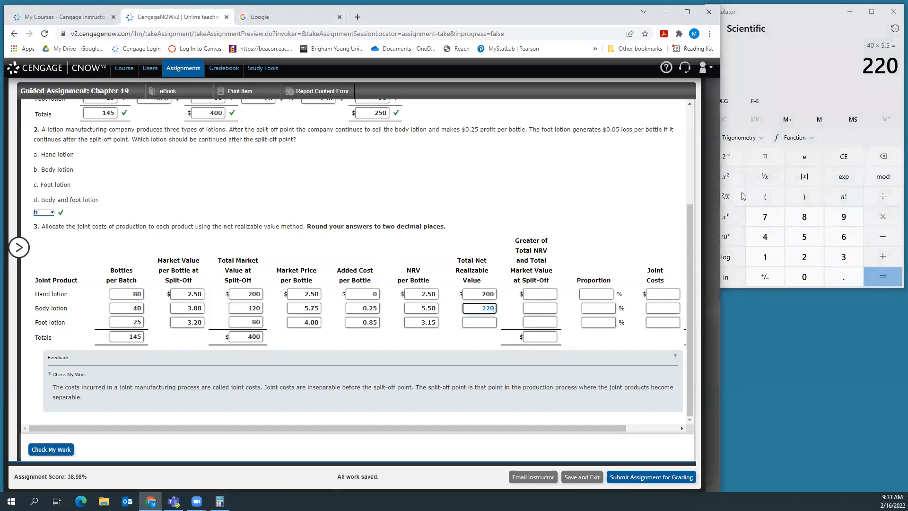
{"action": "mouse_move", "coordinate": [805, 29]}
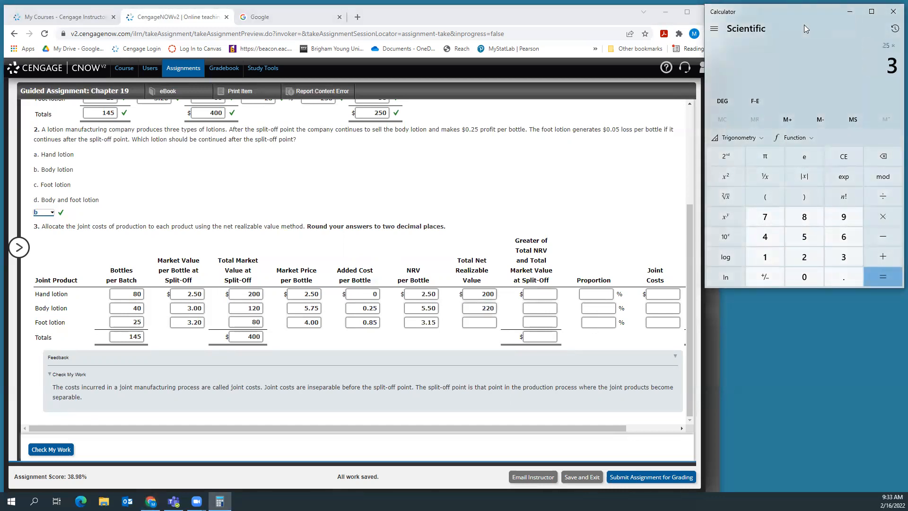
{"action": "left_click", "coordinate": [882, 276]}
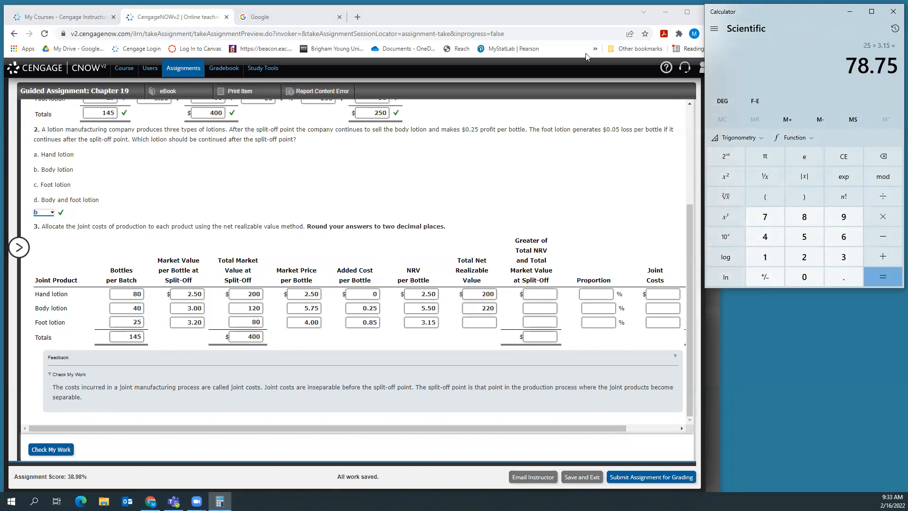
{"action": "left_click", "coordinate": [479, 322]}
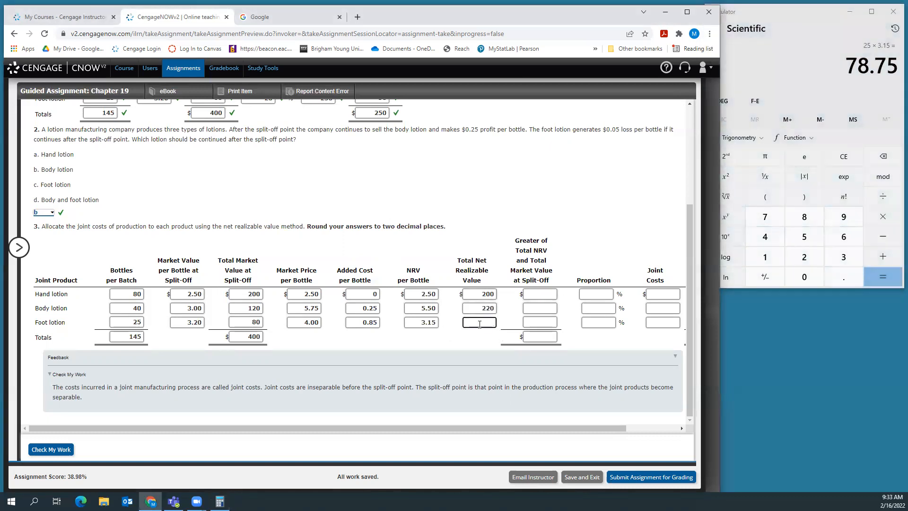
{"action": "type", "text": "78.75"}
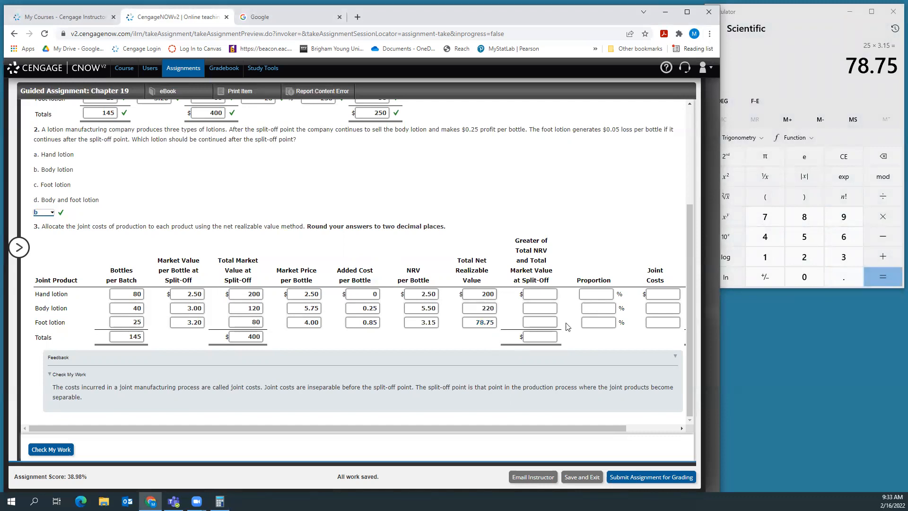
{"action": "mouse_move", "coordinate": [554, 274]}
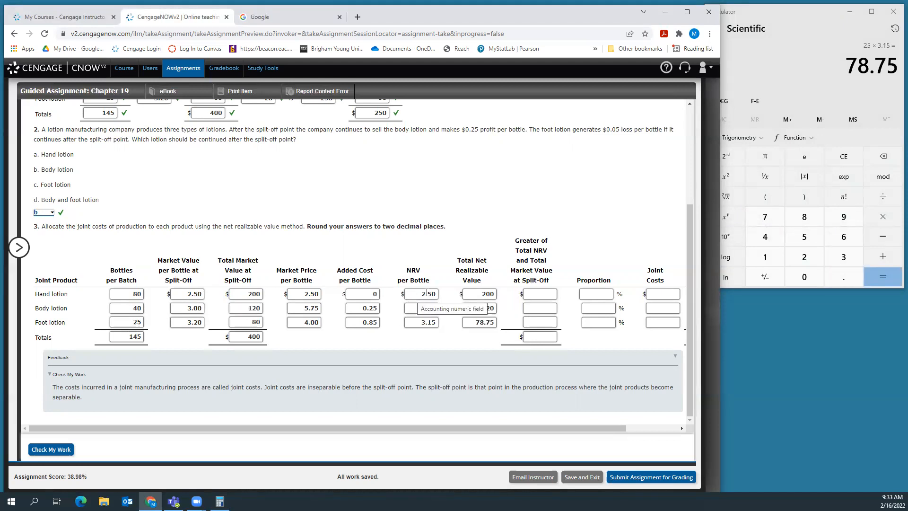
- Enter greater-of values of 200 for hand lotion and 220 for body lotion
{"action": "left_click", "coordinate": [245, 293]}
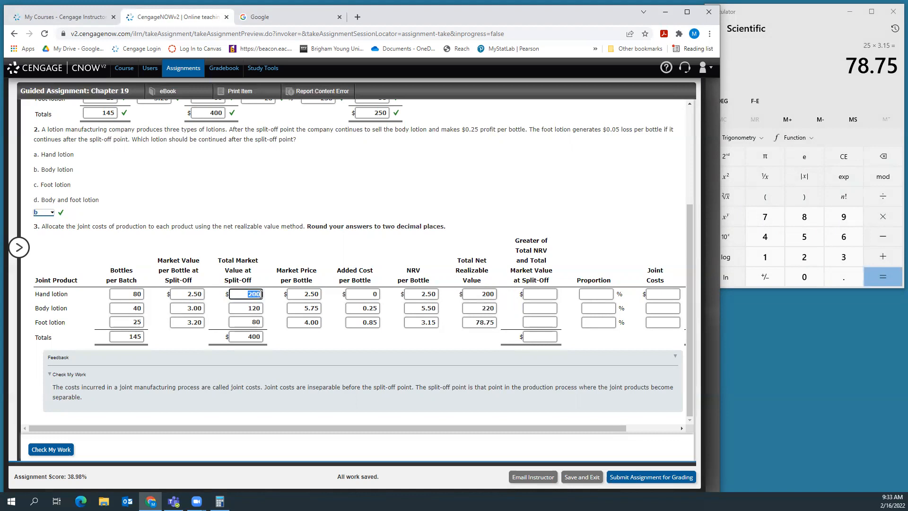
{"action": "mouse_move", "coordinate": [477, 293]}
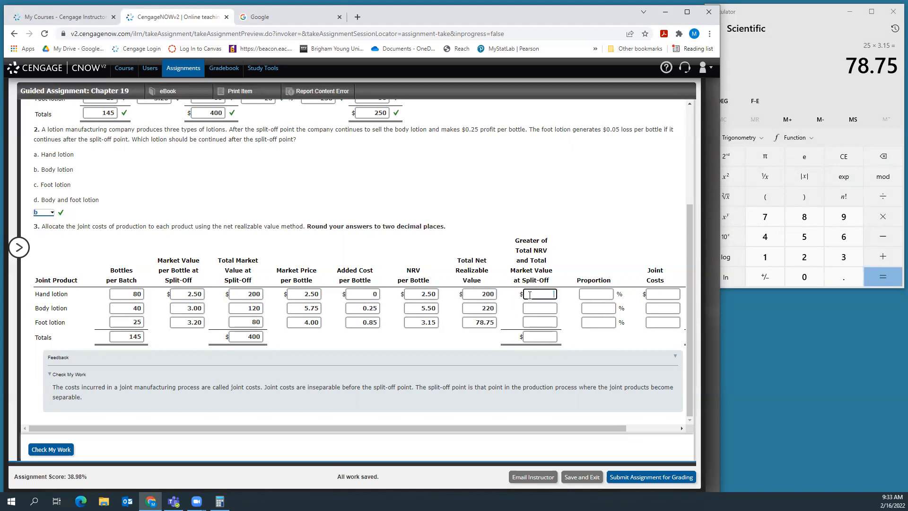
{"action": "type", "text": "200"}
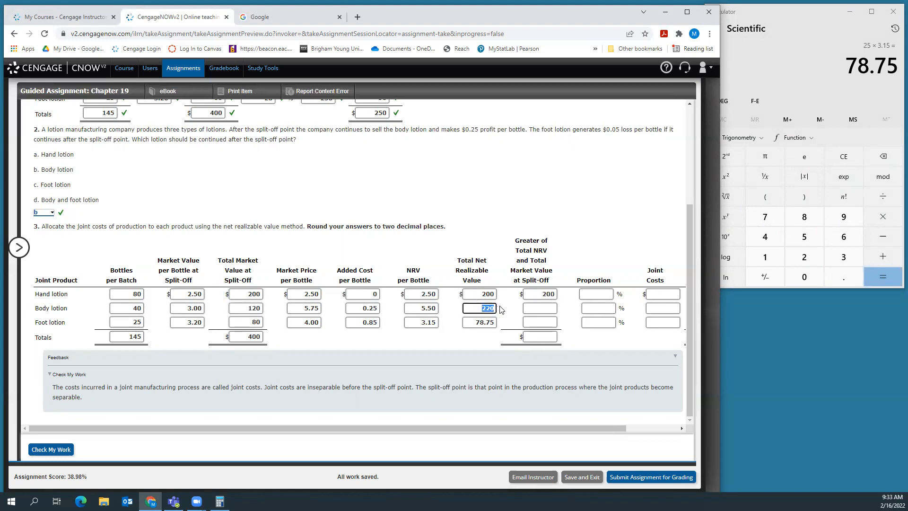
{"action": "left_click", "coordinate": [539, 308]}
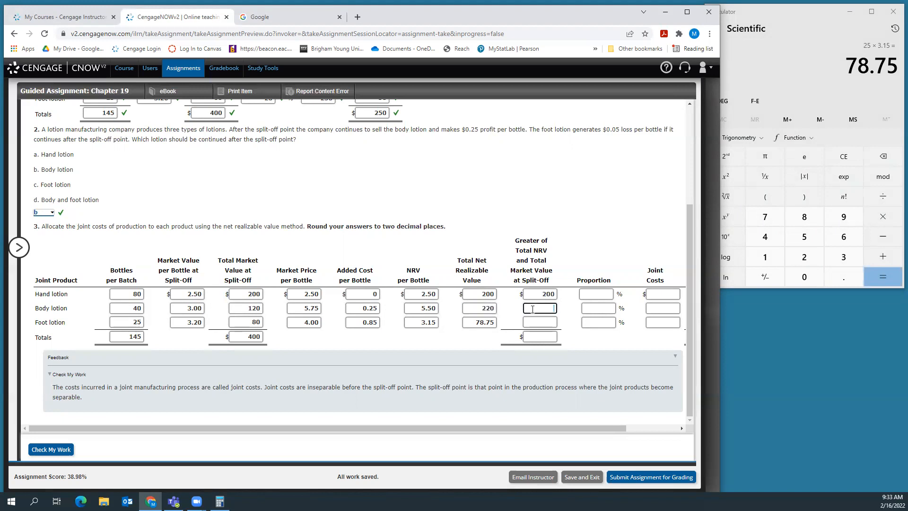
{"action": "type", "text": "220"}
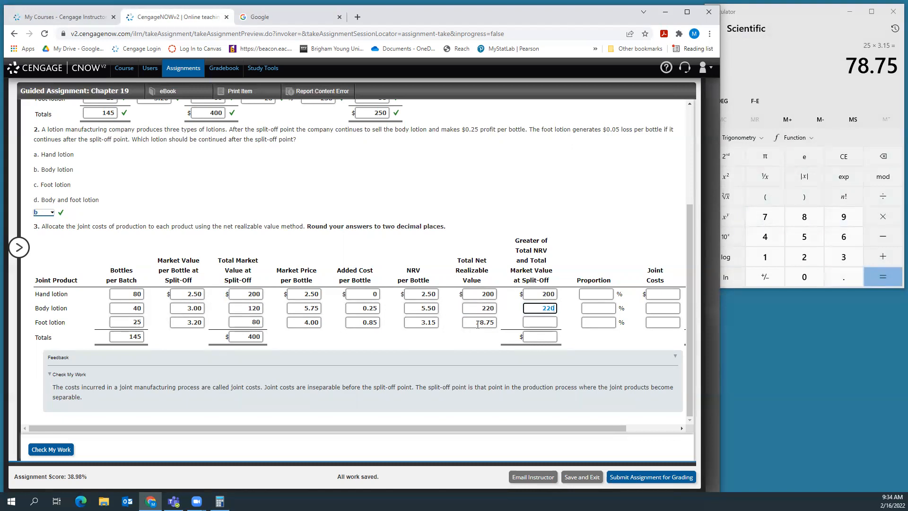
- Enter 80 as foot lotion's greater-of value and 500 as the column total
{"action": "left_click", "coordinate": [539, 322]}
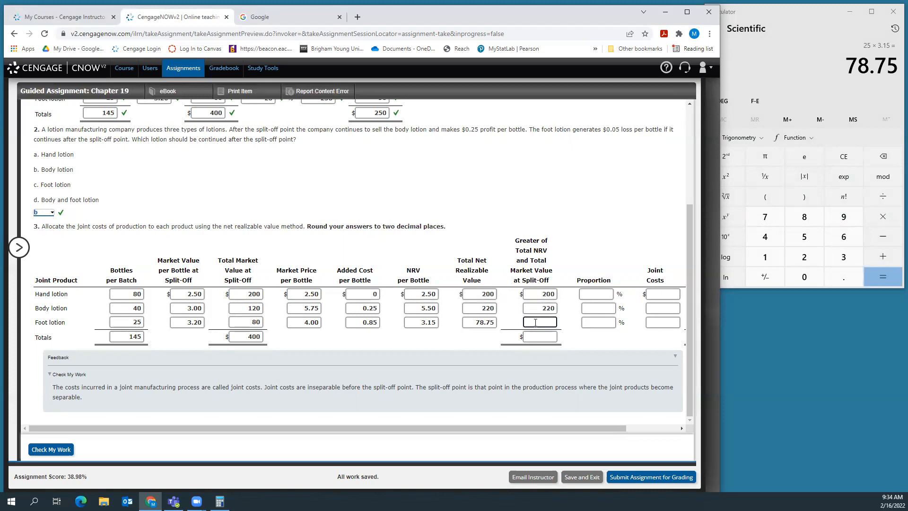
{"action": "type", "text": "80"}
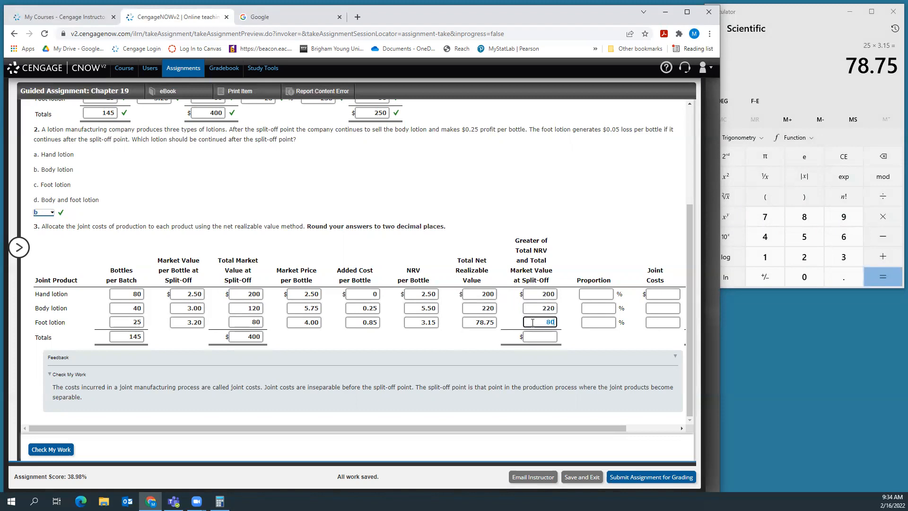
{"action": "mouse_move", "coordinate": [458, 346]}
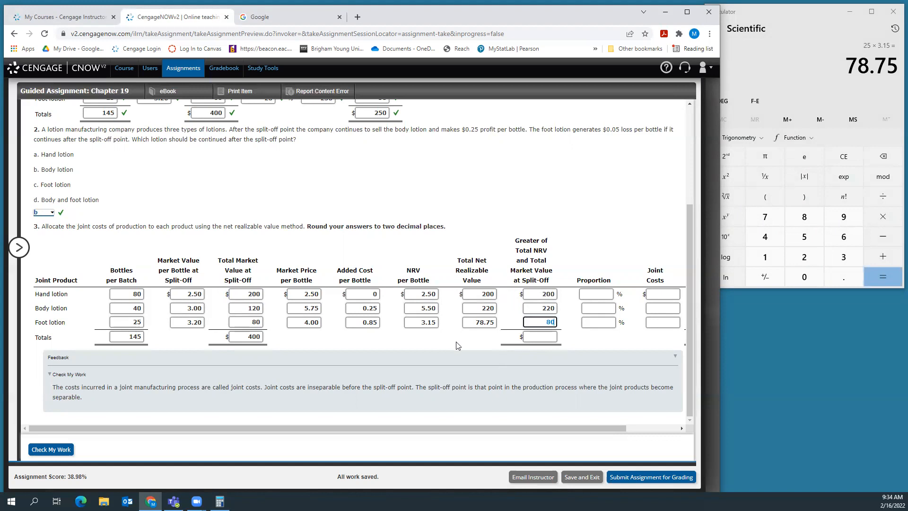
{"action": "mouse_move", "coordinate": [289, 303]}
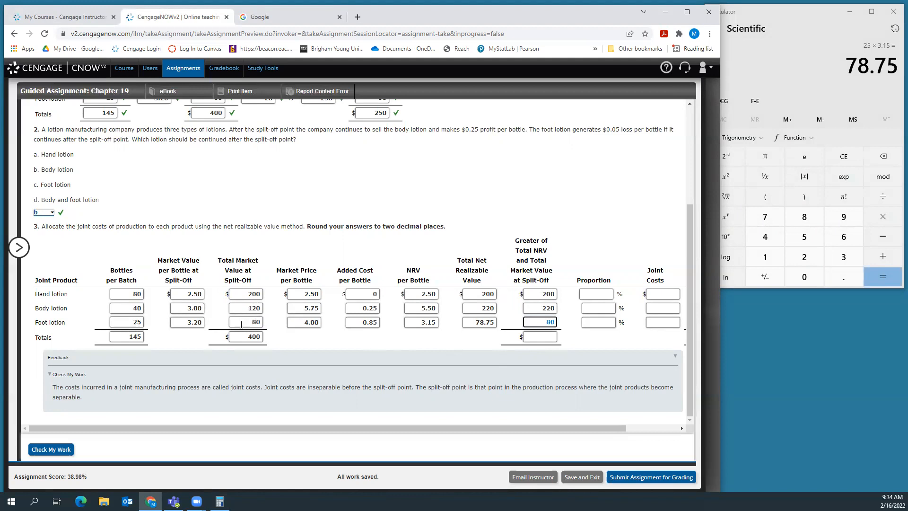
{"action": "mouse_move", "coordinate": [242, 321]}
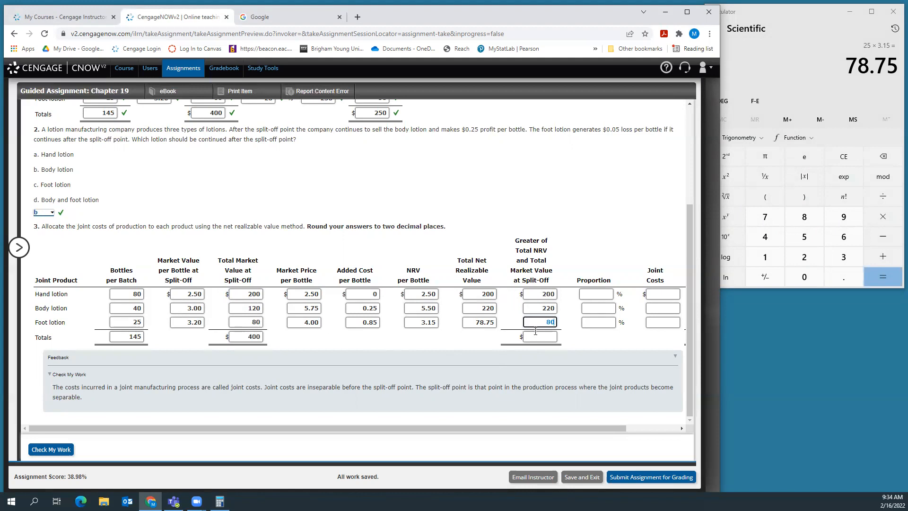
{"action": "left_click", "coordinate": [539, 336]}
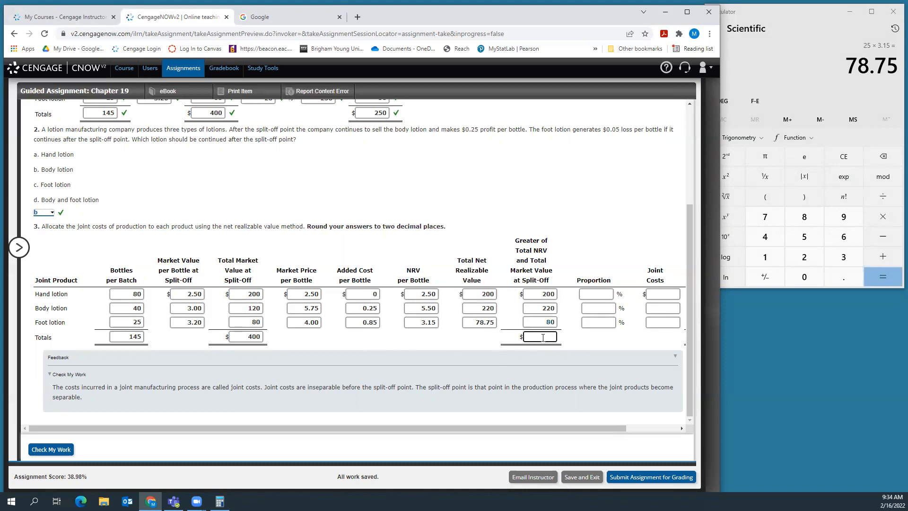
{"action": "type", "text": "500"}
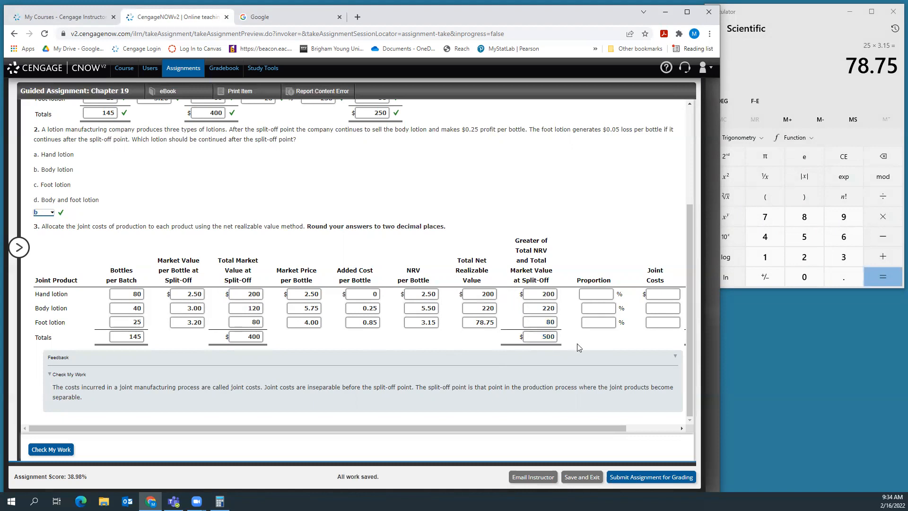
{"action": "mouse_move", "coordinate": [590, 350]}
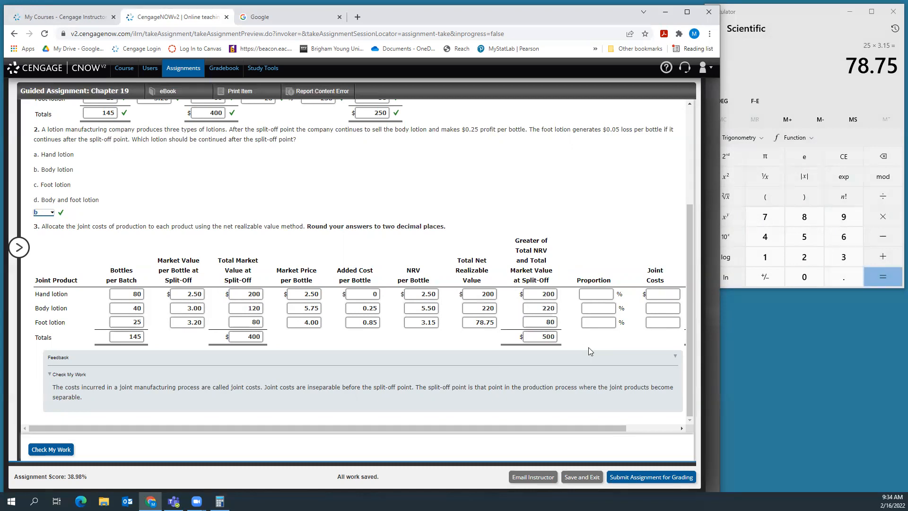
{"action": "mouse_move", "coordinate": [601, 303]}
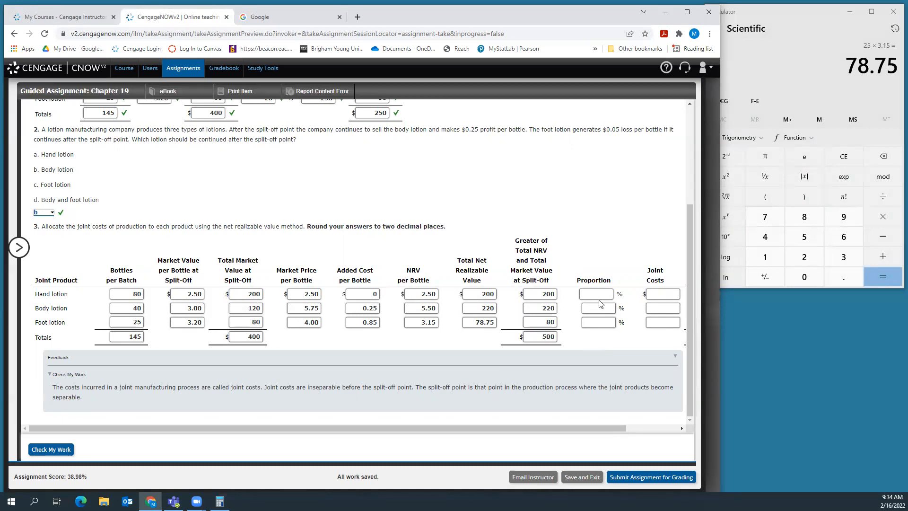
- Enter proportions of 40% for hand lotion and 44% for body lotion, each value divided by 500
{"action": "left_click", "coordinate": [594, 293]}
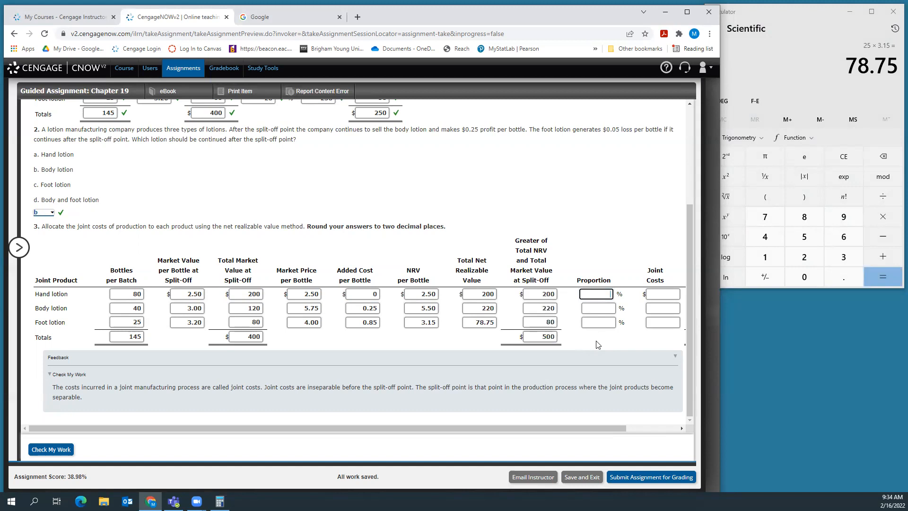
{"action": "type", "text": "40"}
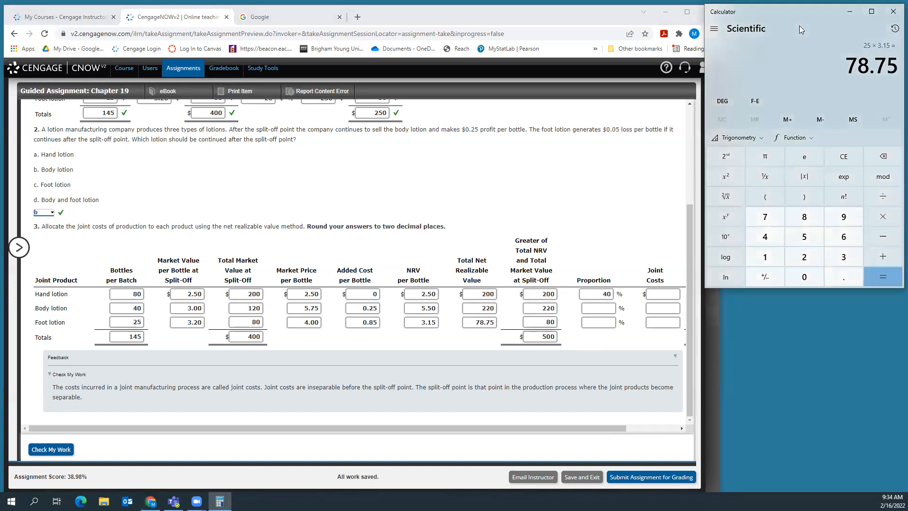
{"action": "left_click", "coordinate": [882, 276]}
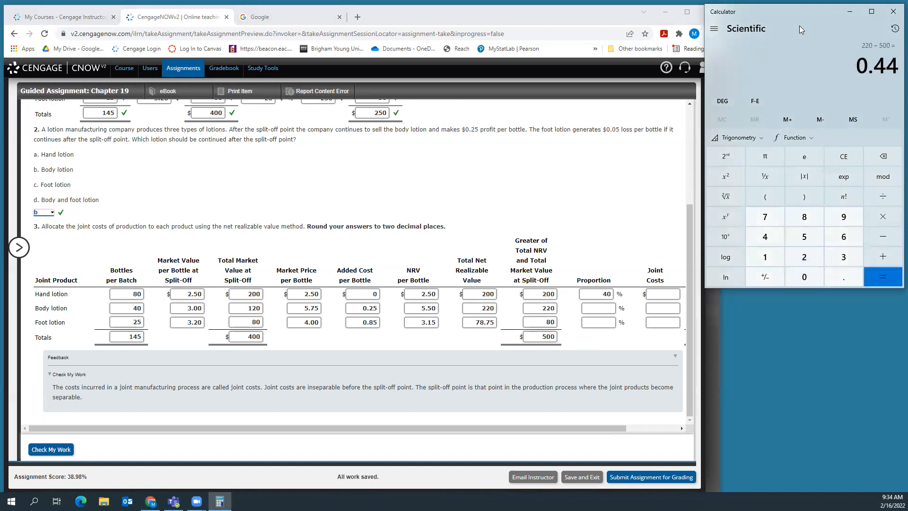
{"action": "left_click", "coordinate": [597, 307]}
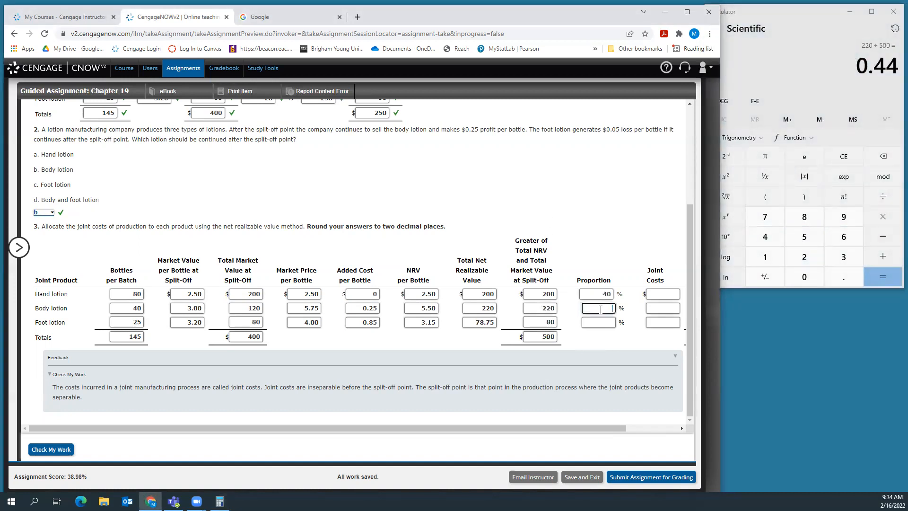
{"action": "type", "text": "44"}
{"action": "left_click", "coordinate": [598, 321]}
{"action": "type", "text": "16"}
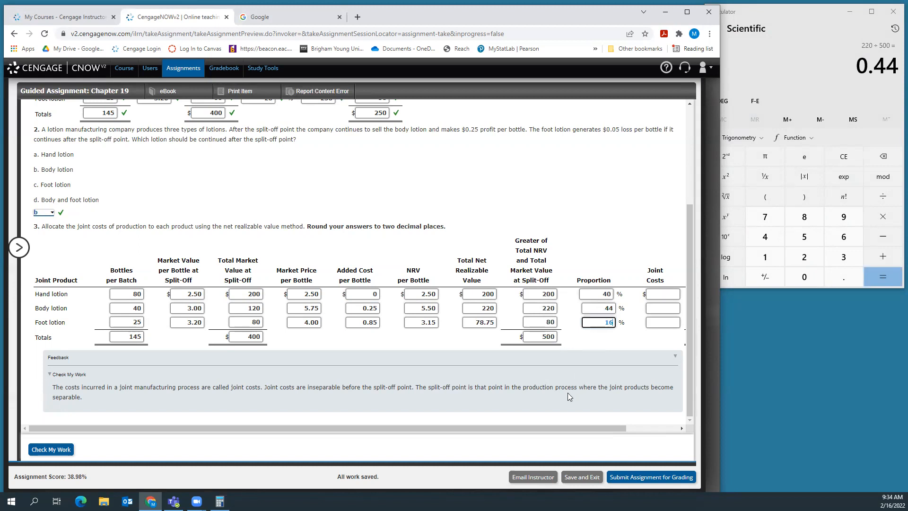
{"action": "mouse_move", "coordinate": [583, 433]}
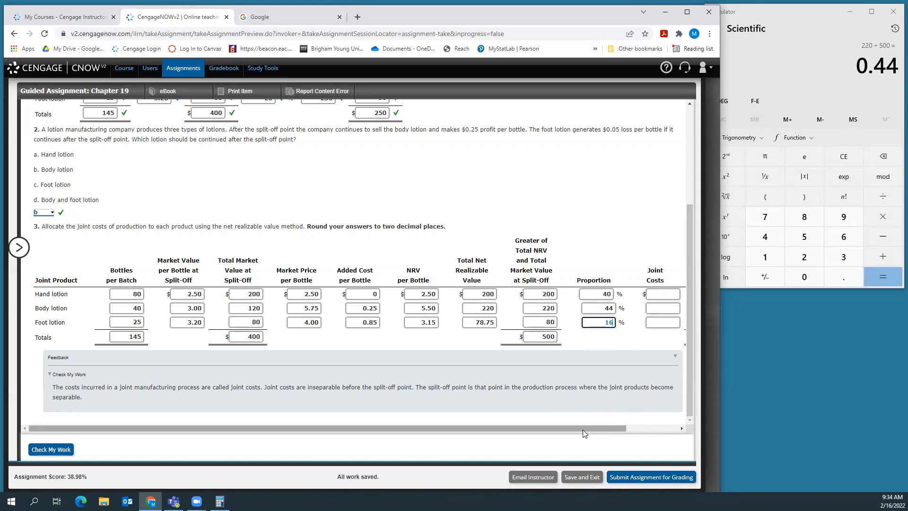
{"action": "scroll", "scroll_direction": "right", "scroll_amount": 3}
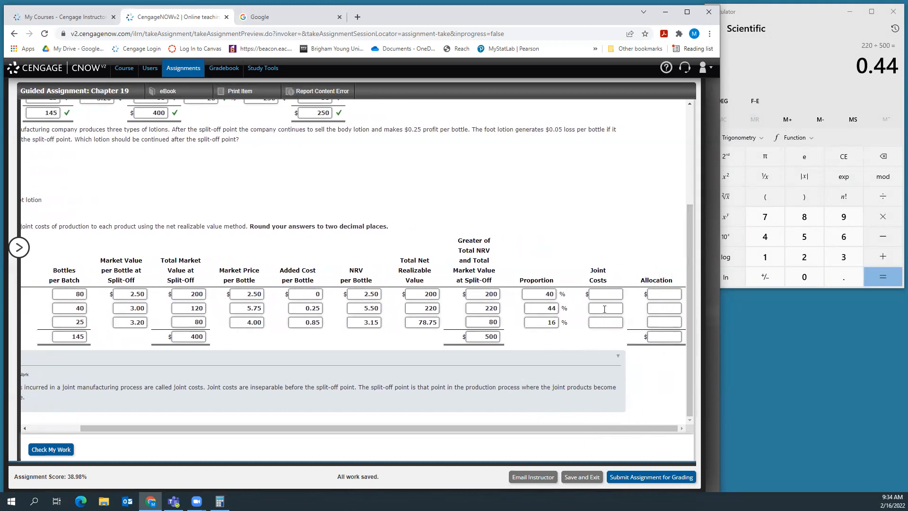
- Enter joint costs of 250 for the lotions
{"action": "type", "text": "250"}
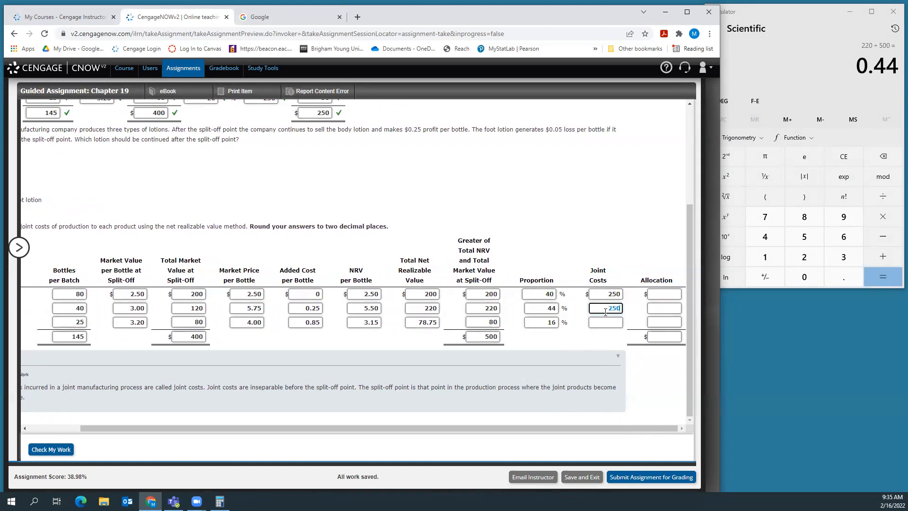
{"action": "left_click", "coordinate": [606, 321]}
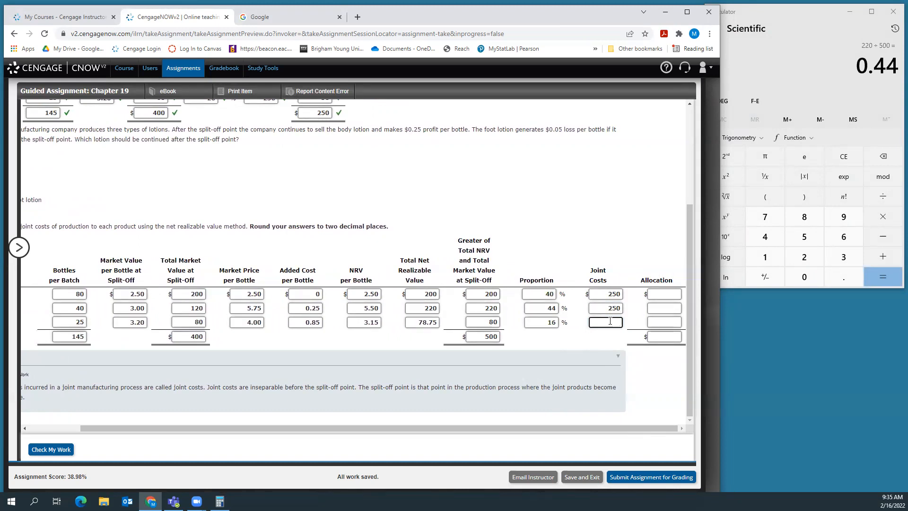
{"action": "type", "text": "250"}
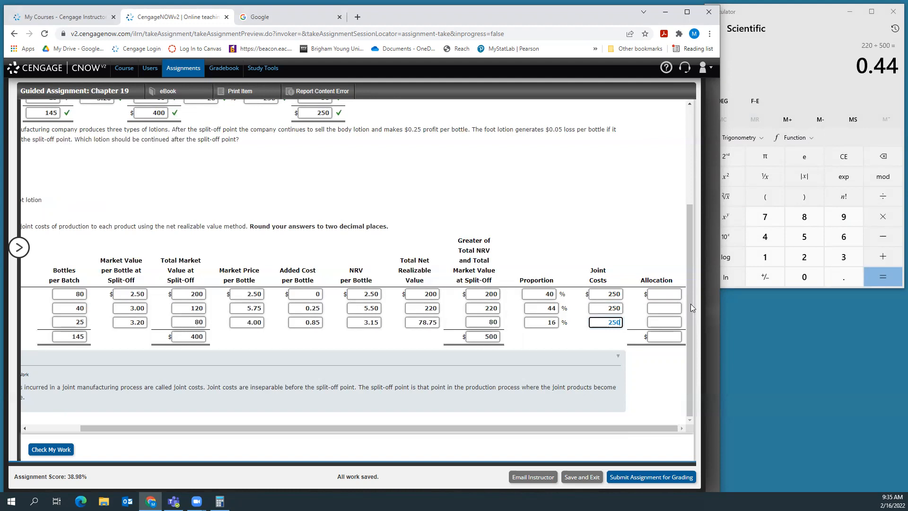
{"action": "left_click", "coordinate": [804, 256]}
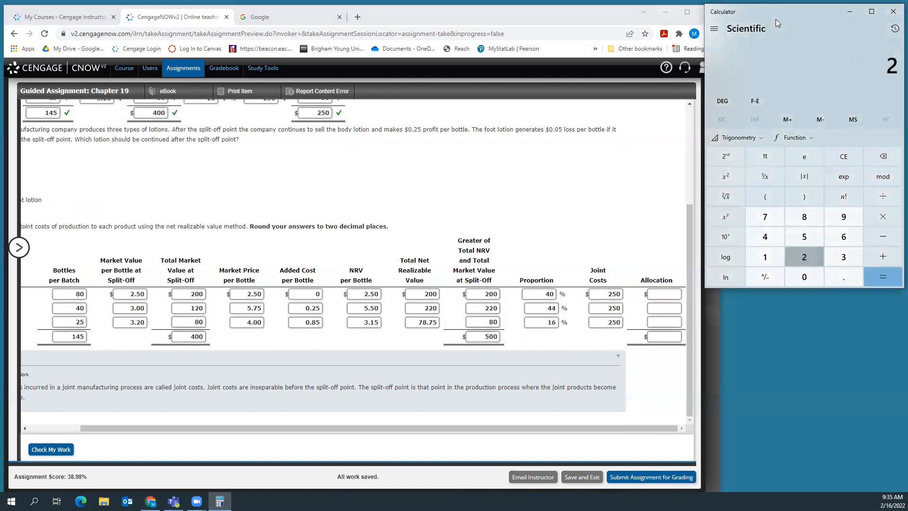
- Allocate 100, 110 and 40 to hand, body and foot lotion, totalling 250
{"action": "left_click", "coordinate": [882, 276]}
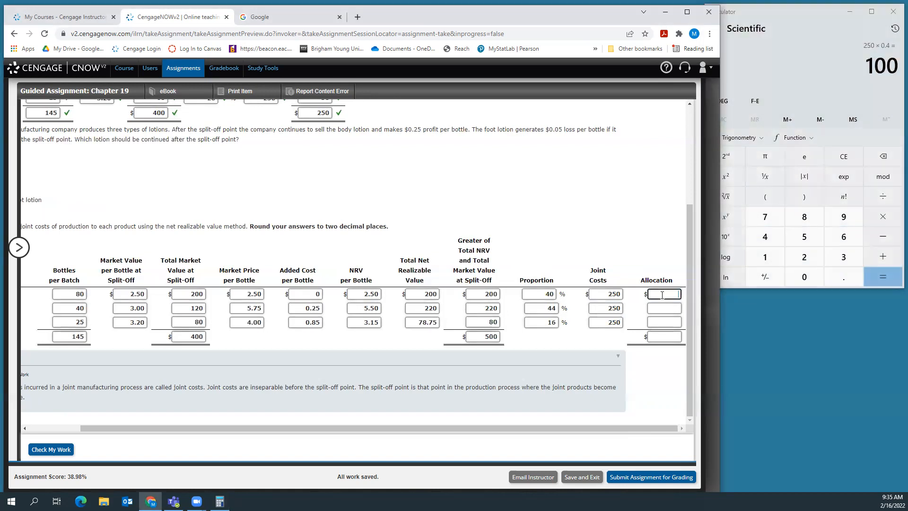
{"action": "type", "text": "100"}
{"action": "left_click", "coordinate": [812, 62]}
{"action": "type", "text": "2"}
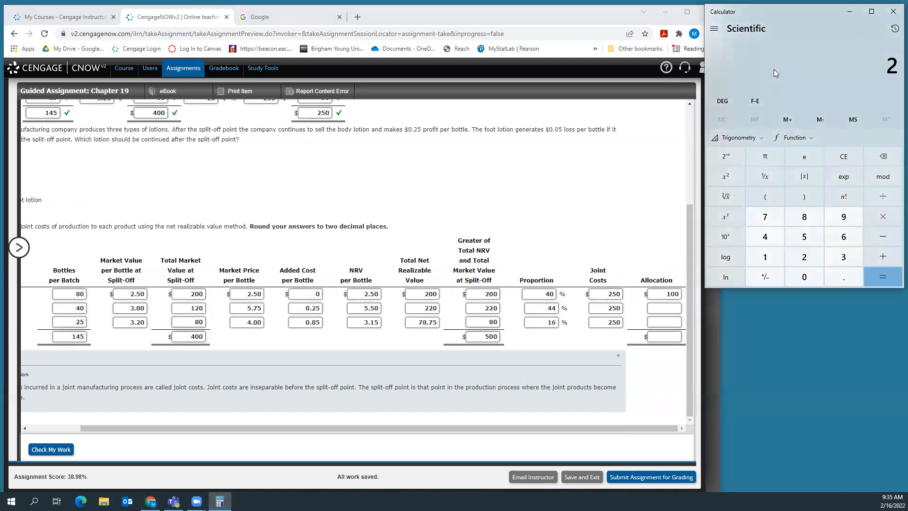
{"action": "left_click", "coordinate": [882, 276]}
{"action": "type", "text": "110"}
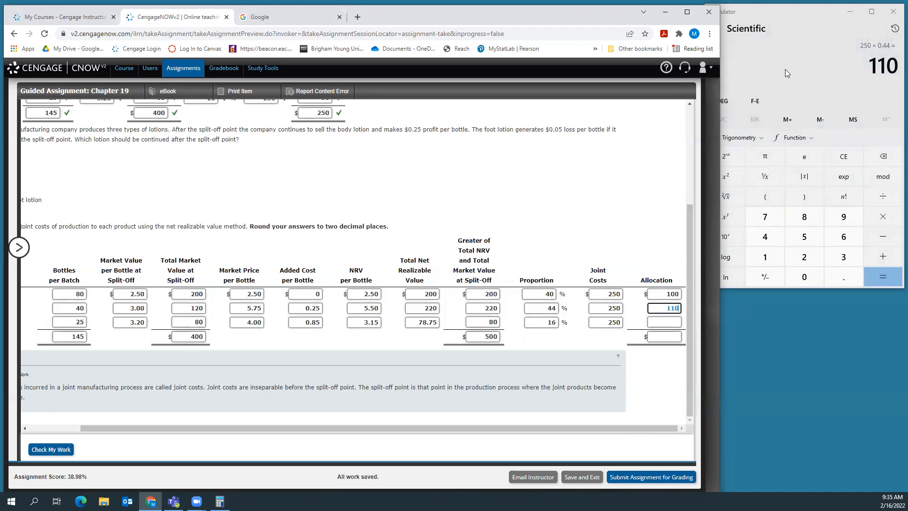
{"action": "mouse_move", "coordinate": [791, 79]}
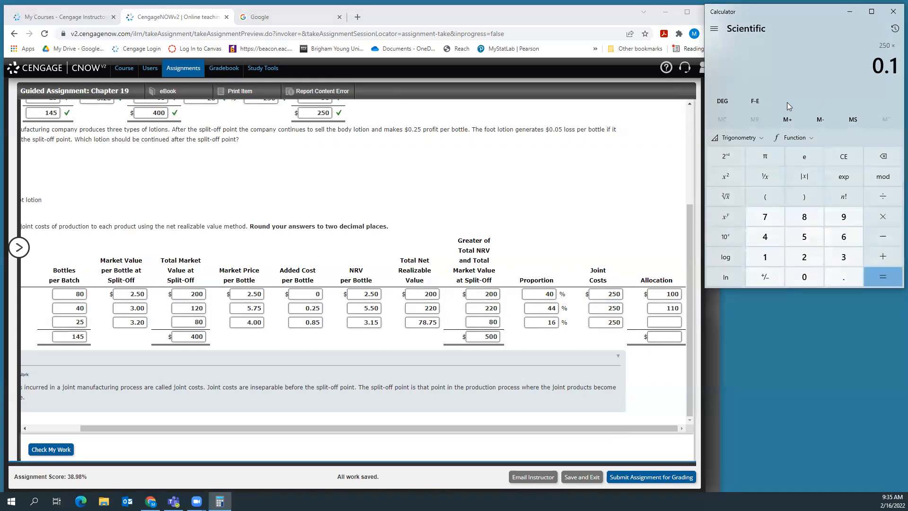
{"action": "left_click", "coordinate": [882, 276]}
{"action": "type", "text": "250"}
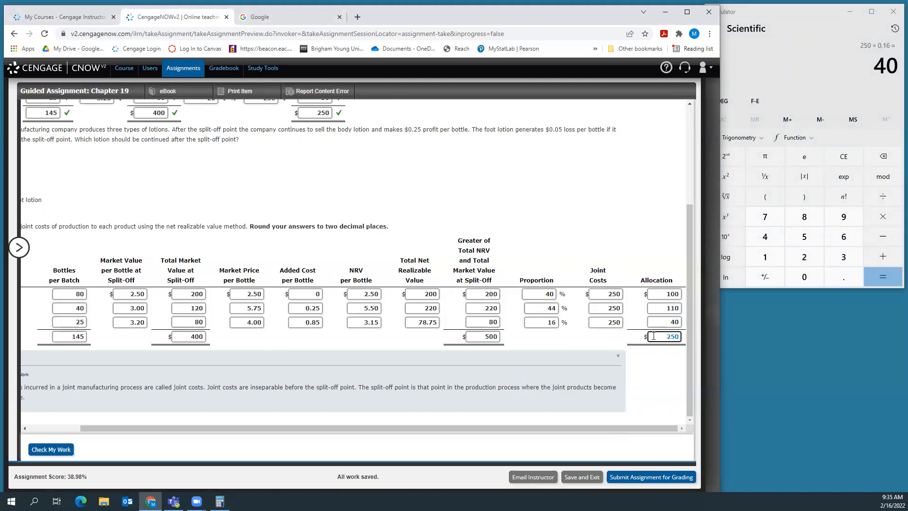
{"action": "left_click", "coordinate": [664, 336]}
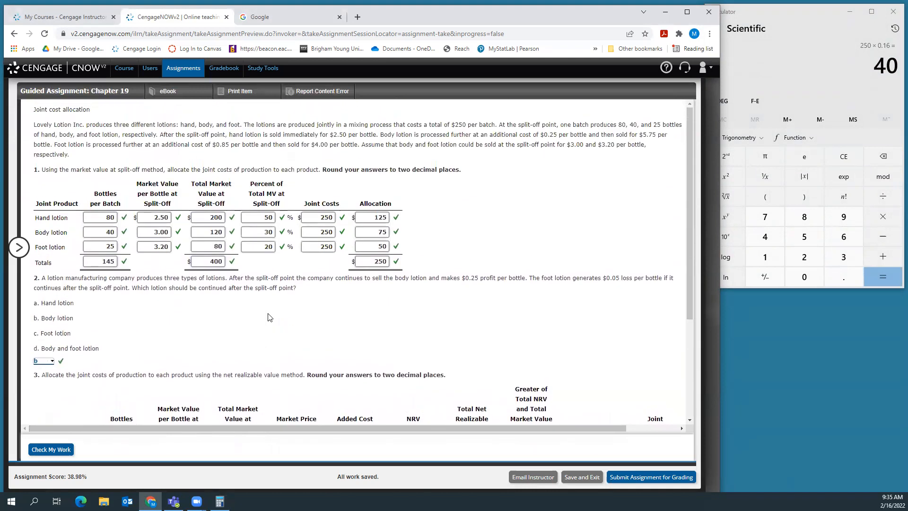
{"action": "mouse_move", "coordinate": [180, 181]}
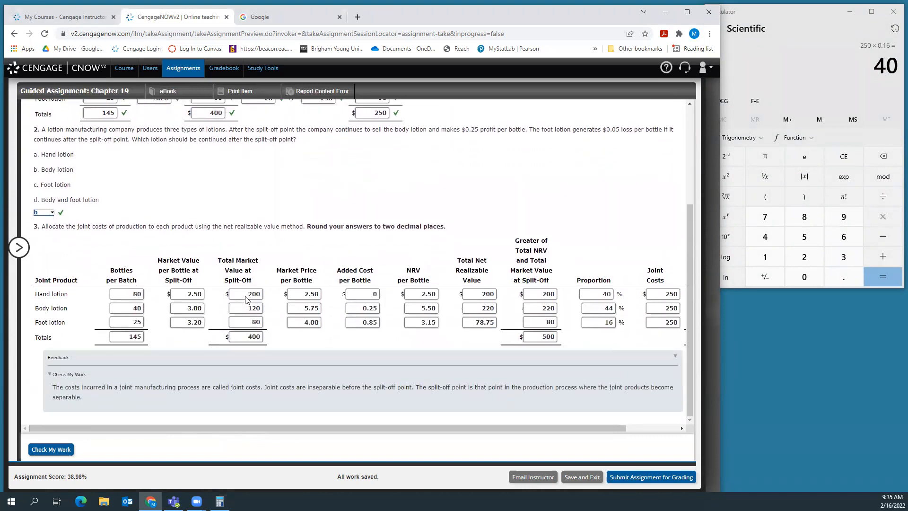
{"action": "mouse_move", "coordinate": [248, 378]}
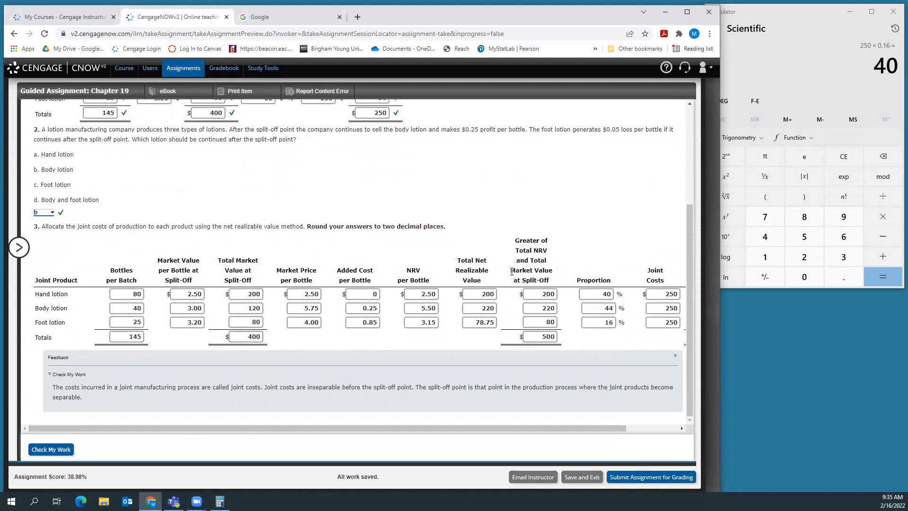
{"action": "mouse_move", "coordinate": [548, 269]}
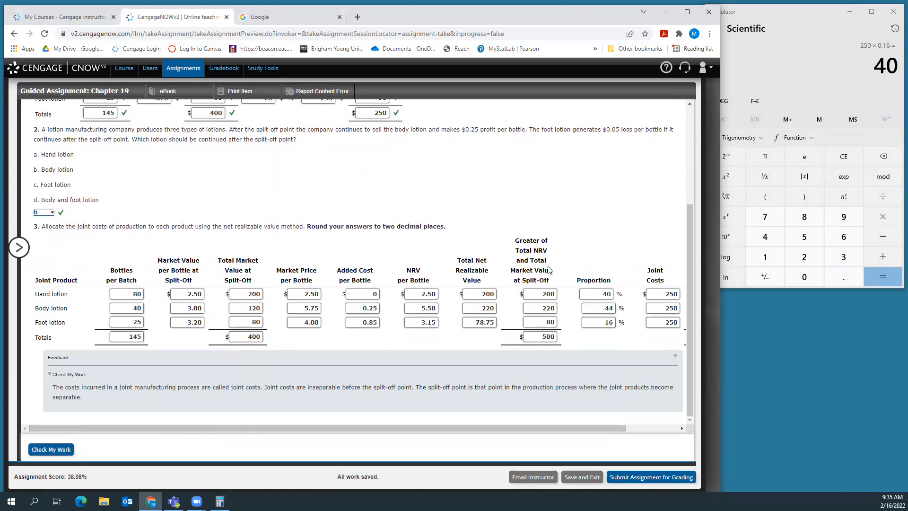
{"action": "mouse_move", "coordinate": [559, 363]}
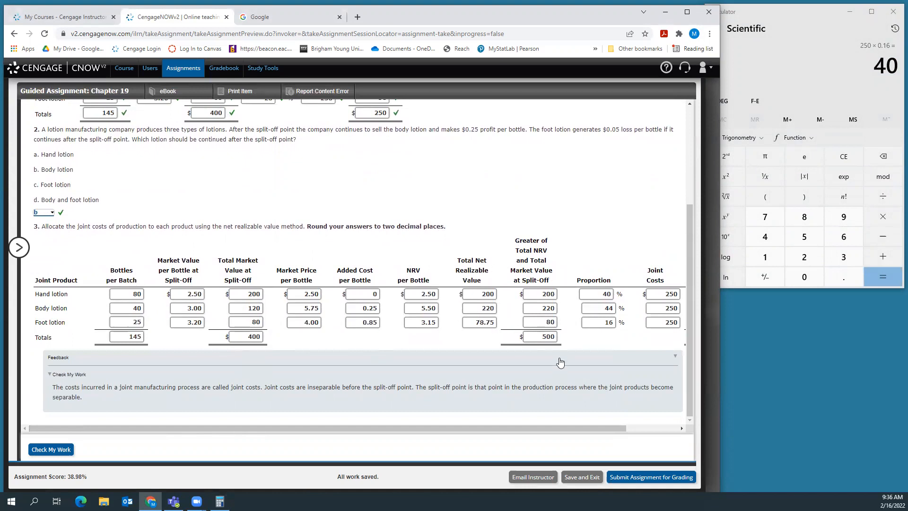
{"action": "mouse_move", "coordinate": [550, 370]}
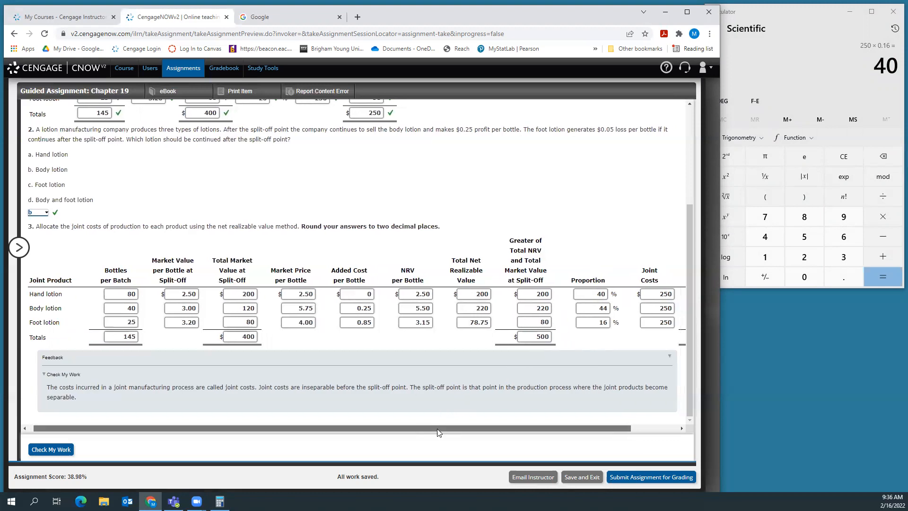
- Check My Work so every part 3 entry is graded correct at 100%
{"action": "scroll", "scroll_direction": "right", "scroll_amount": 3}
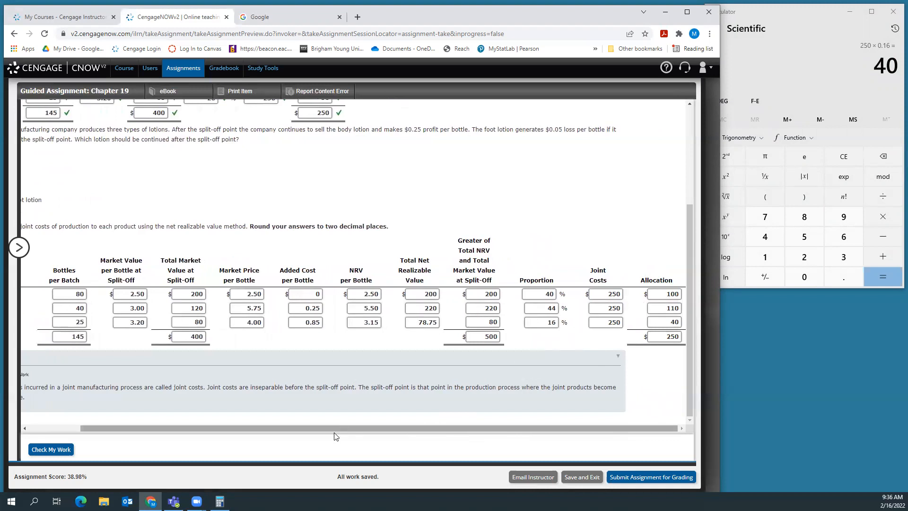
{"action": "left_click", "coordinate": [50, 449]}
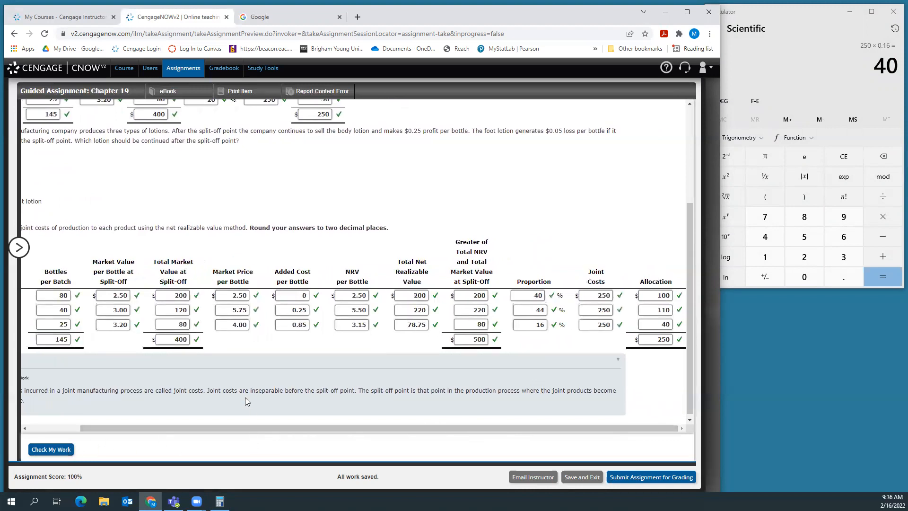